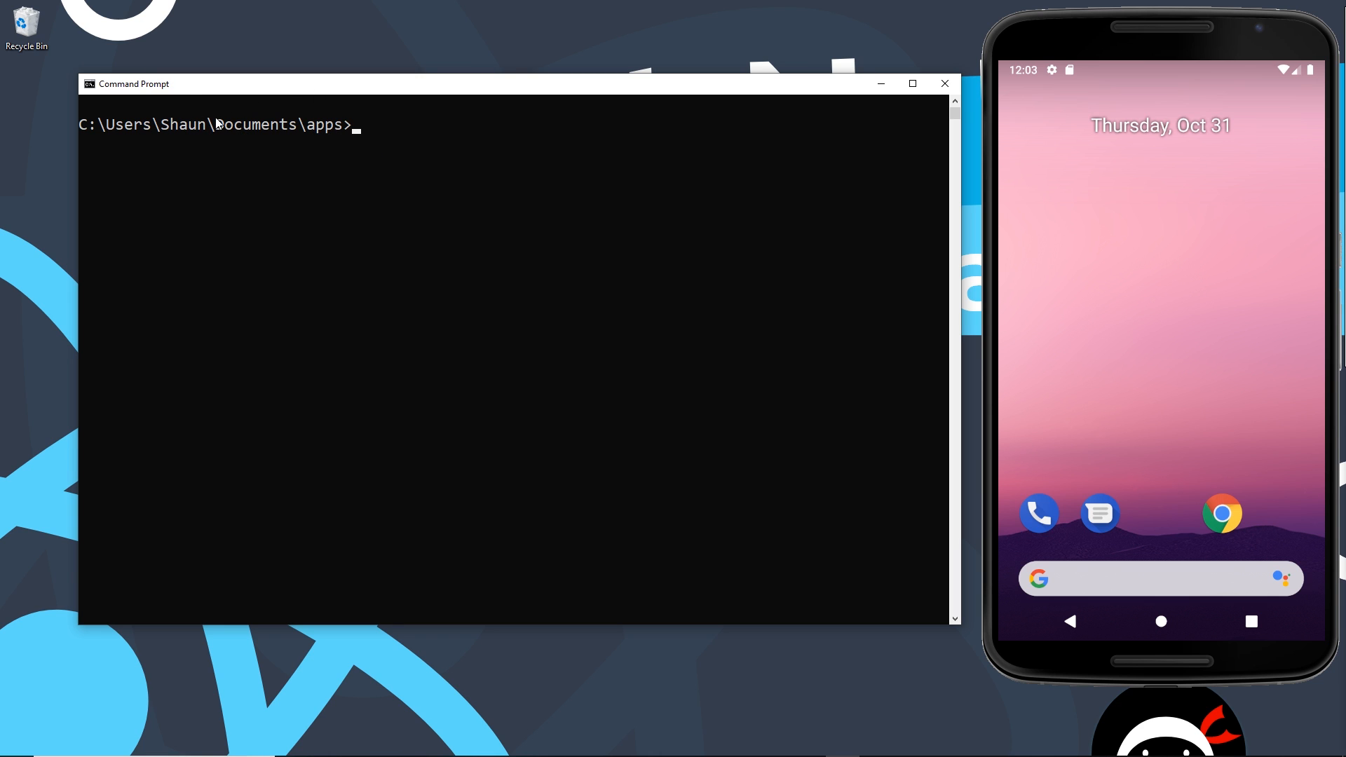
{"action": "mouse_move", "coordinate": [362, 143]}
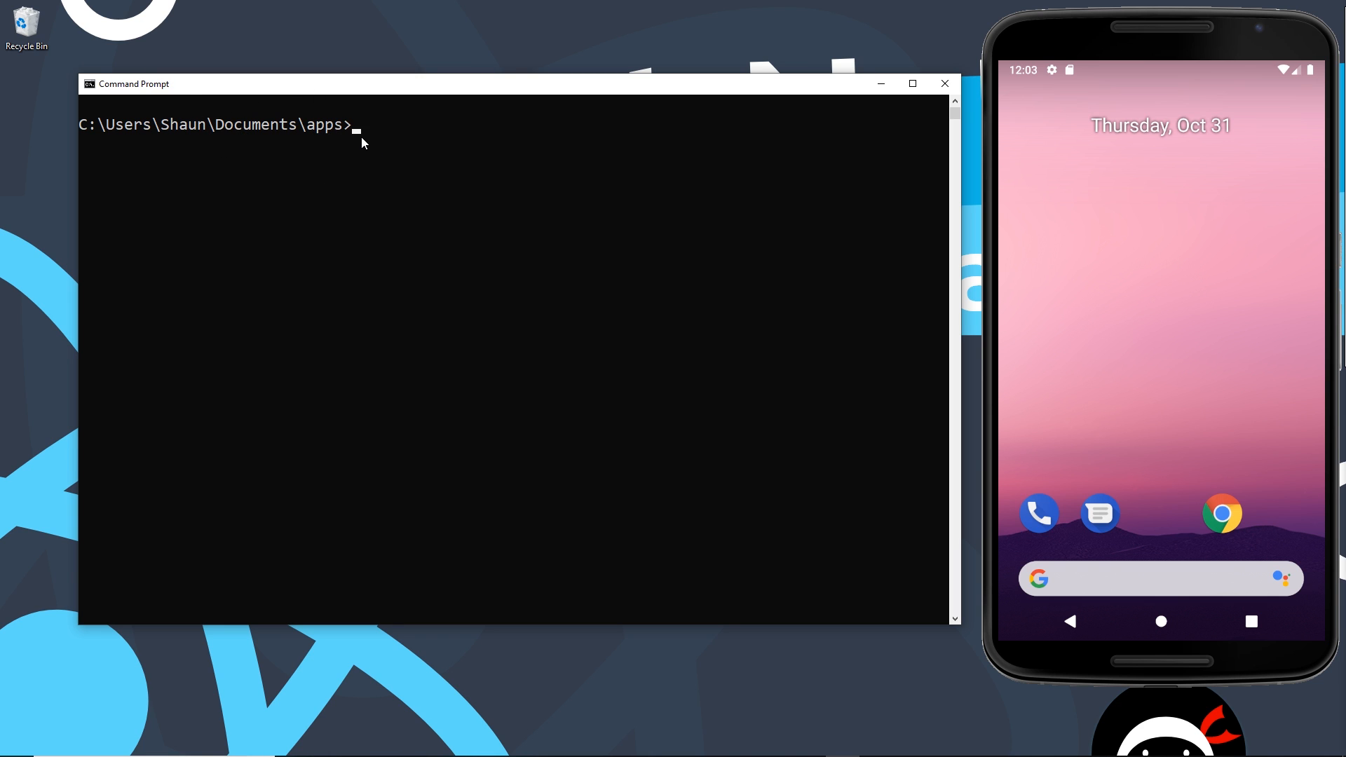
- Run 'expo init gamezone' with the blank template and app name gamezone
{"action": "type", "text": "expo init"}
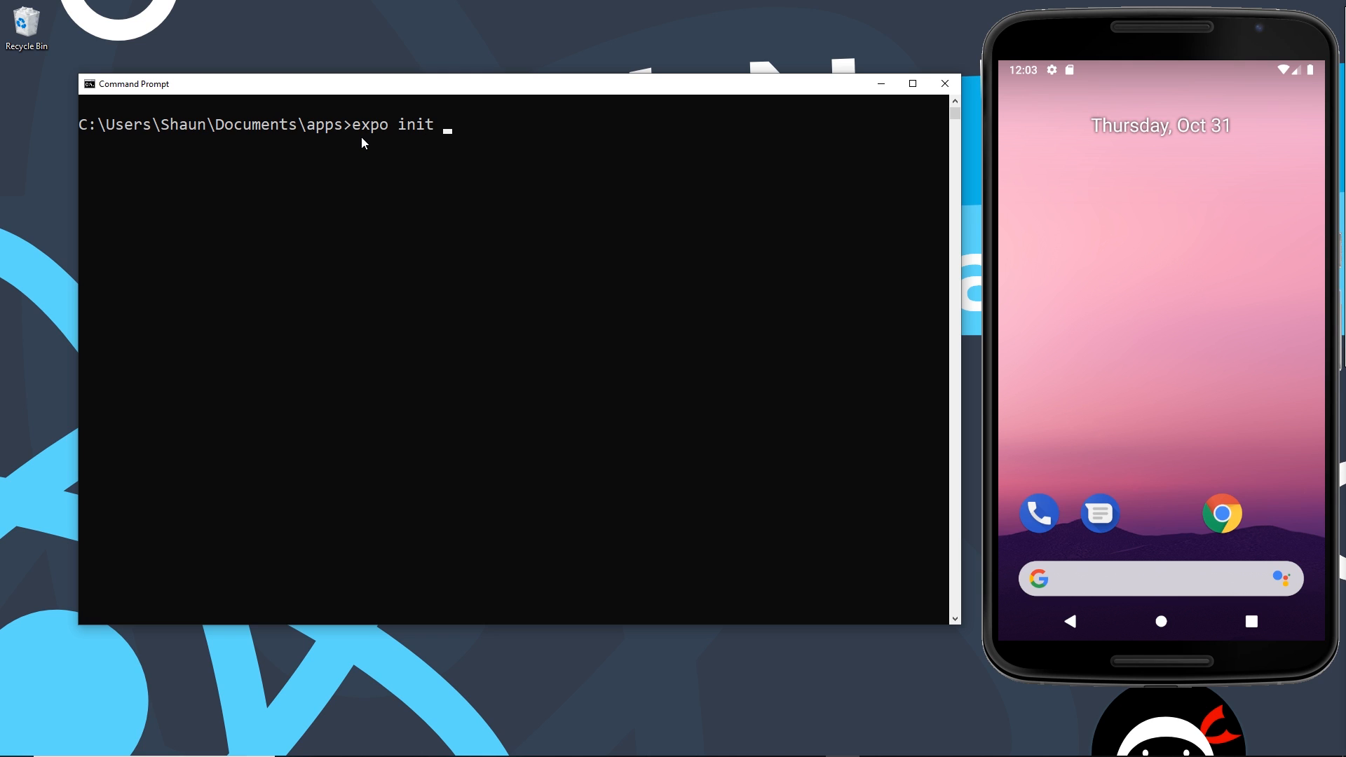
{"action": "type", "text": "gam"}
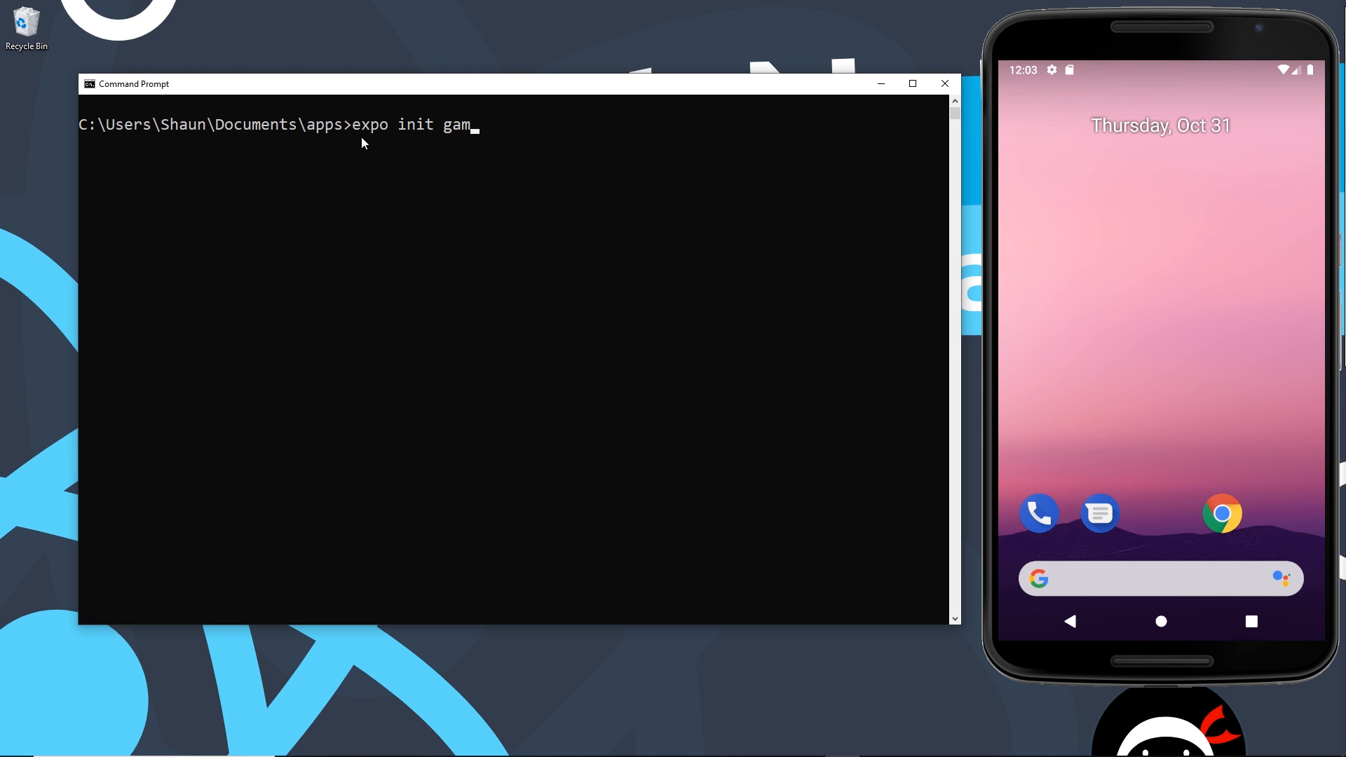
{"action": "type", "text": "ezone"}
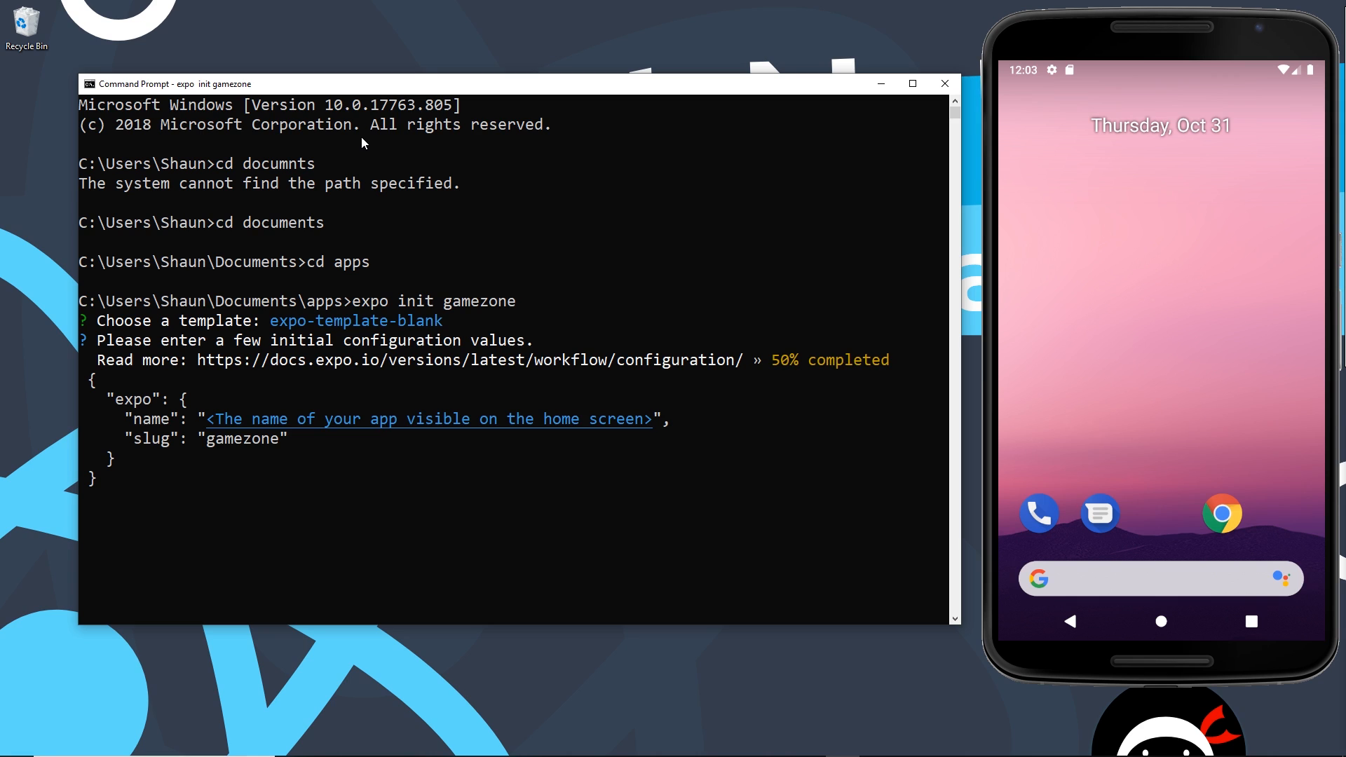
{"action": "type", "text": "gamezone"}
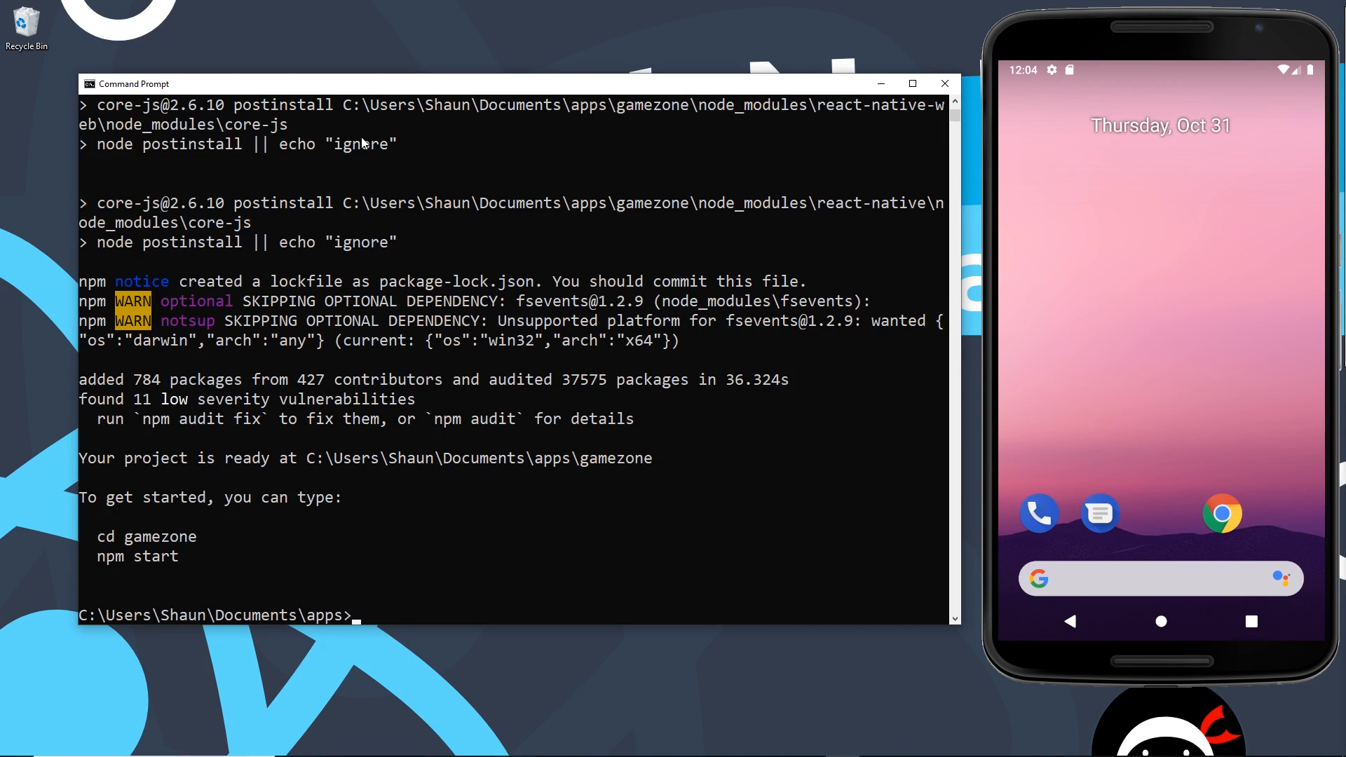
- Change into the gamezone folder and launch it in VS Code with 'code .'
{"action": "type", "text": "cd gam"}
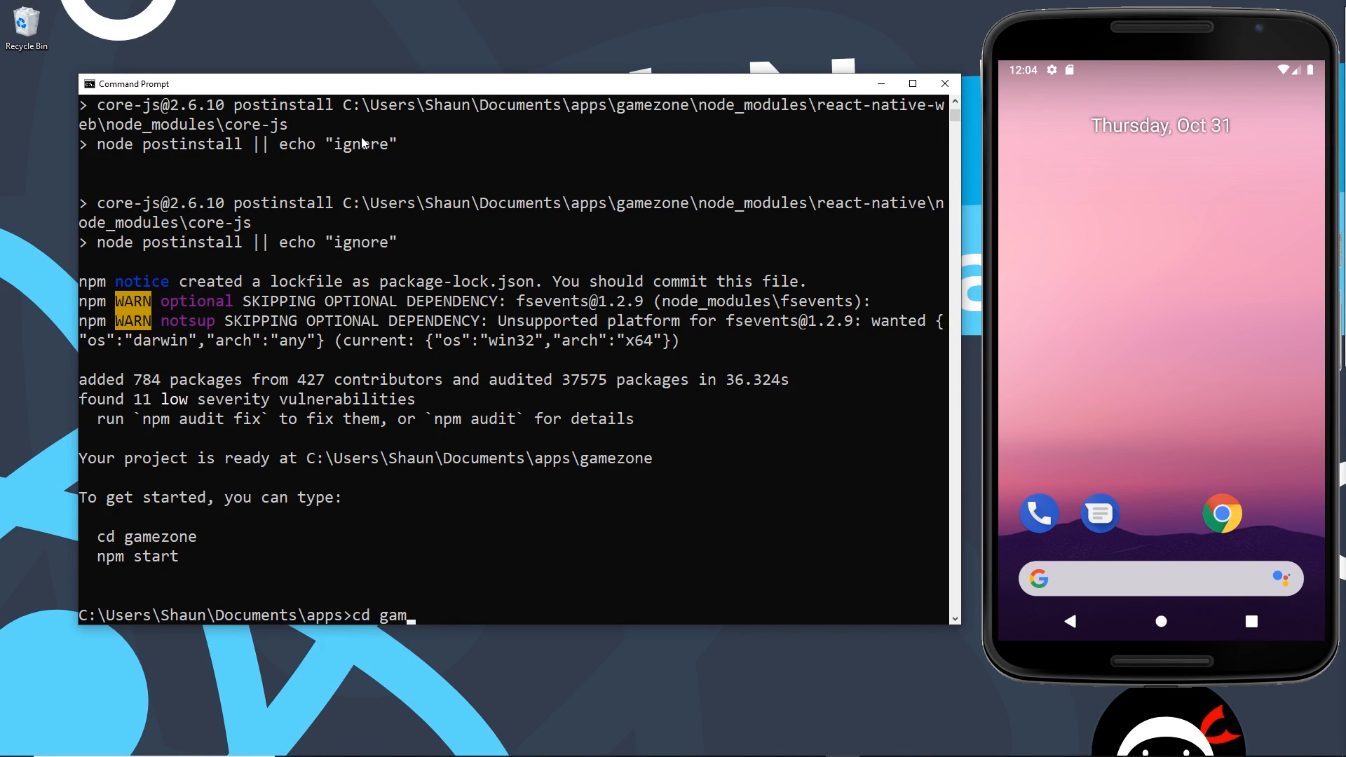
{"action": "type", "text": "ezone"}
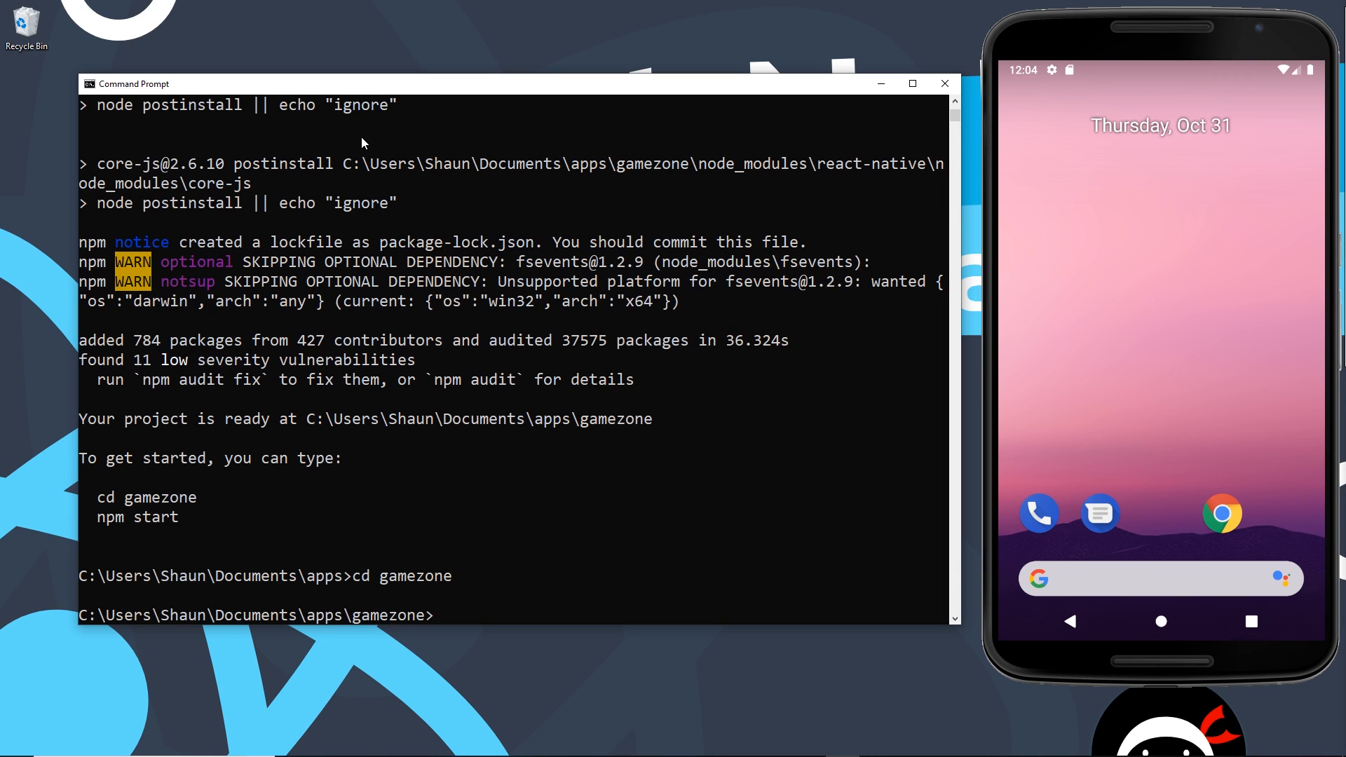
{"action": "type", "text": "code ."}
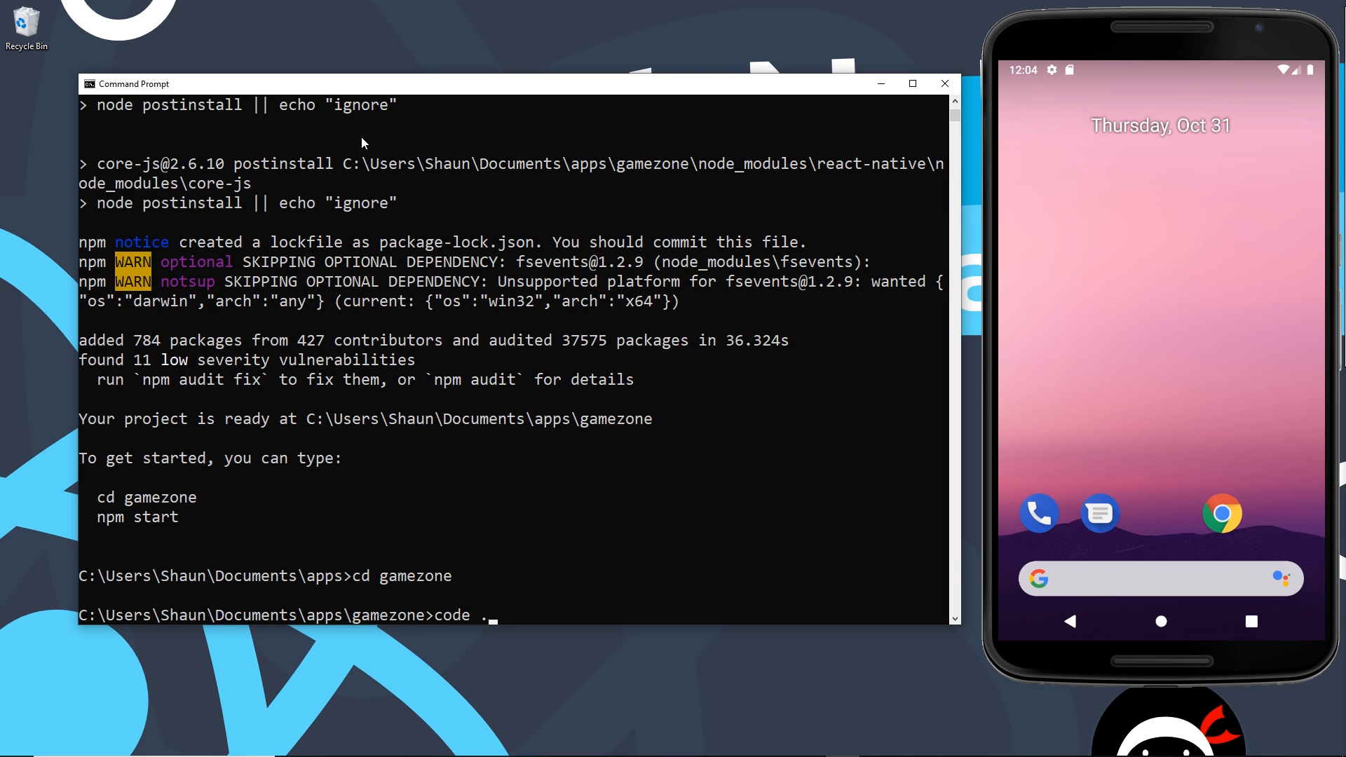
{"action": "key", "text": "enter"}
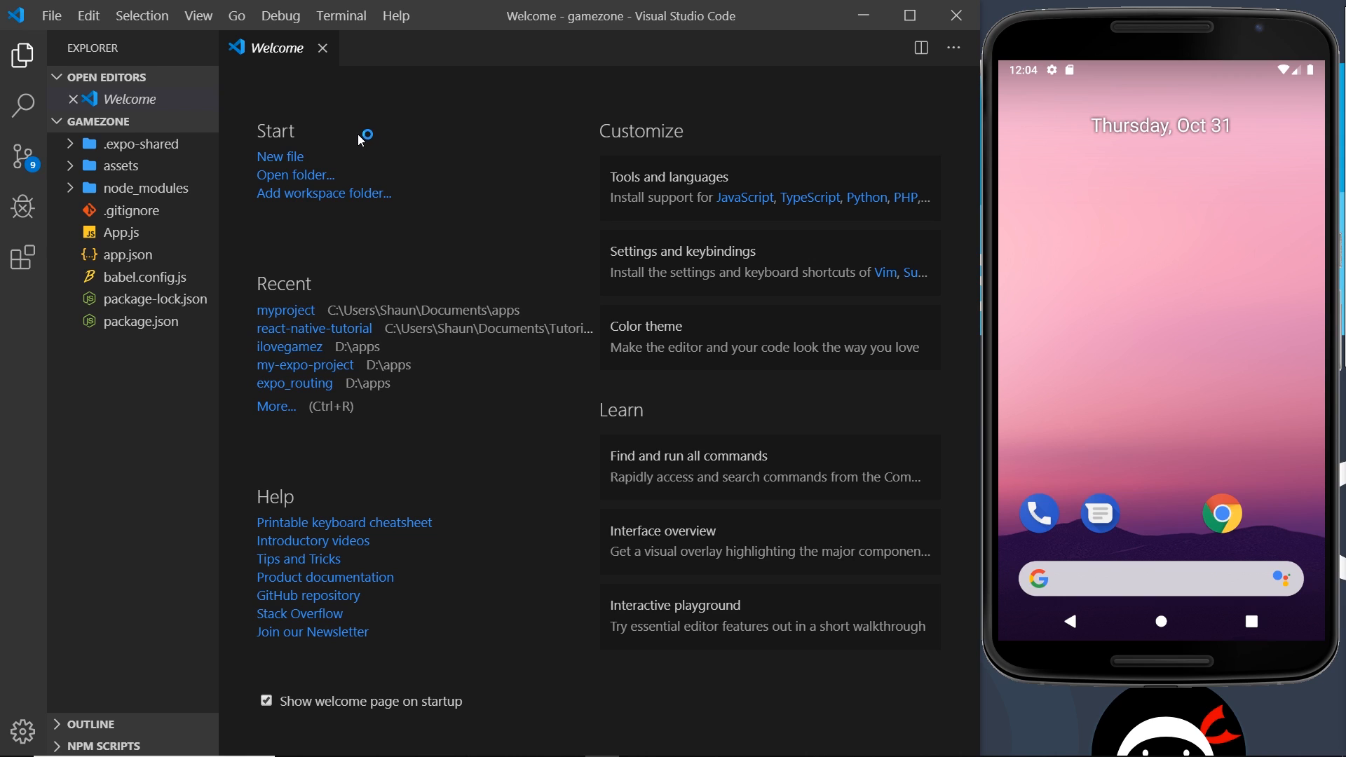
{"action": "mouse_move", "coordinate": [331, 55]}
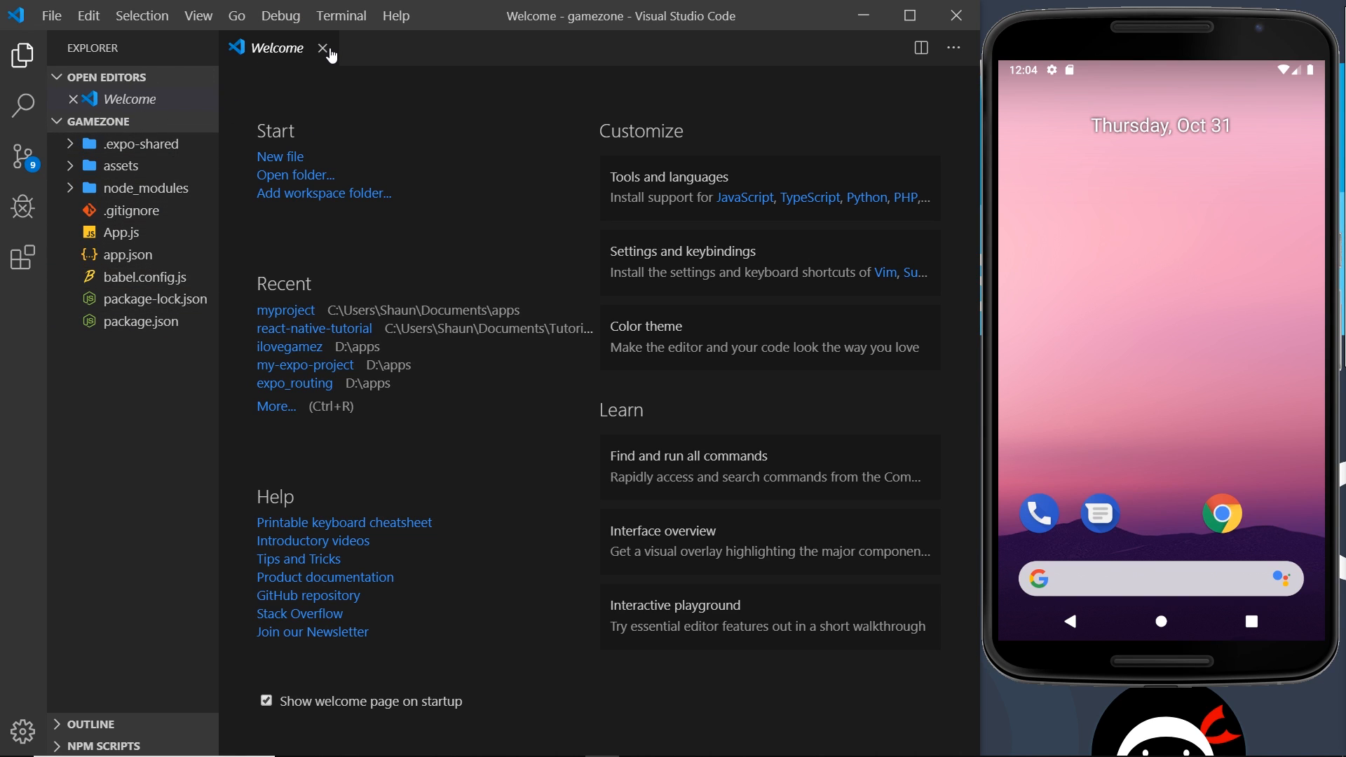
- Close the Welcome tab and run 'expo start' in the integrated terminal
{"action": "left_click", "coordinate": [328, 47]}
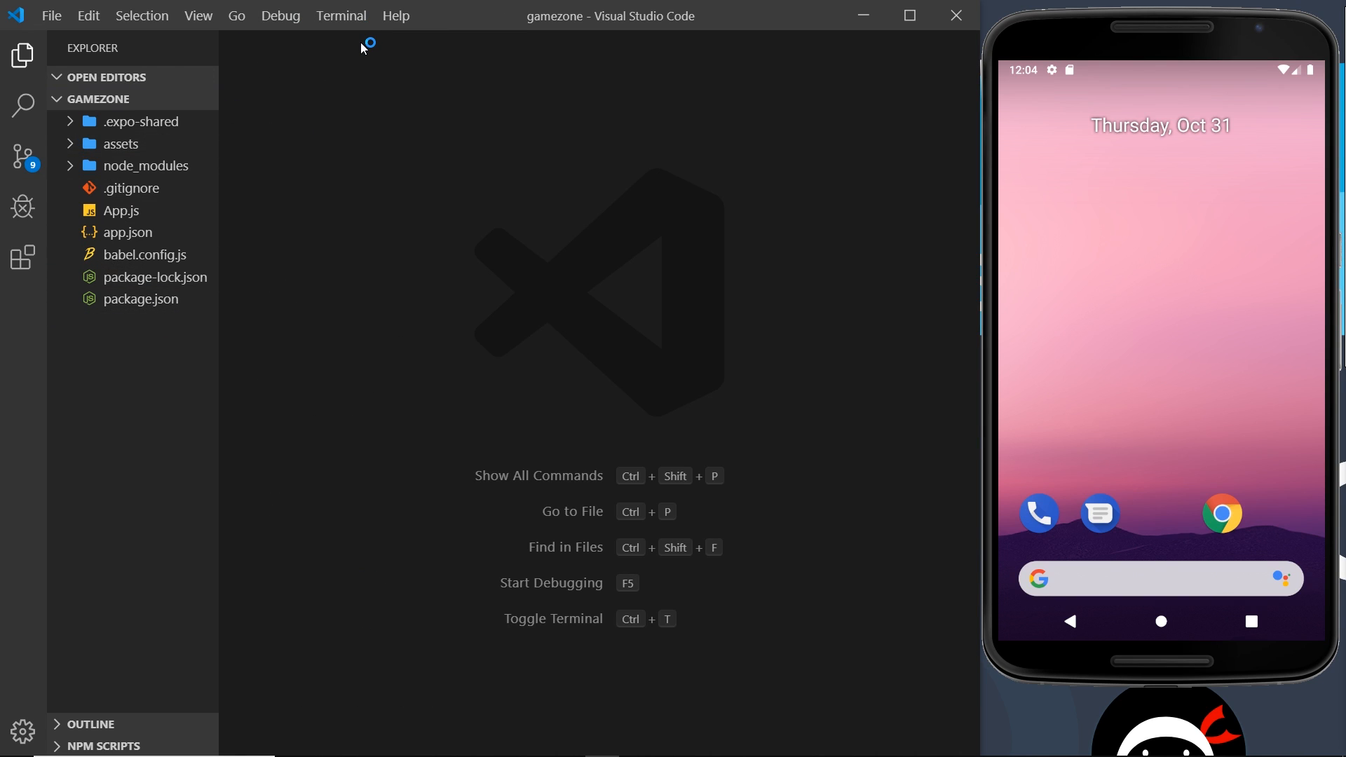
{"action": "mouse_move", "coordinate": [432, 506]}
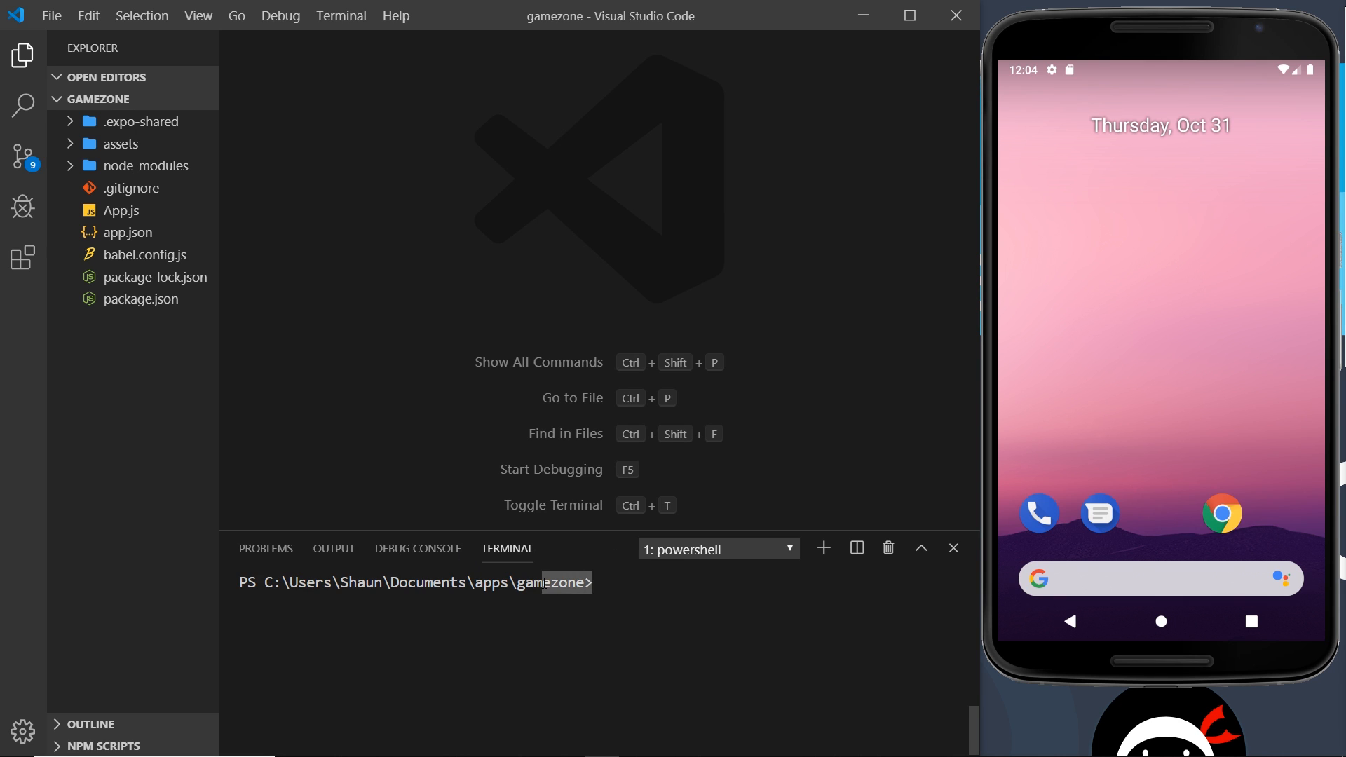
{"action": "type", "text": "exp"}
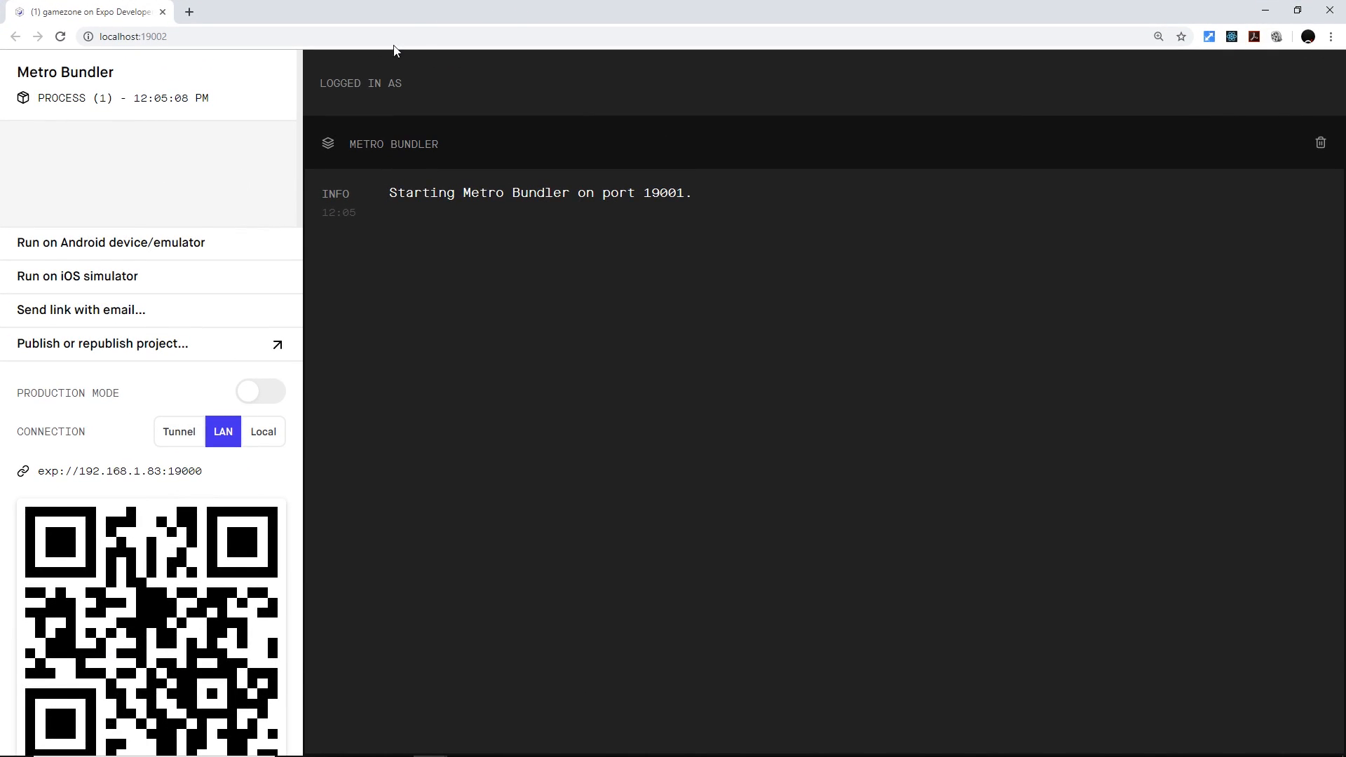
{"action": "mouse_move", "coordinate": [111, 242]}
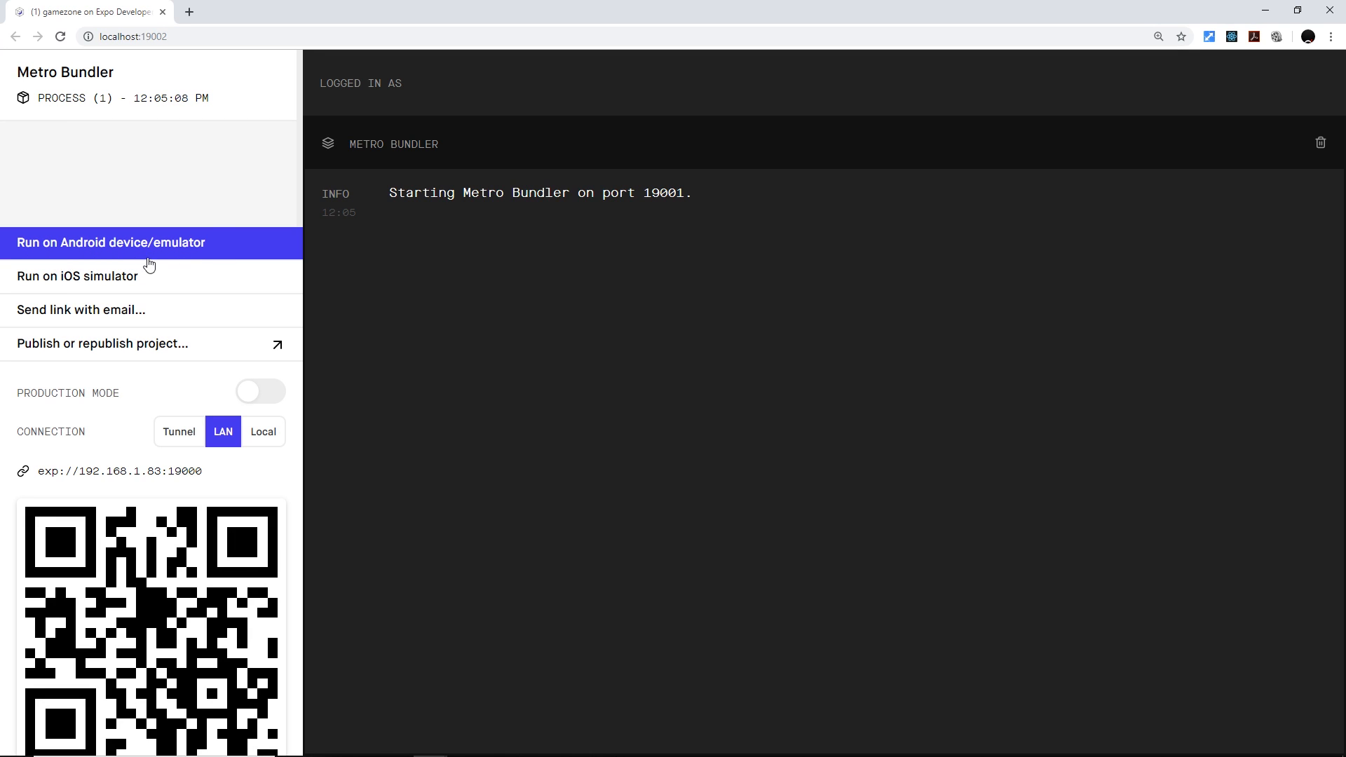
- Run the gamezone app on the Android emulator from the sidebar
{"action": "left_click", "coordinate": [112, 242]}
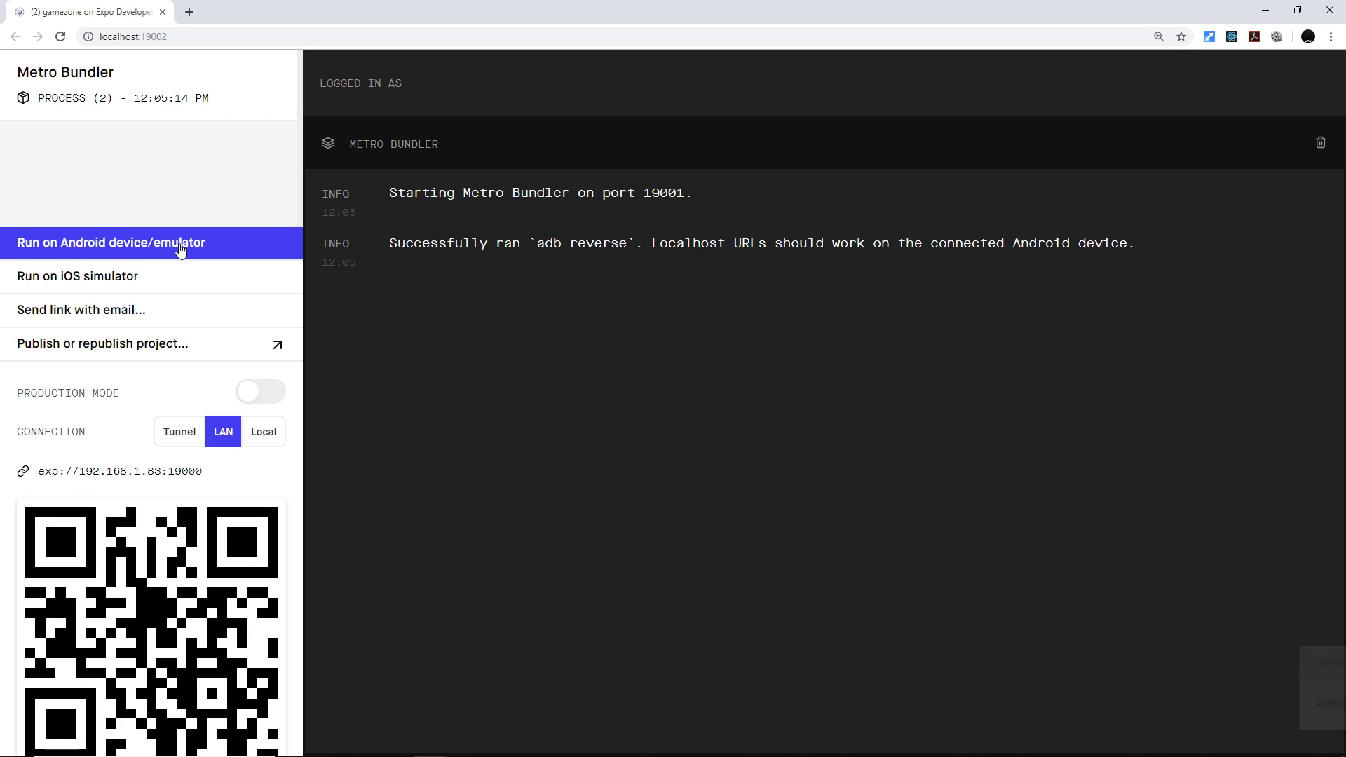
{"action": "left_click", "coordinate": [109, 242]}
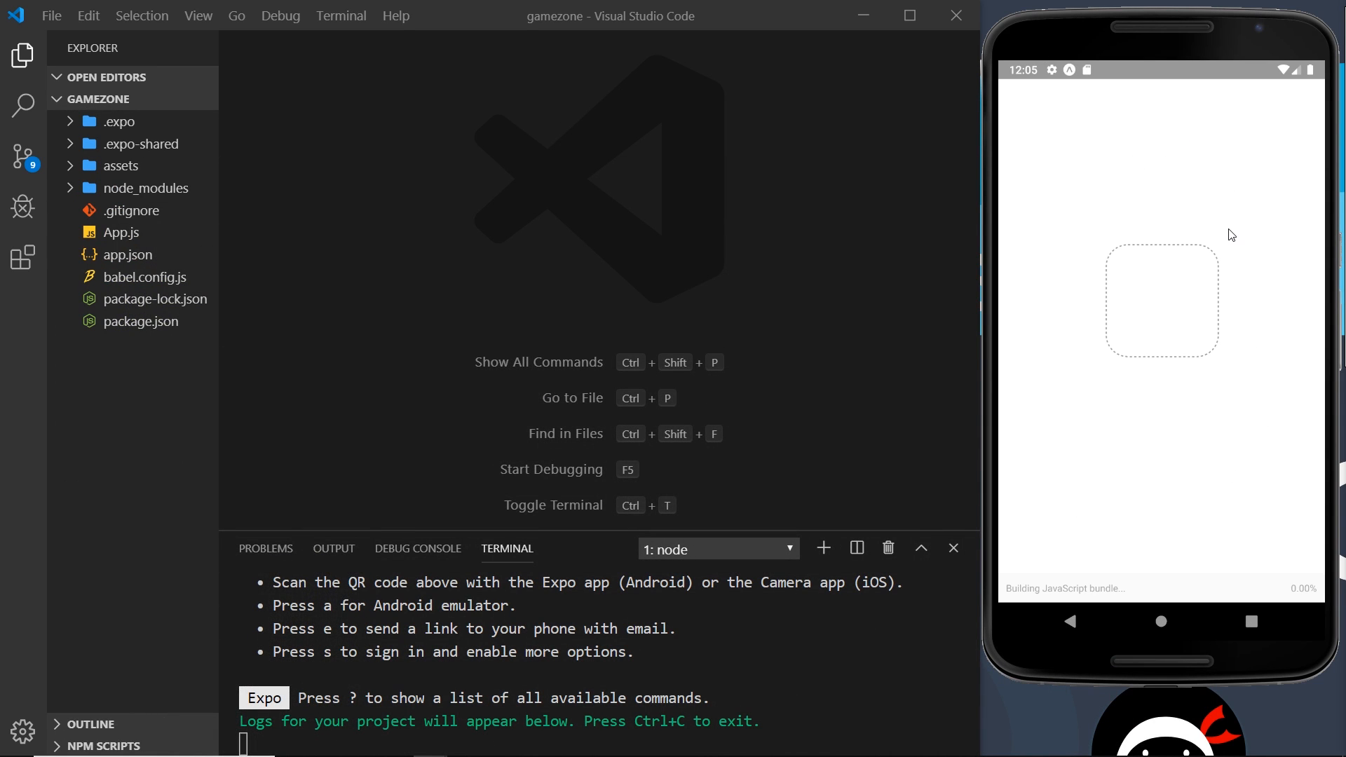
{"action": "mouse_move", "coordinate": [1023, 503]}
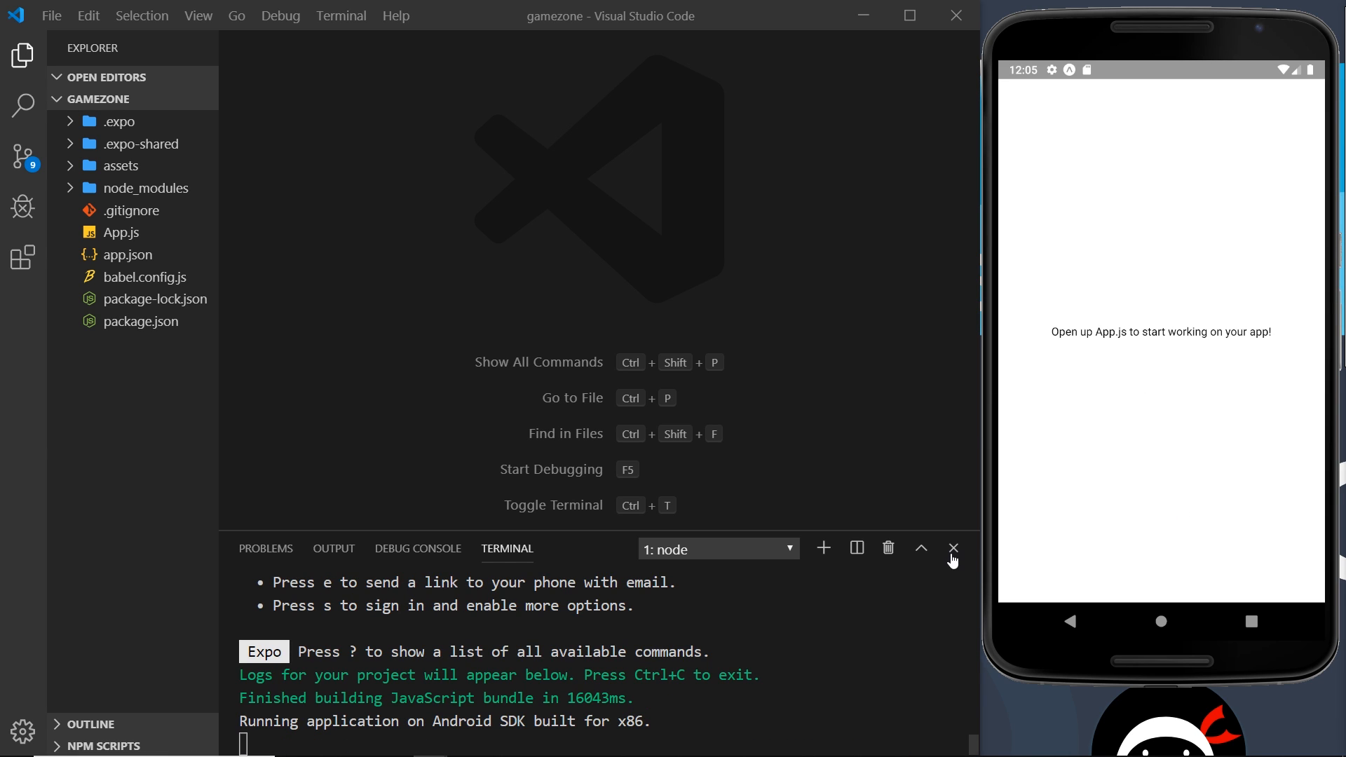
- Hide the terminal panel so the editor shows App.js fully
{"action": "left_click", "coordinate": [121, 231]}
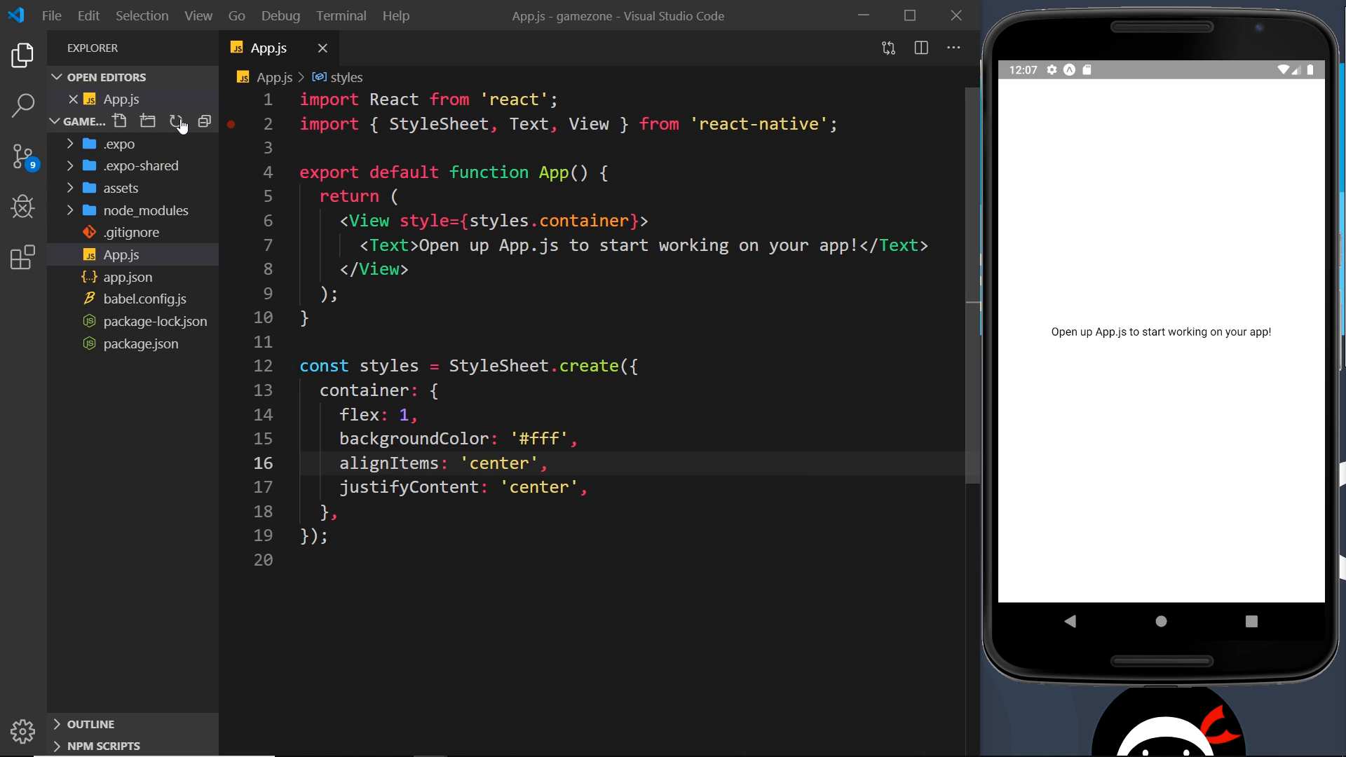
- Create a screens folder at the project root and add home.js inside it
{"action": "left_click", "coordinate": [147, 120]}
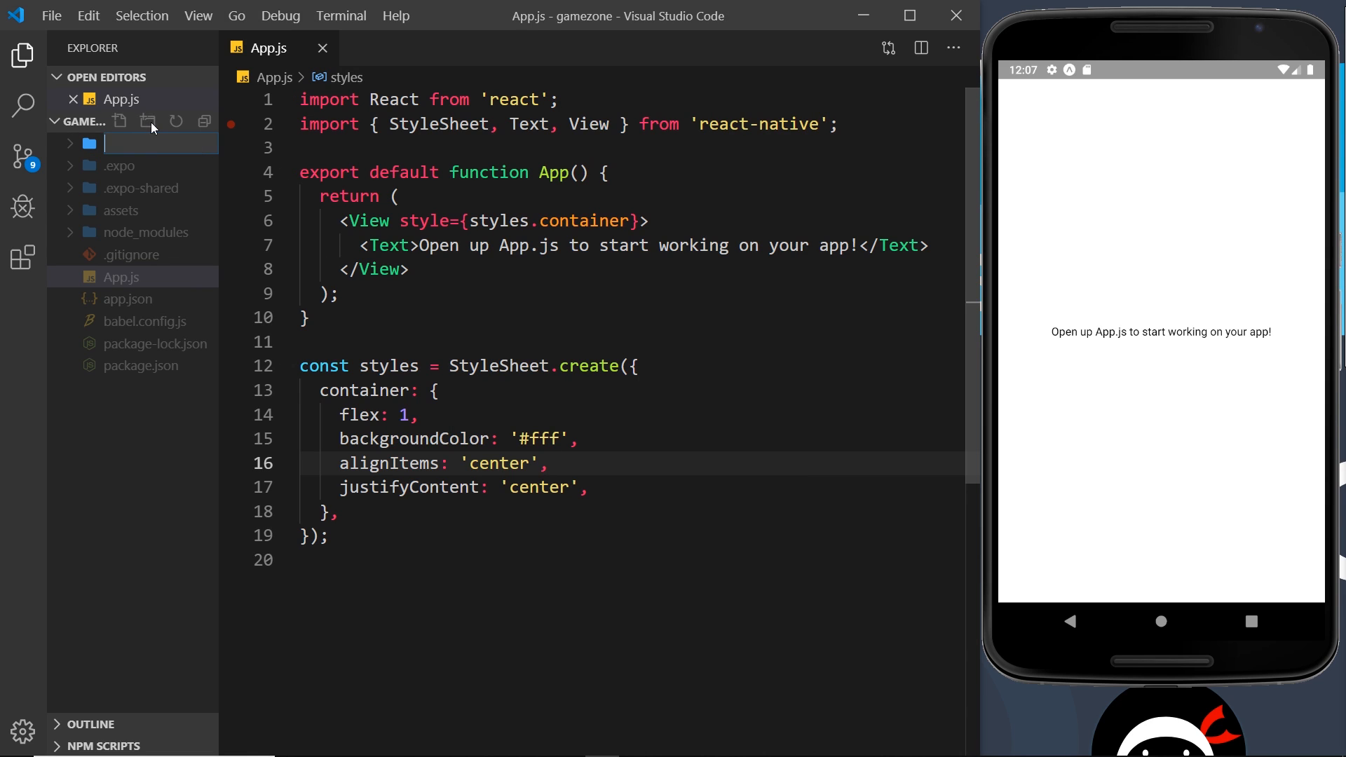
{"action": "type", "text": "screens"}
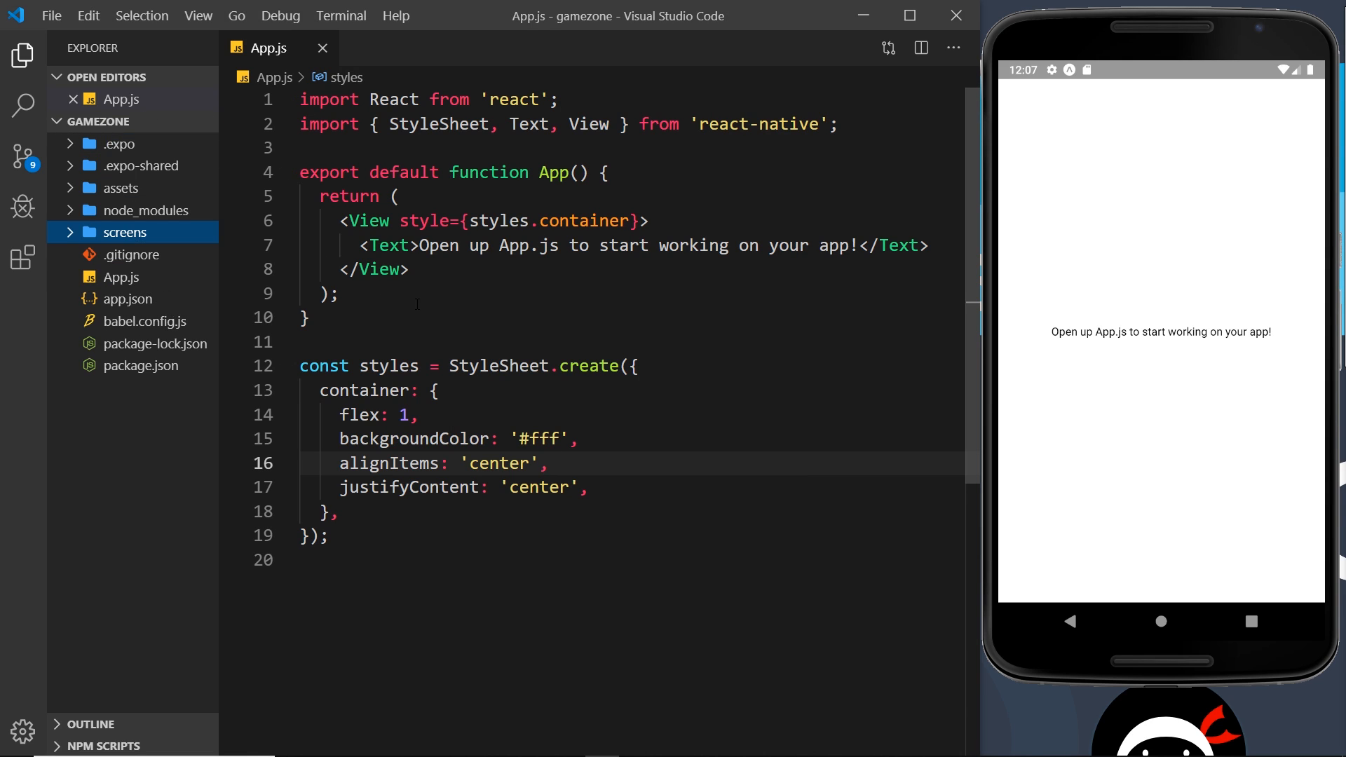
{"action": "right_click", "coordinate": [125, 231]}
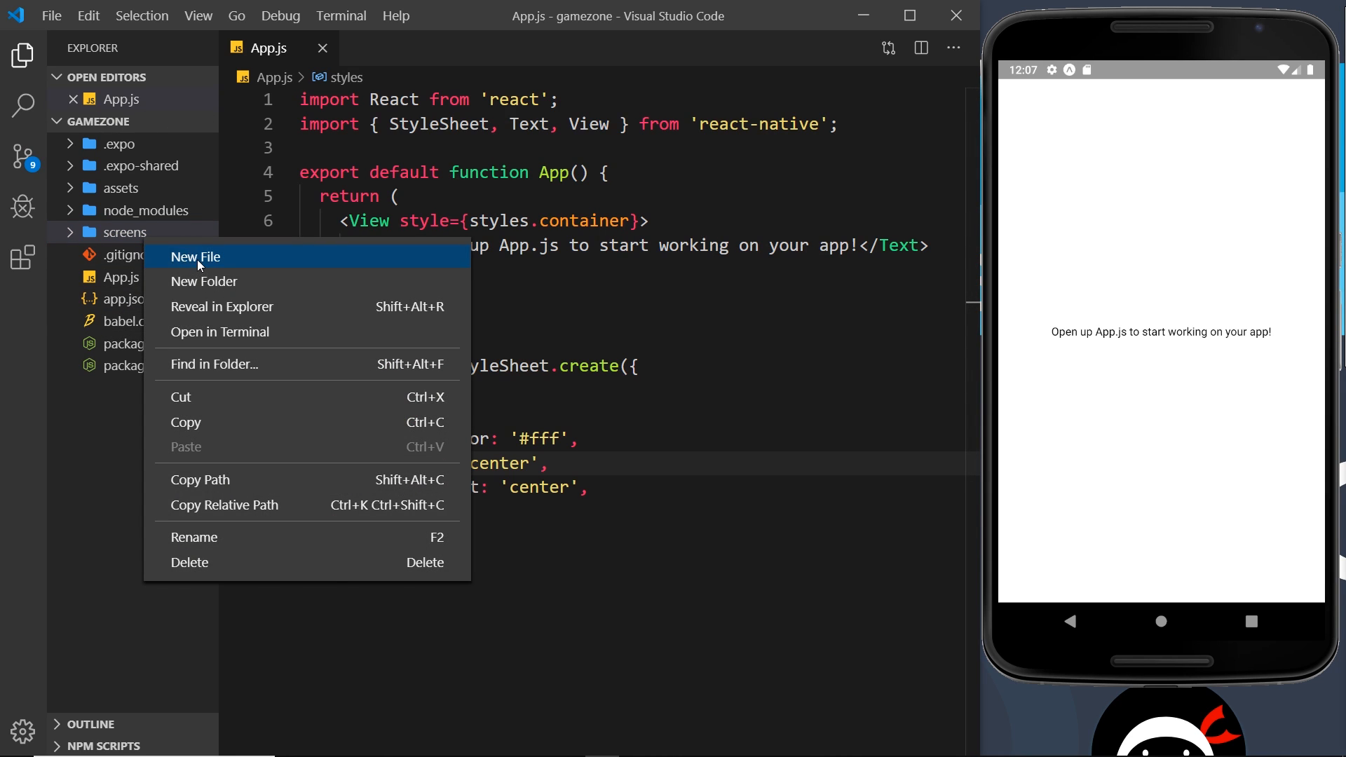
{"action": "left_click", "coordinate": [195, 257]}
{"action": "type", "text": "home.js"}
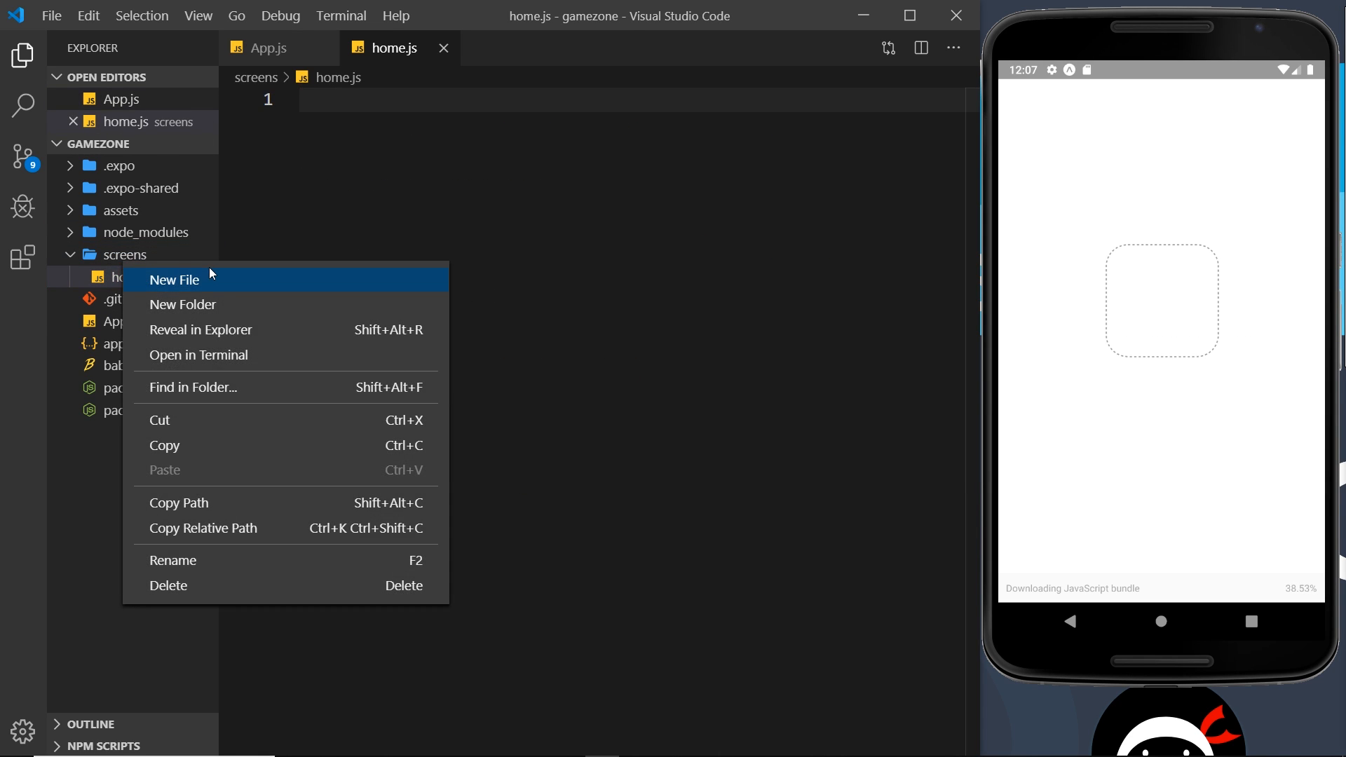
- Add about.js and reviewDetails.js files to the screens folder
{"action": "left_click", "coordinate": [174, 279]}
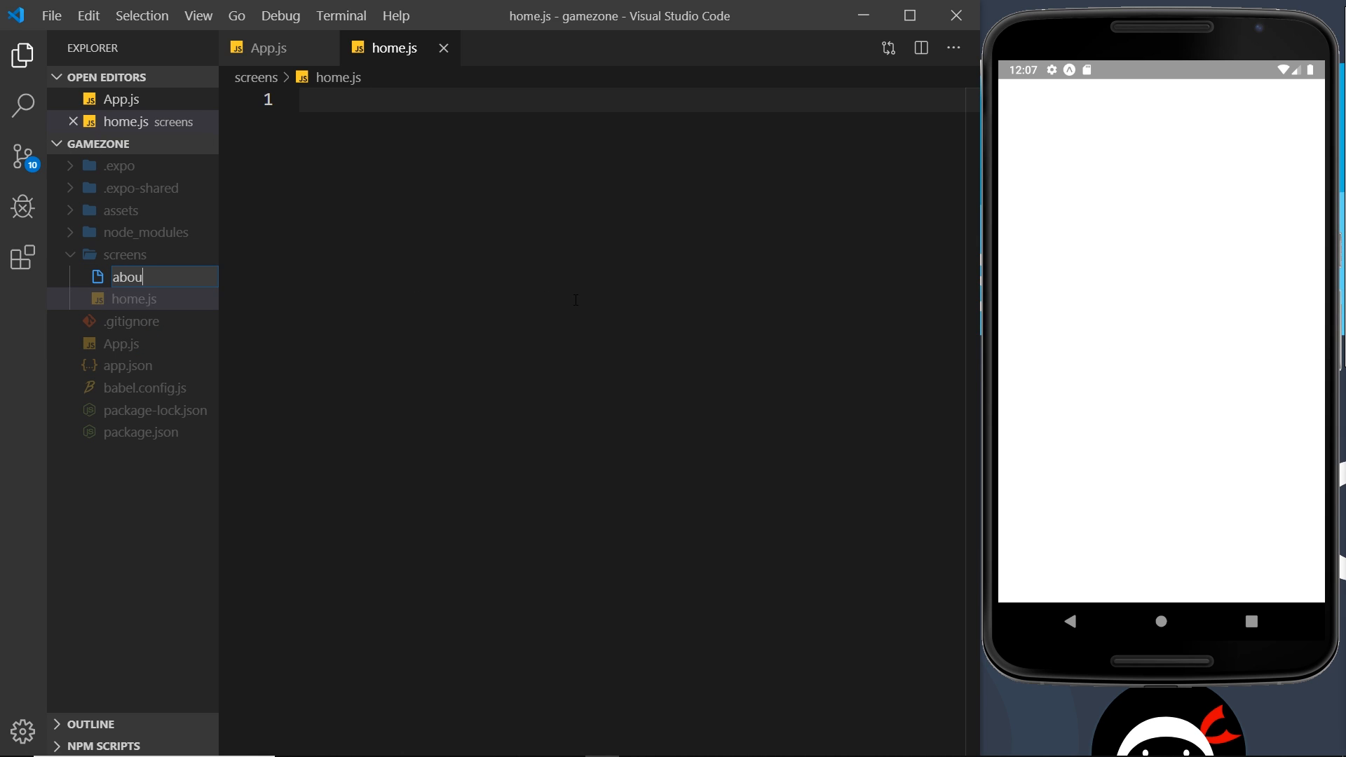
{"action": "key", "text": "Enter"}
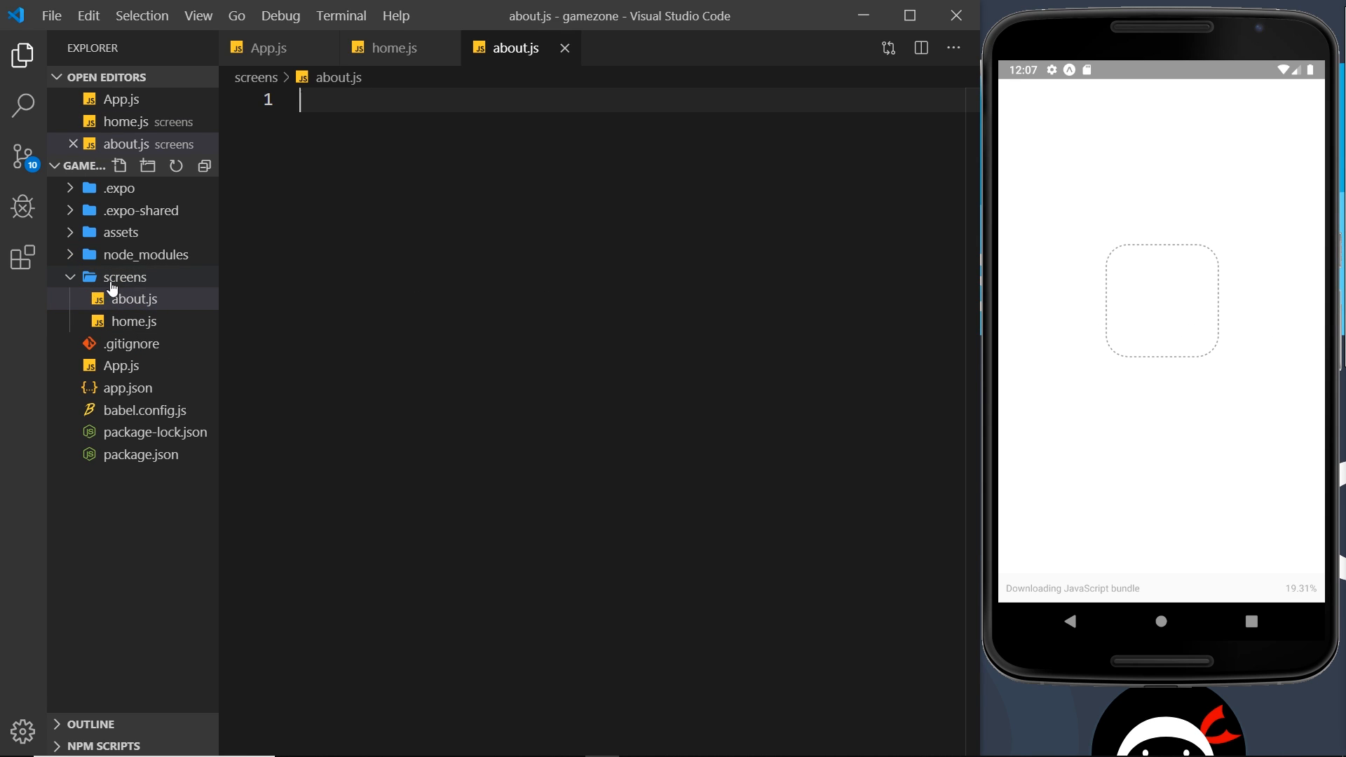
{"action": "type", "text": "re"}
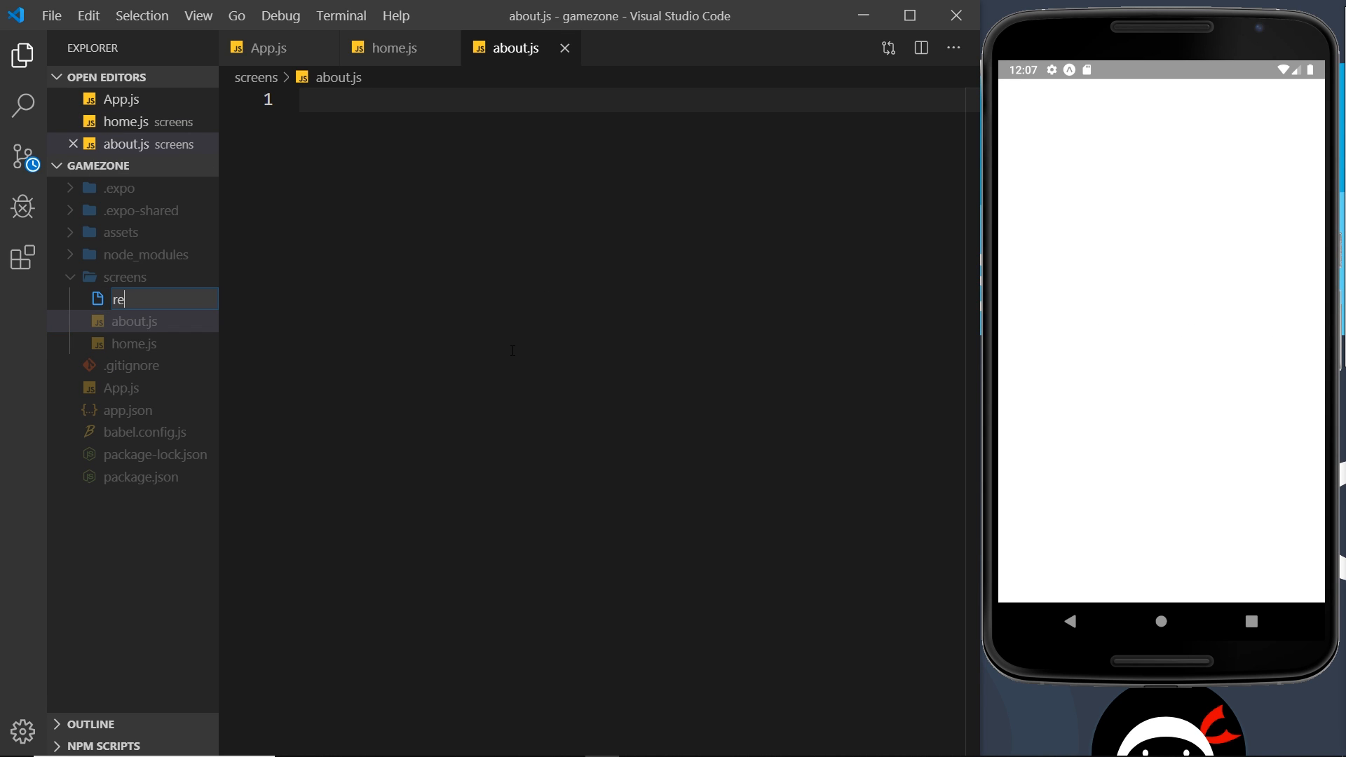
{"action": "type", "text": "viewDetails."}
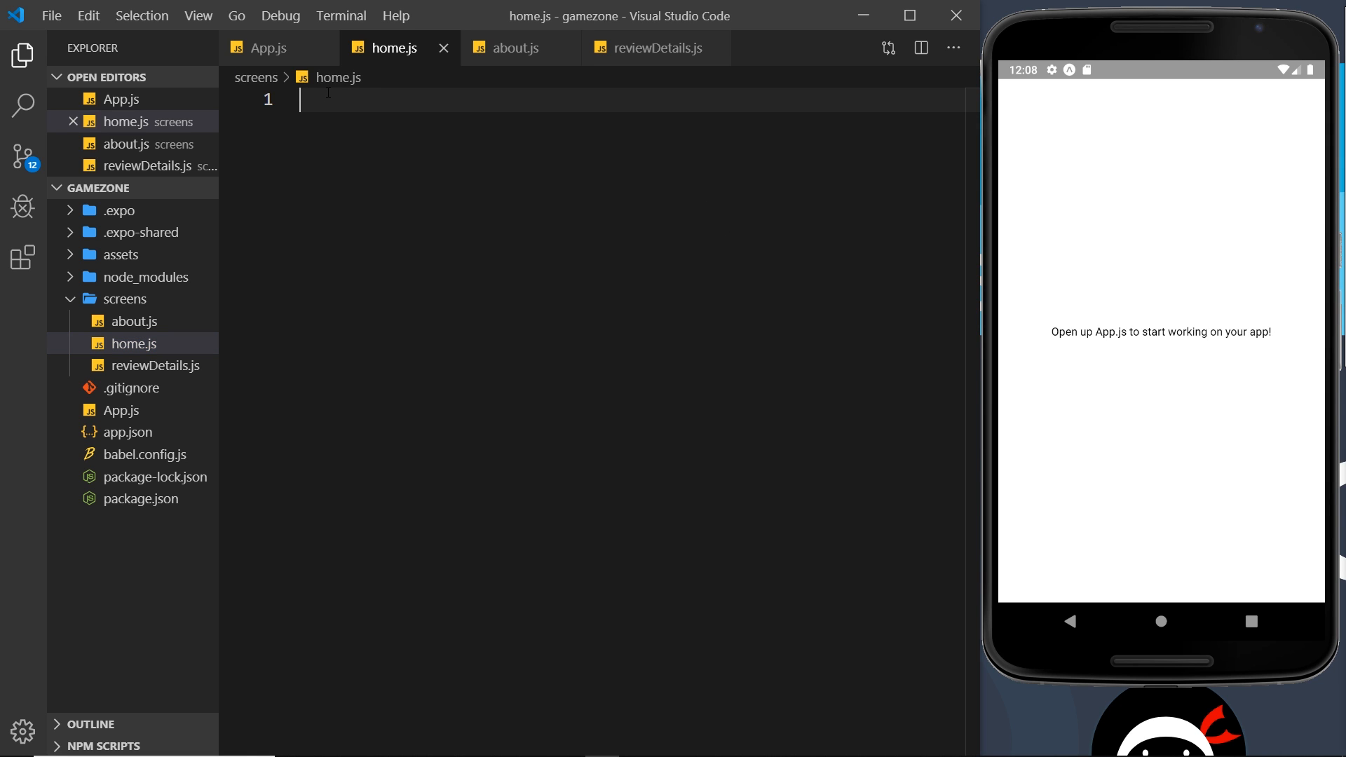
- Import React and StyleSheet, View, Text from react-native in home.js
{"action": "type", "text": "import moduleName from 'module'"}
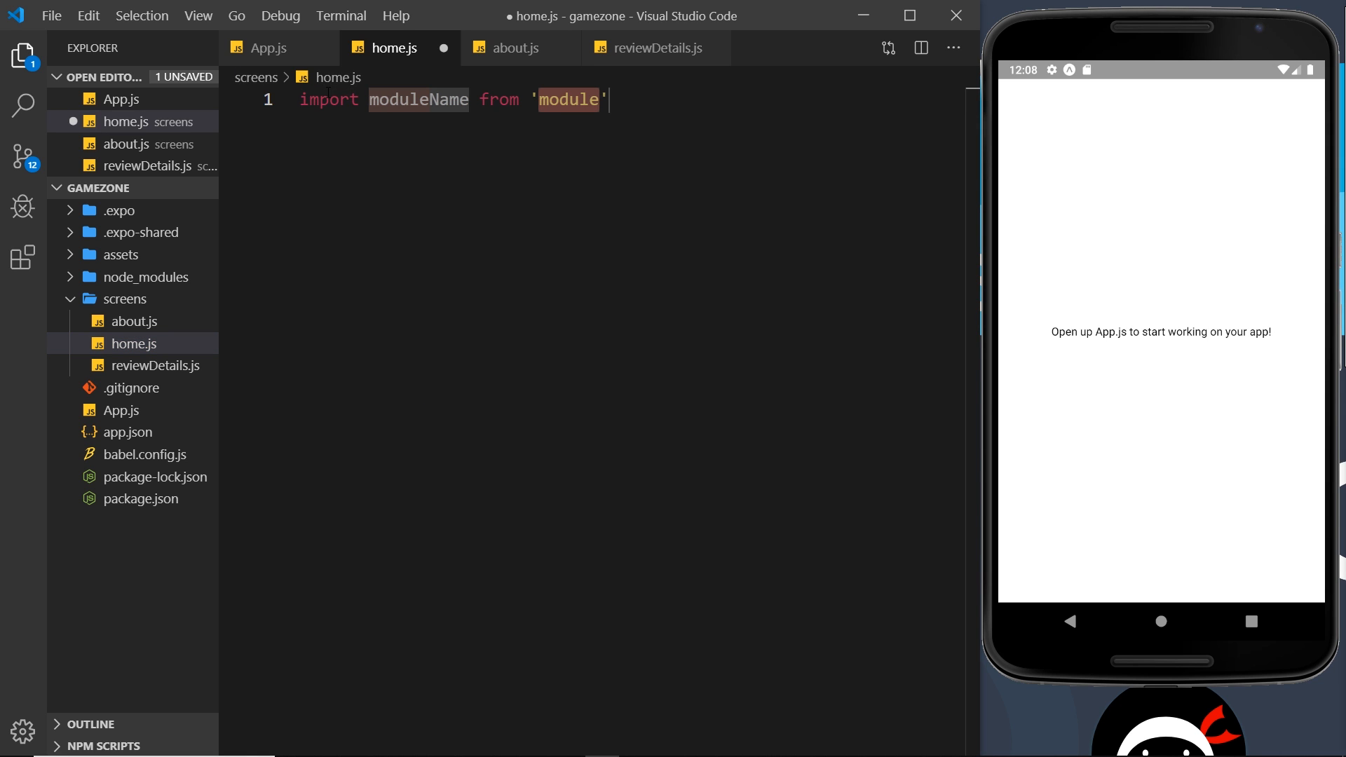
{"action": "type", "text": "react"}
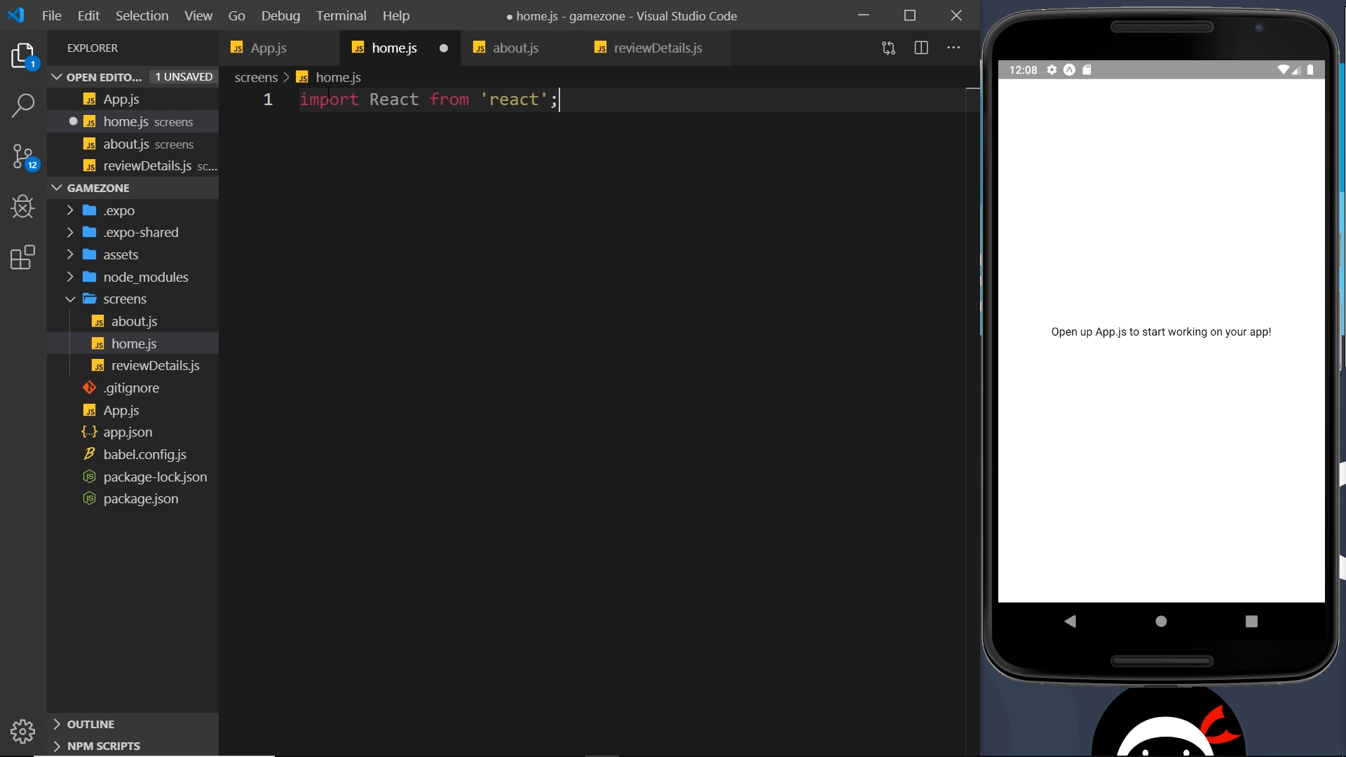
{"action": "key", "text": "Enter"}
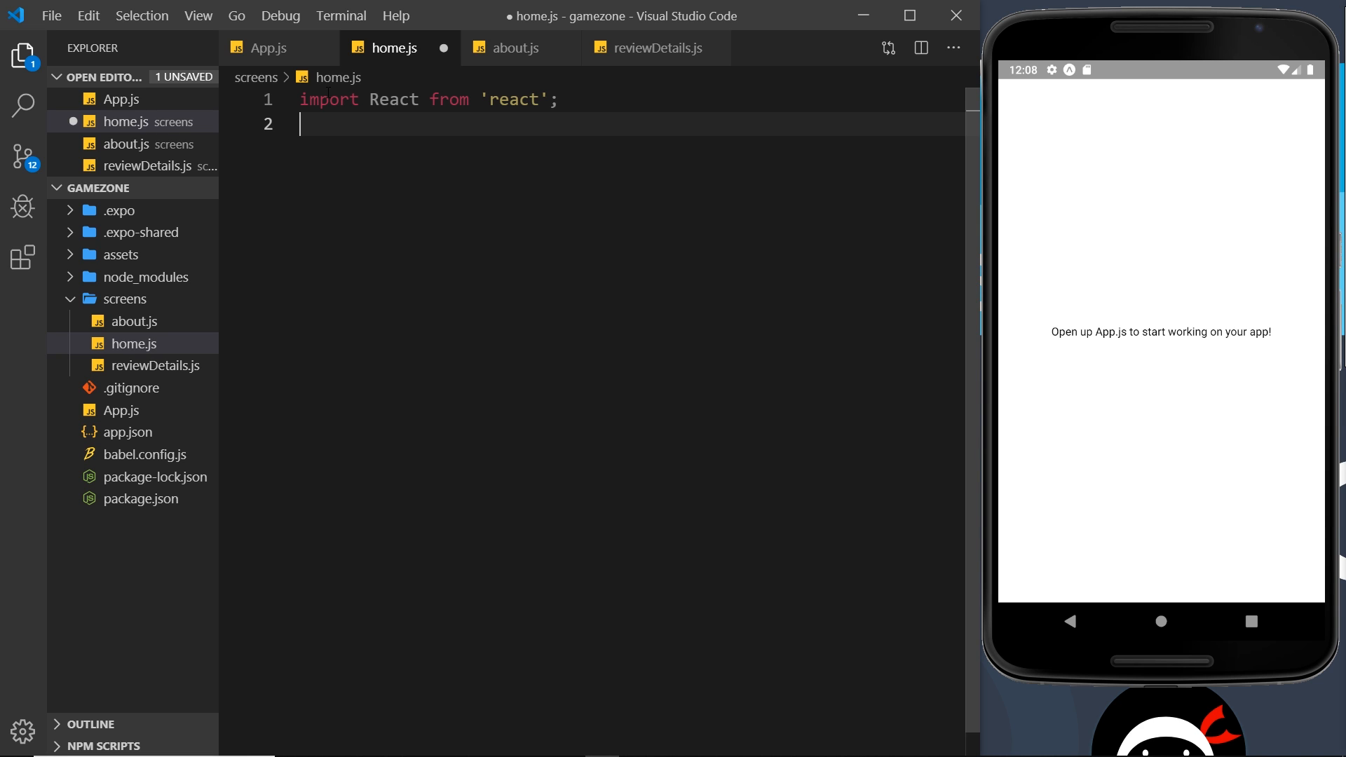
{"action": "type", "text": "import moduleName from 'module'"}
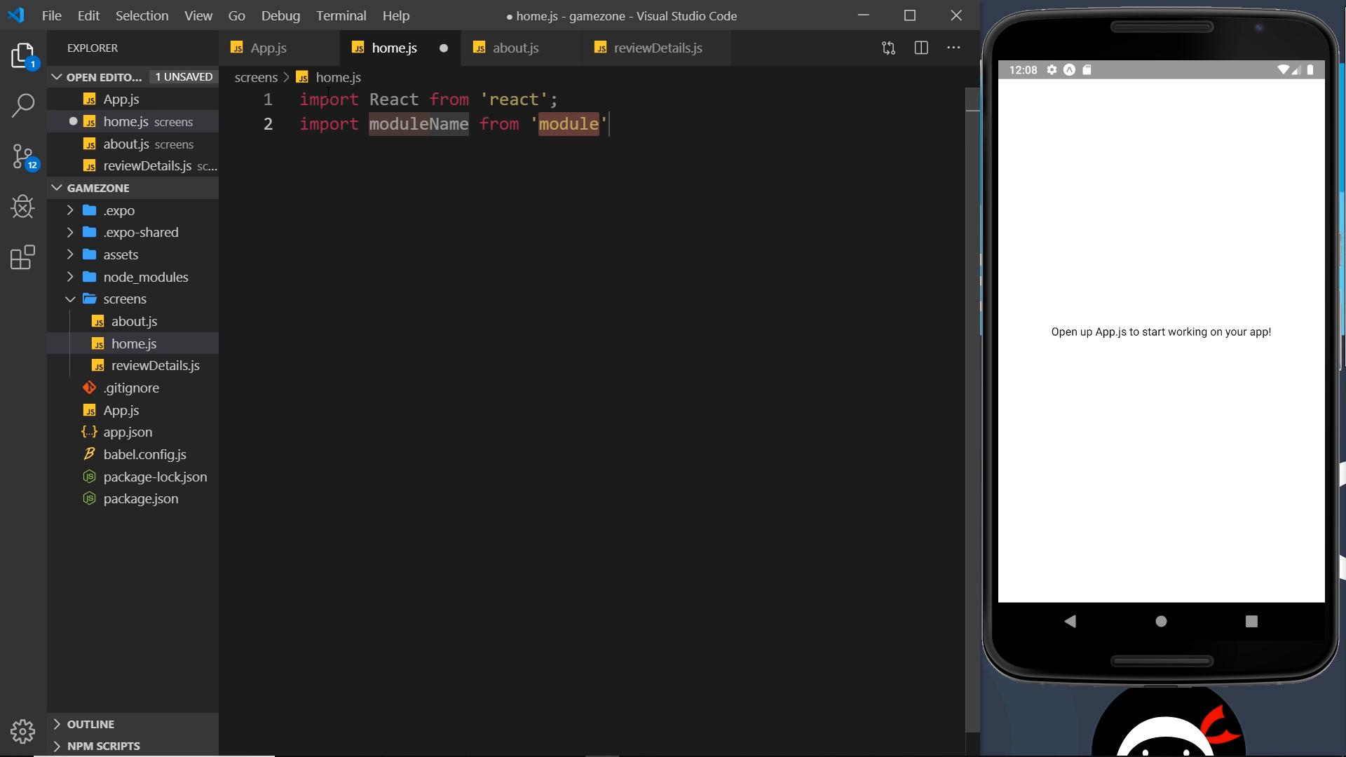
{"action": "type", "text": "react-nativ"}
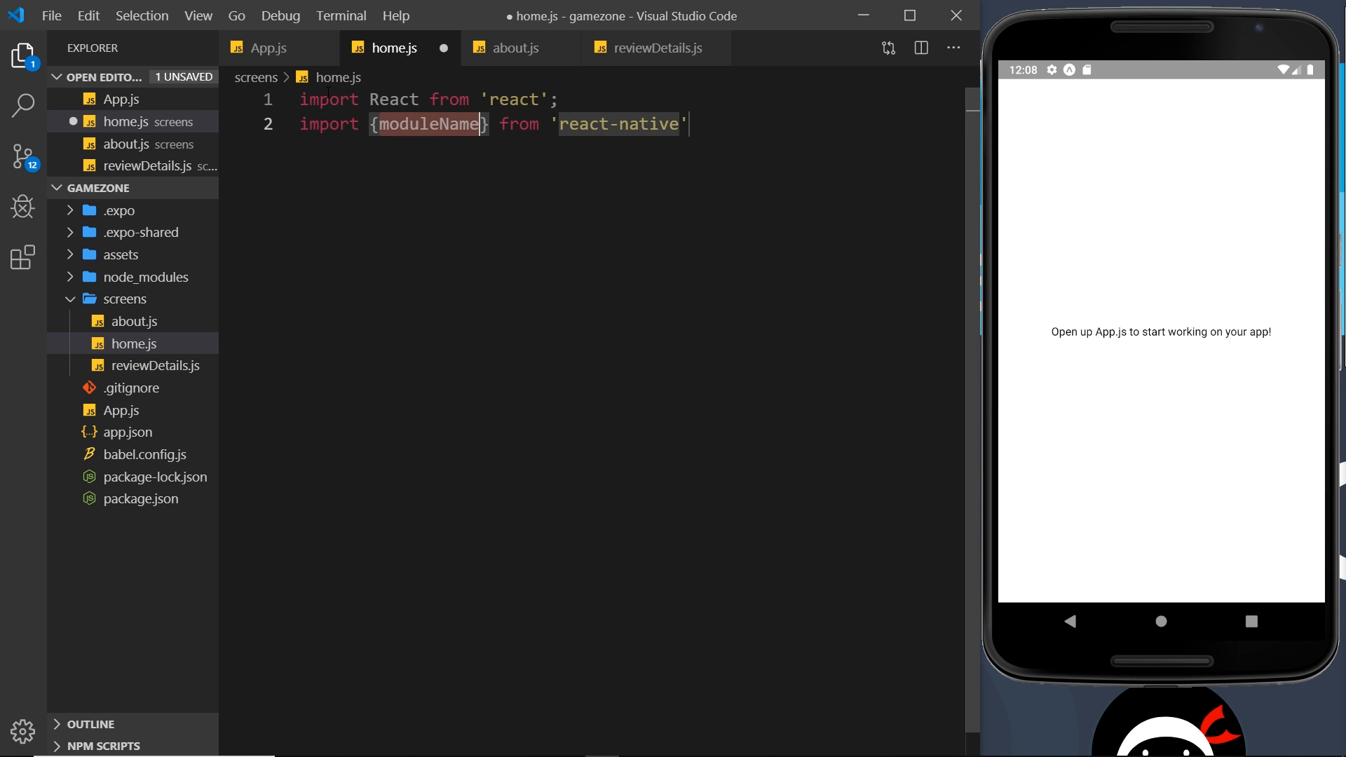
{"action": "type", "text": "Styl"}
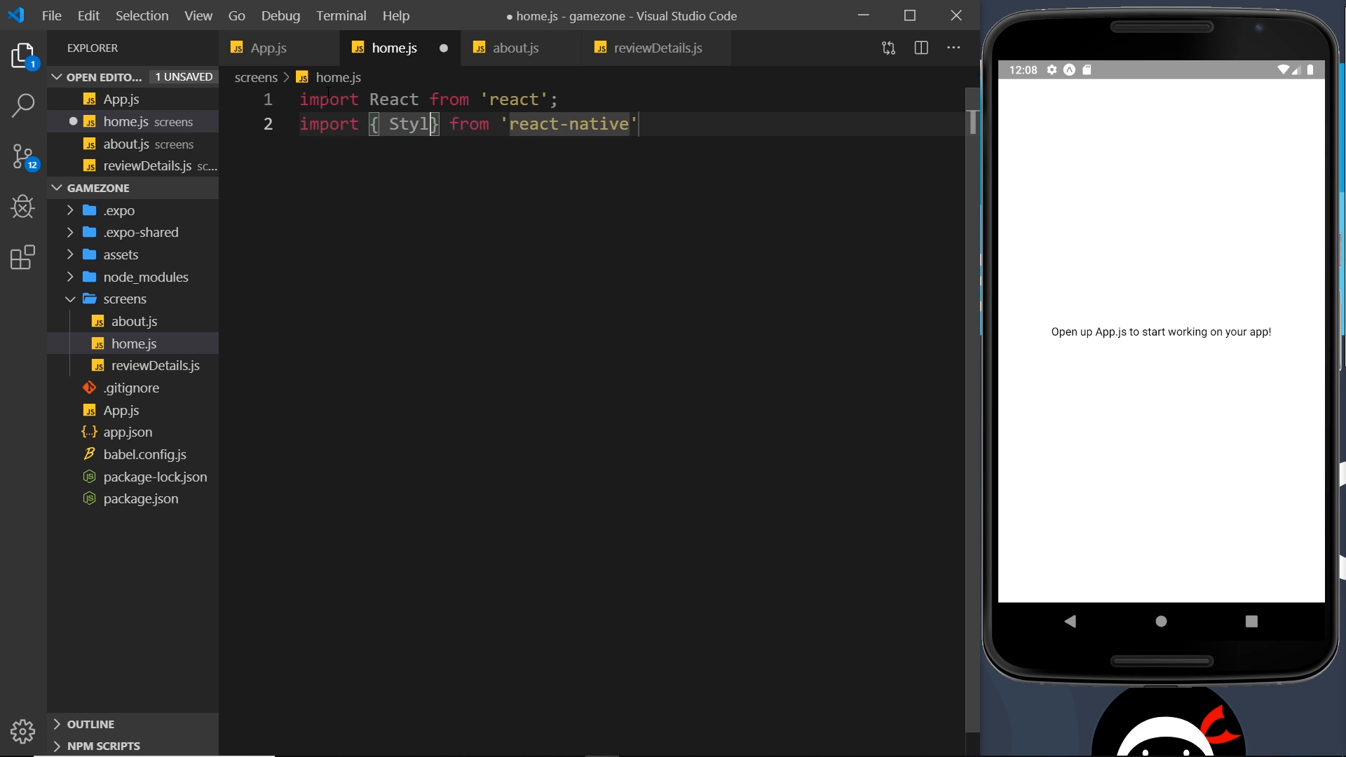
{"action": "type", "text": "eSheet"}
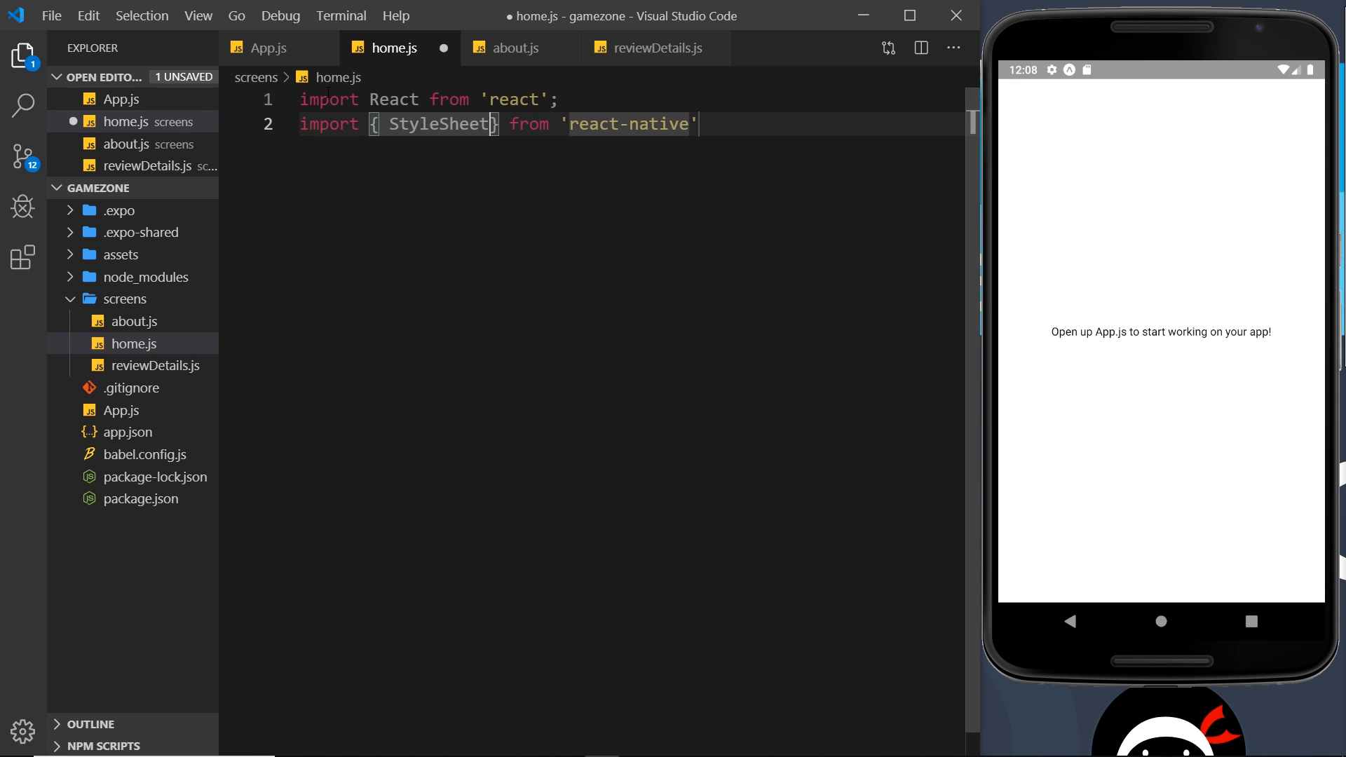
{"action": "type", "text": ", View, Text"}
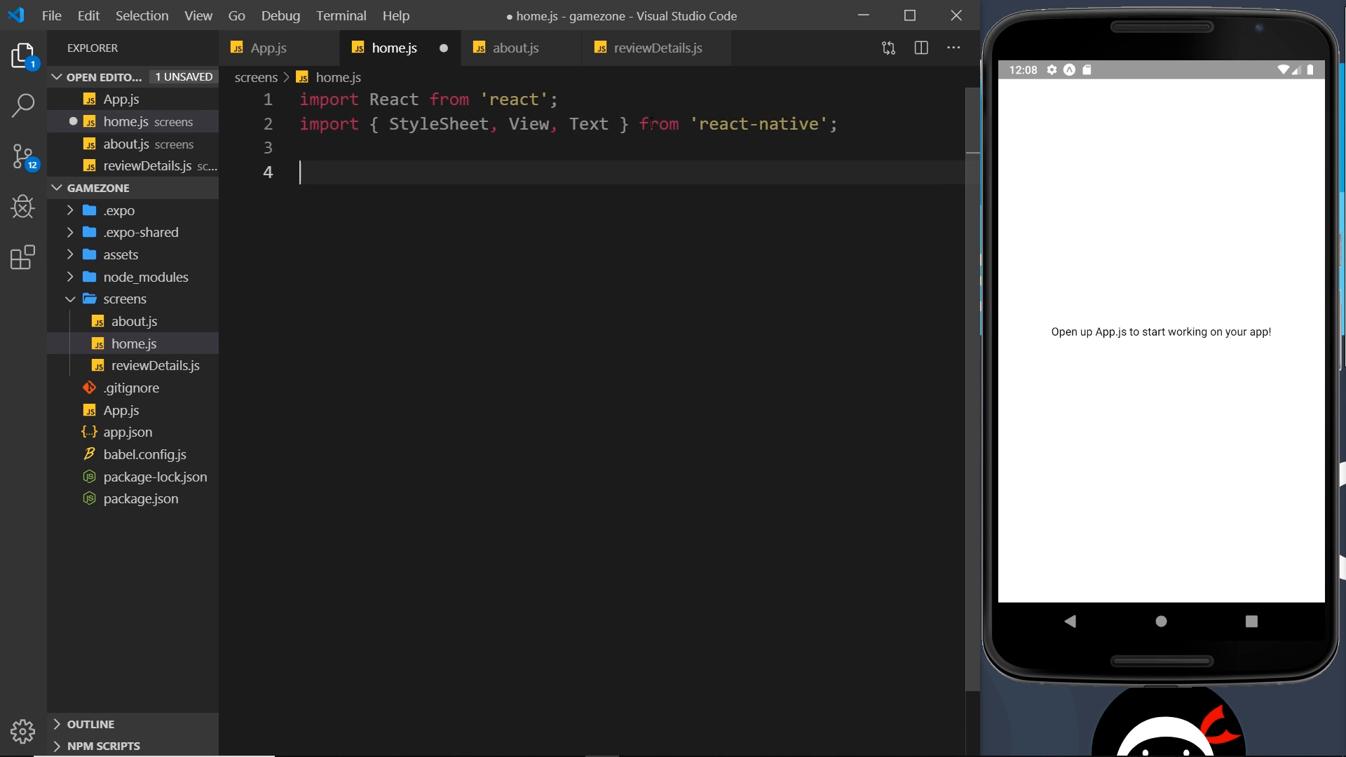
{"action": "type", "text": "export default function H"}
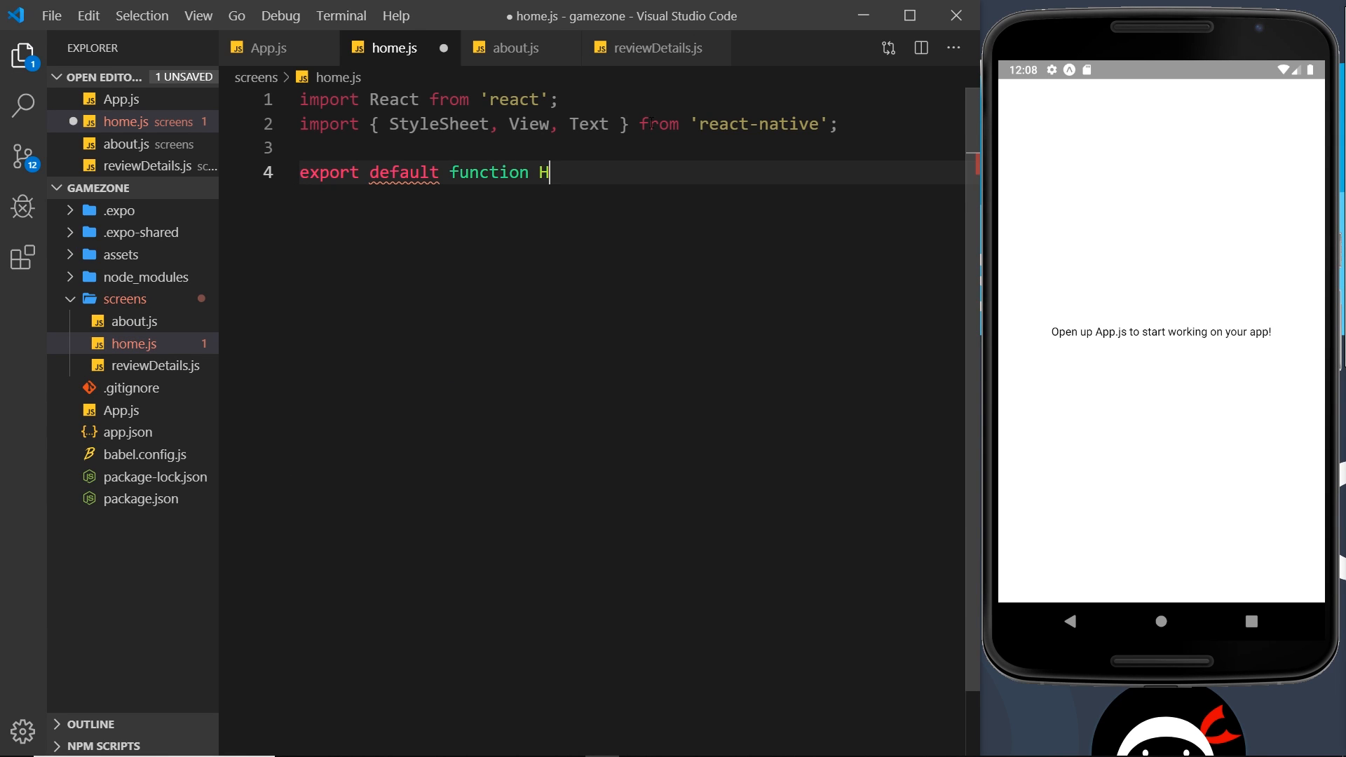
- Write a default Home function returning a View with 'Home Screen' text
{"action": "type", "text": "ome() {"}
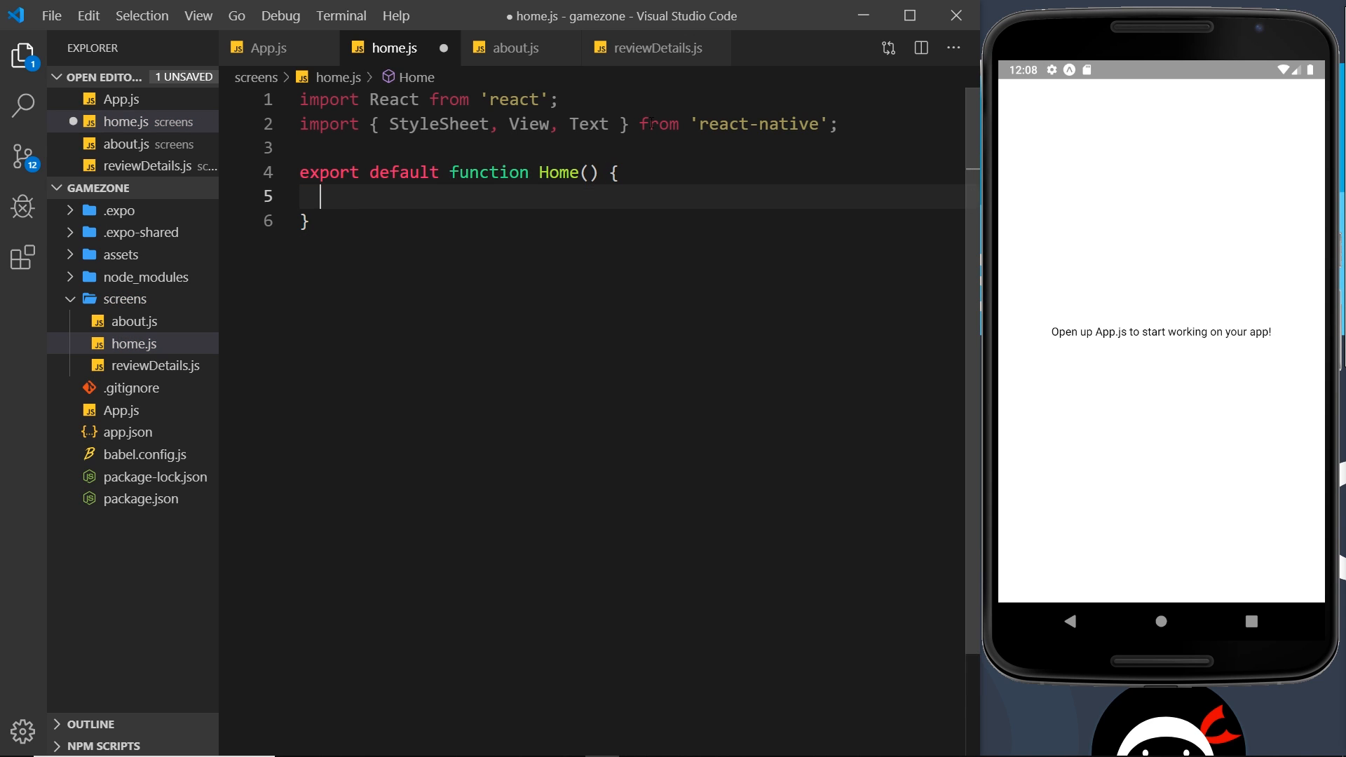
{"action": "type", "text": "return"}
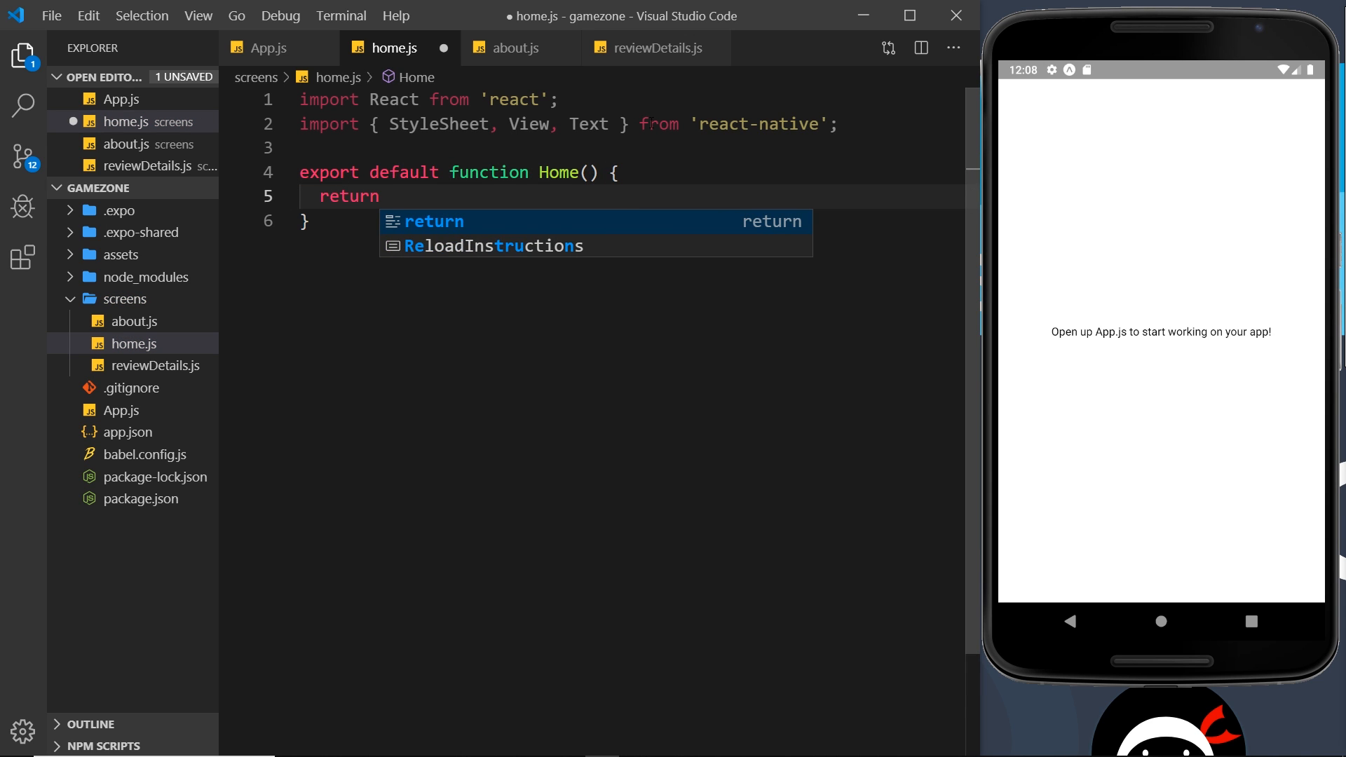
{"action": "type", "text": "("}
{"action": "type", "text": "<"}
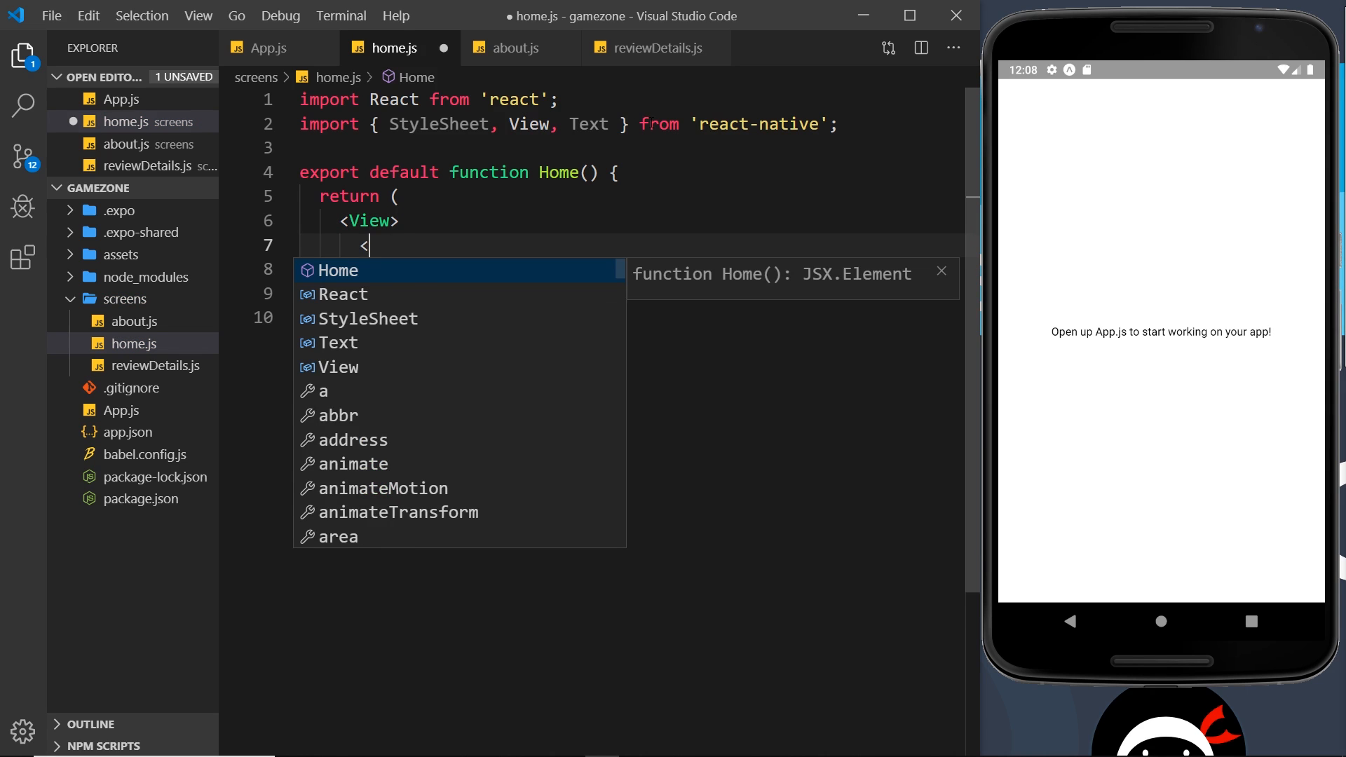
{"action": "type", "text": "Text></Text>"}
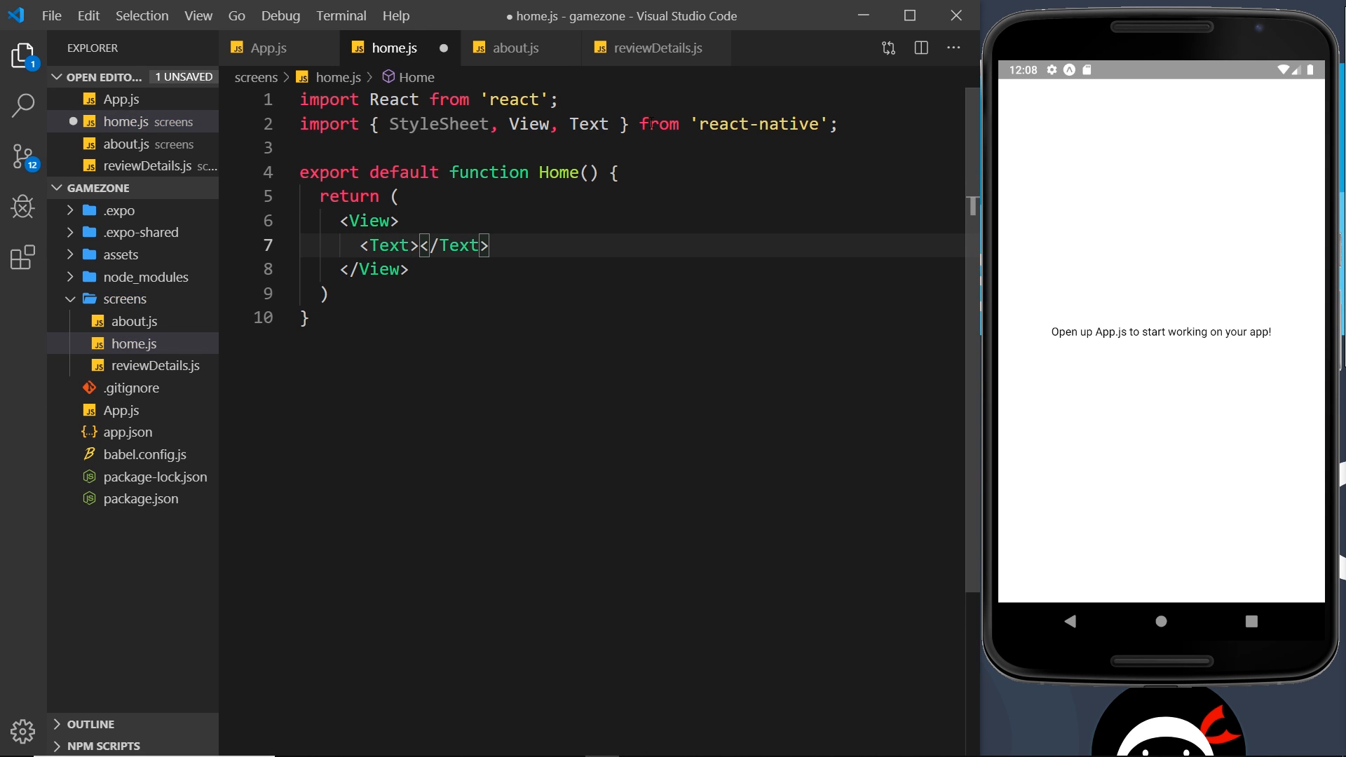
{"action": "type", "text": "Home Screen"}
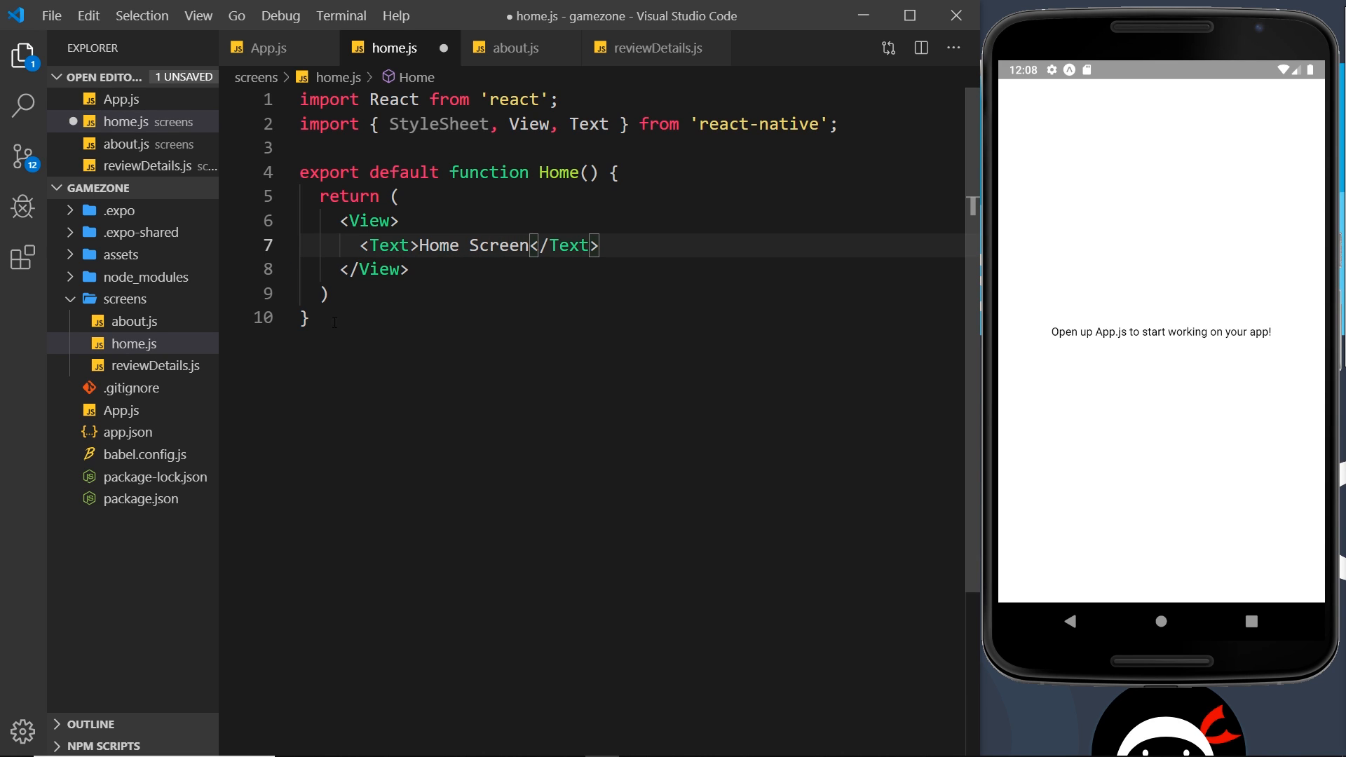
{"action": "type", "text": "style={s"}
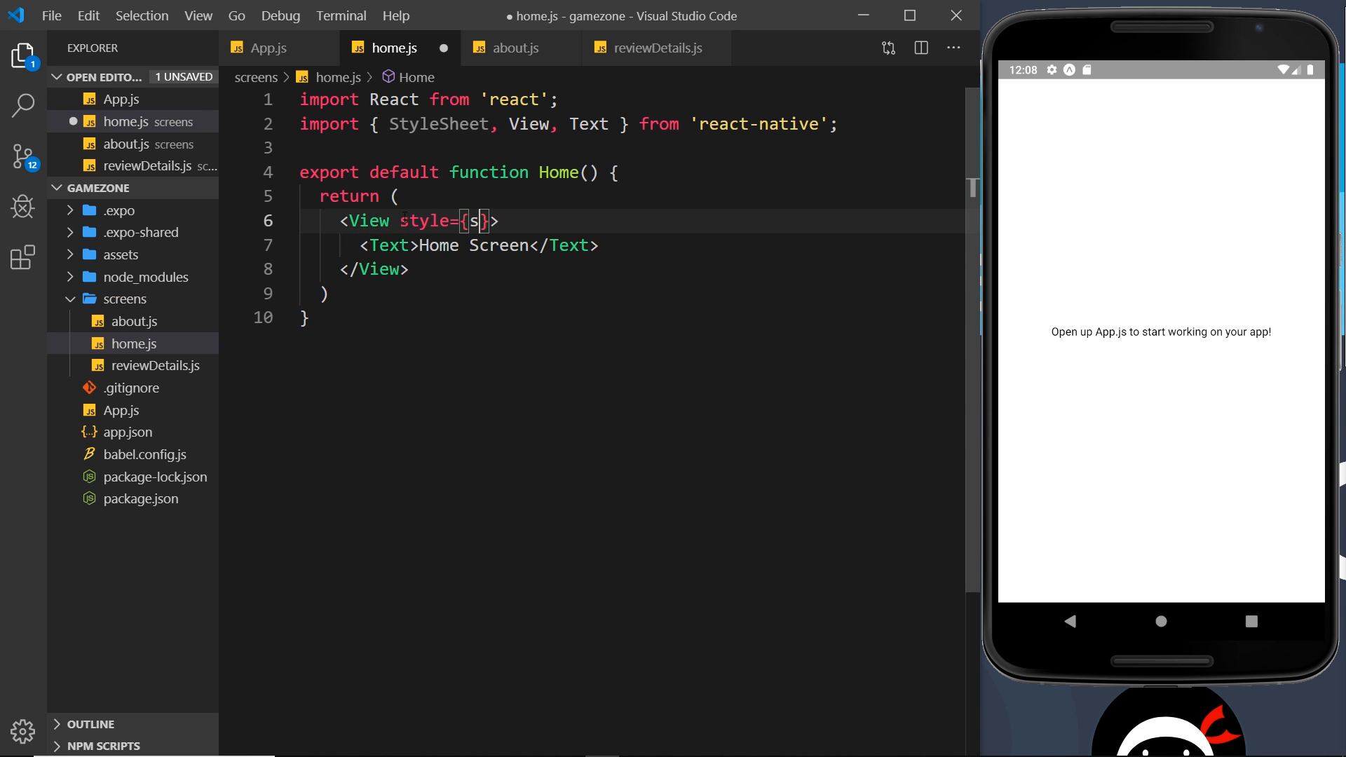
{"action": "type", "text": "tyleSheet.container"}
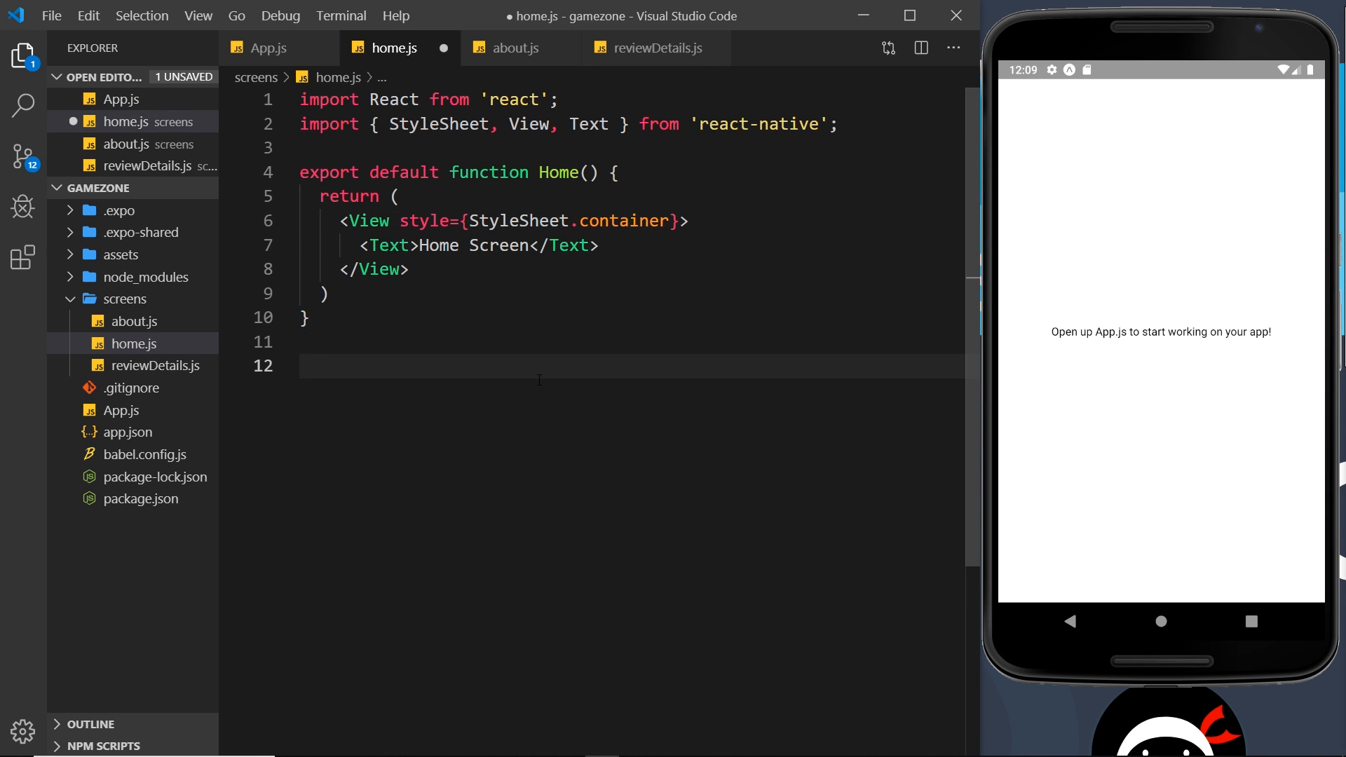
- Add a StyleSheet styles object with a container padding 24 and save home.js
{"action": "type", "text": "const style"}
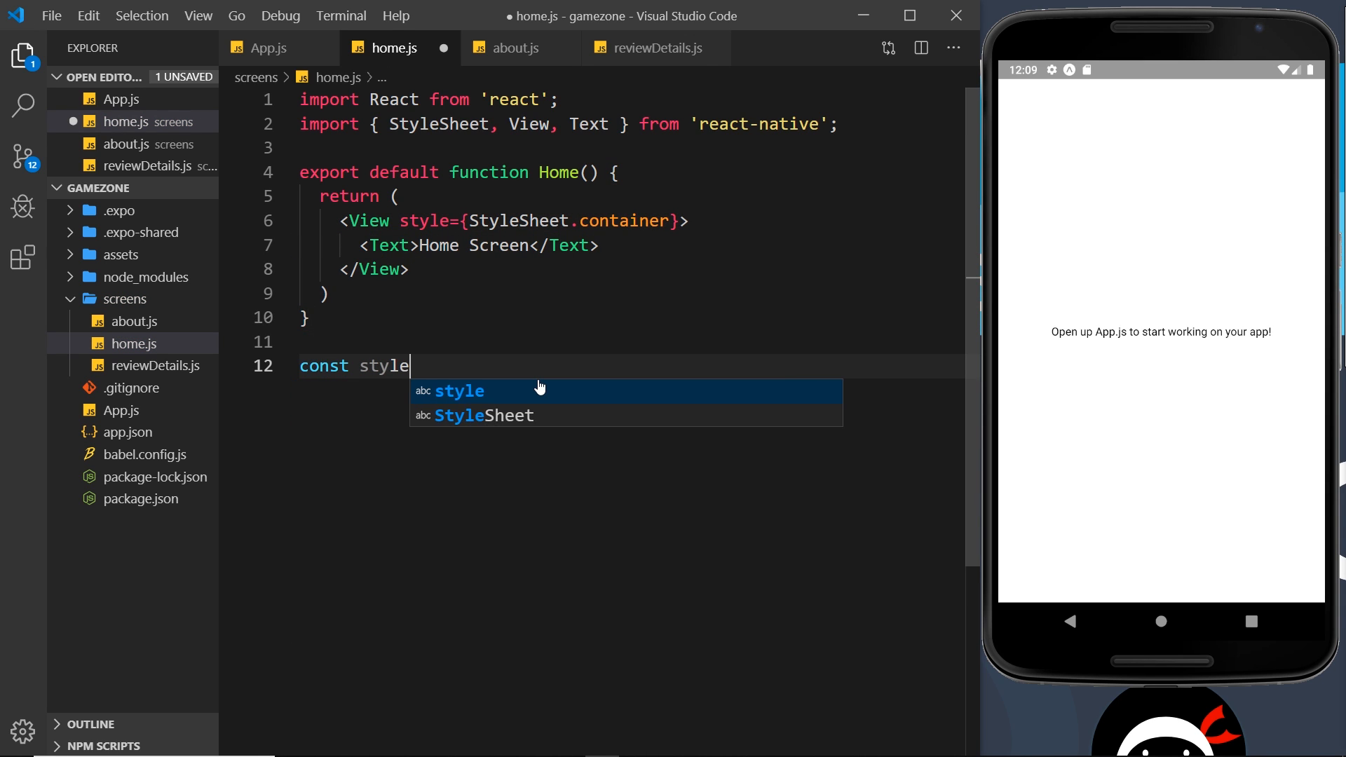
{"action": "type", "text": "s = StyleSheet.create({"}
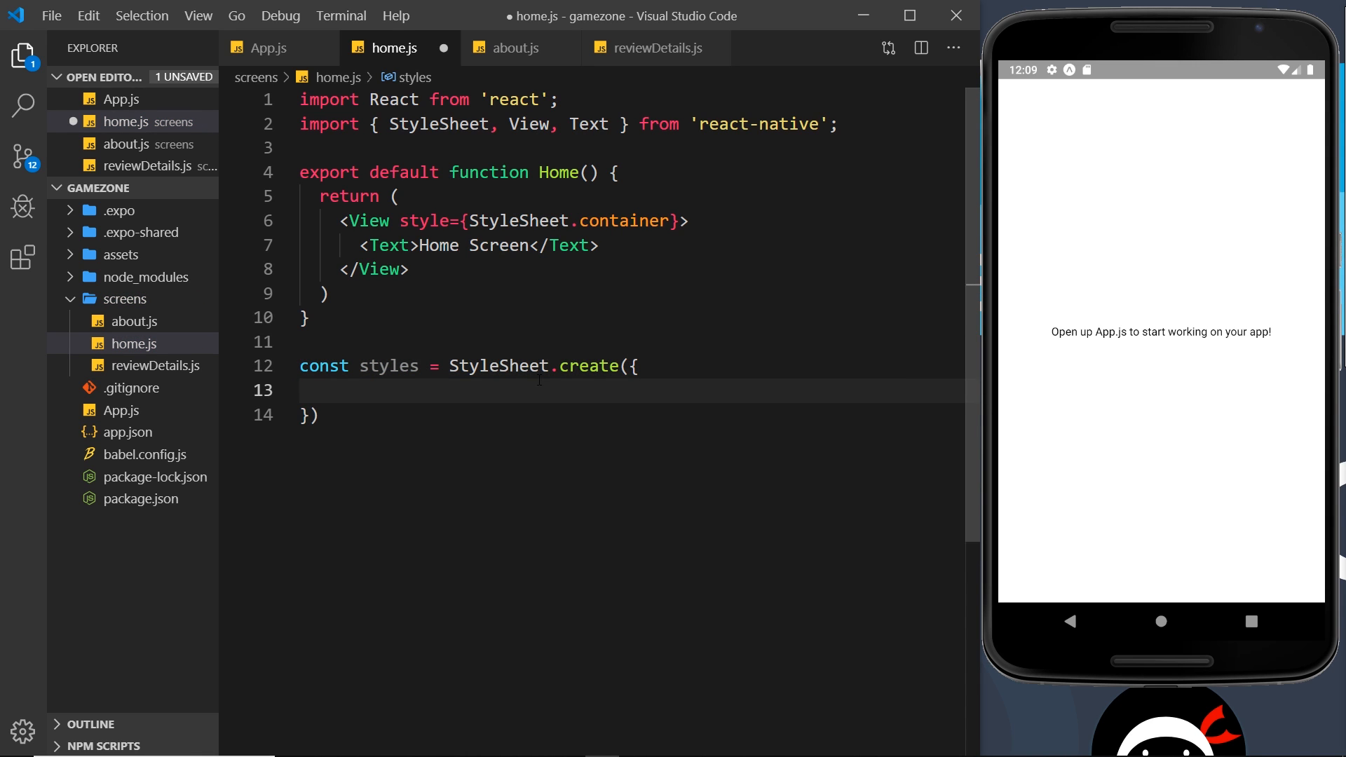
{"action": "type", "text": "container: {"}
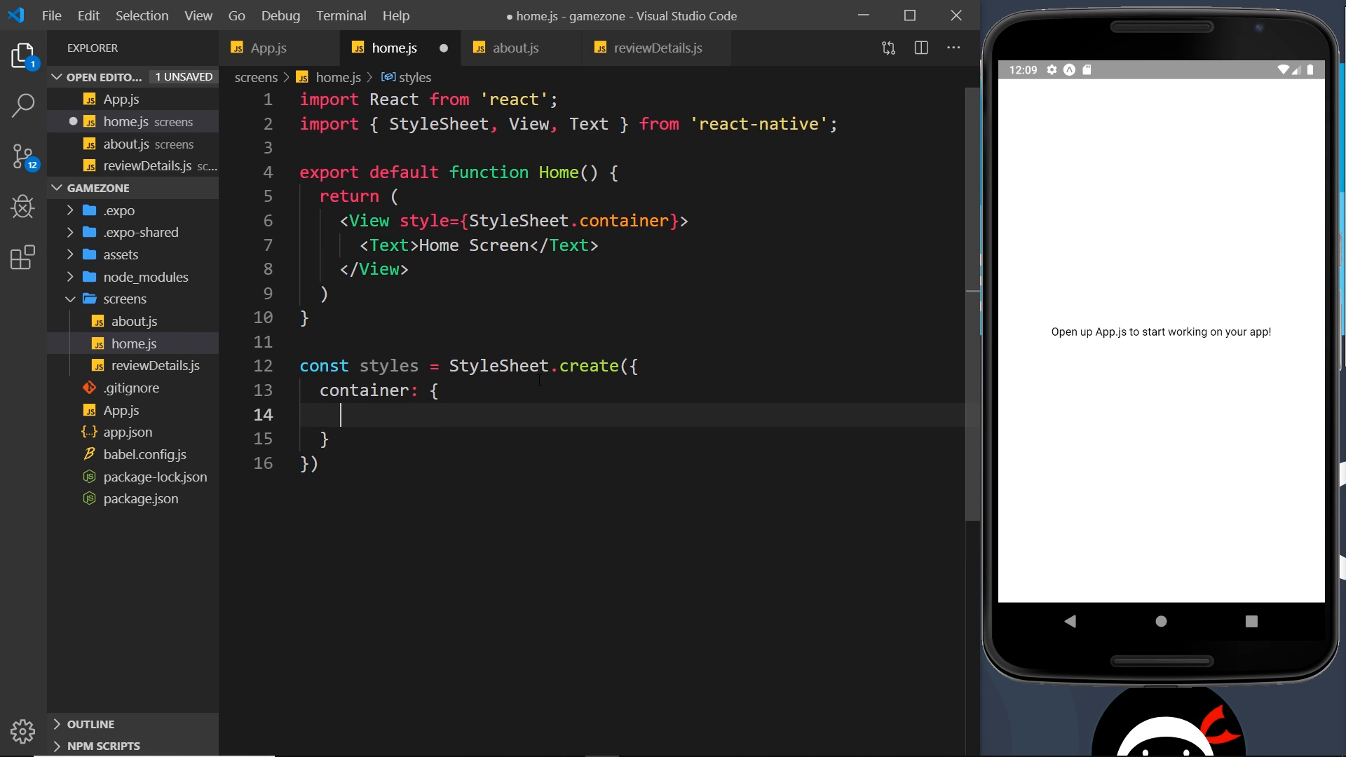
{"action": "type", "text": "p"}
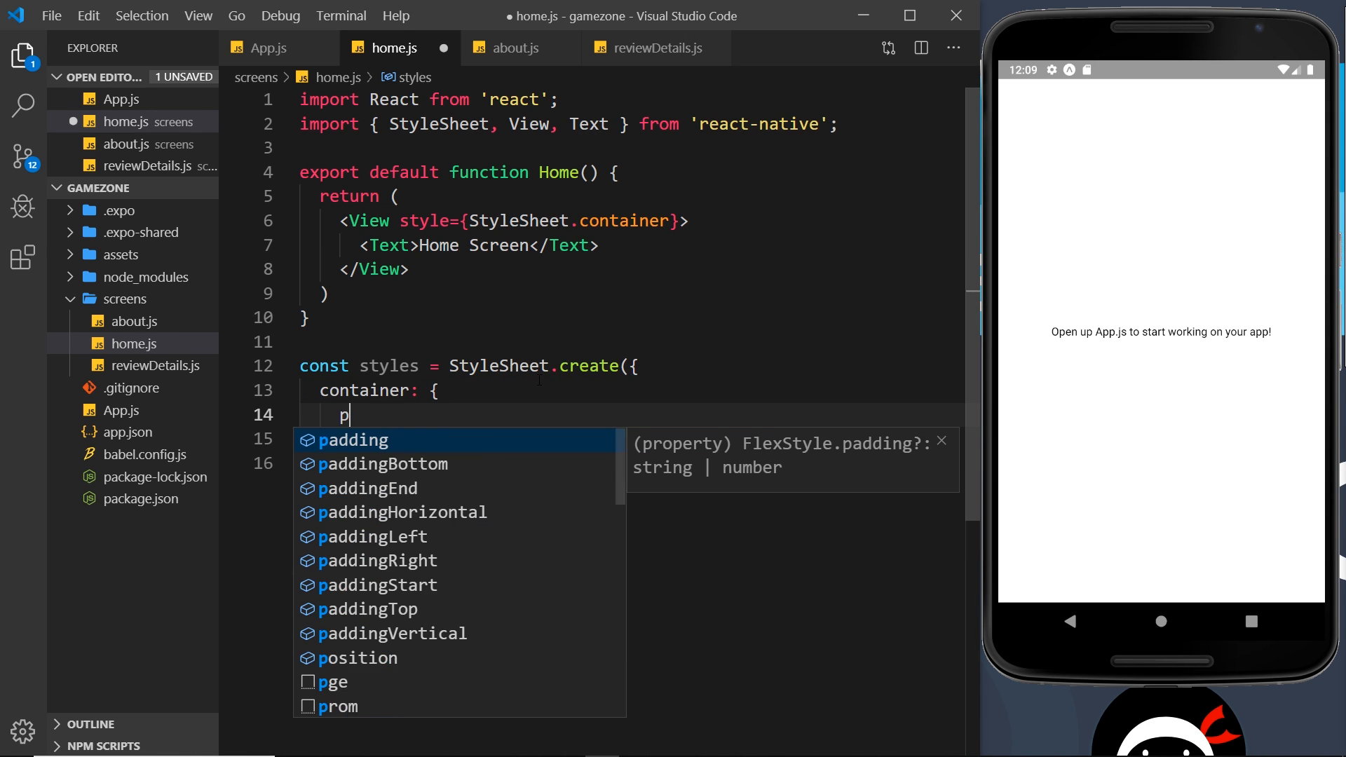
{"action": "type", "text": "adding: 24"}
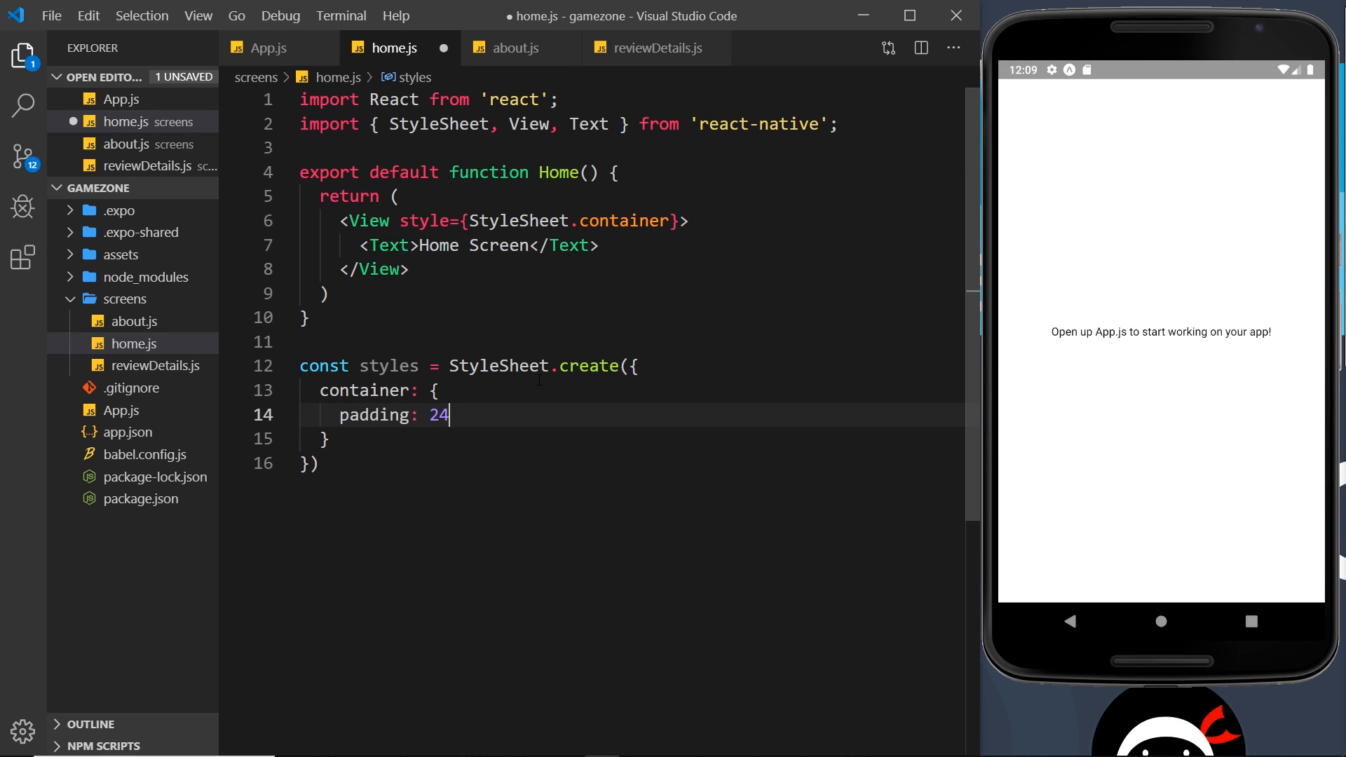
{"action": "mouse_move", "coordinate": [1066, 184]}
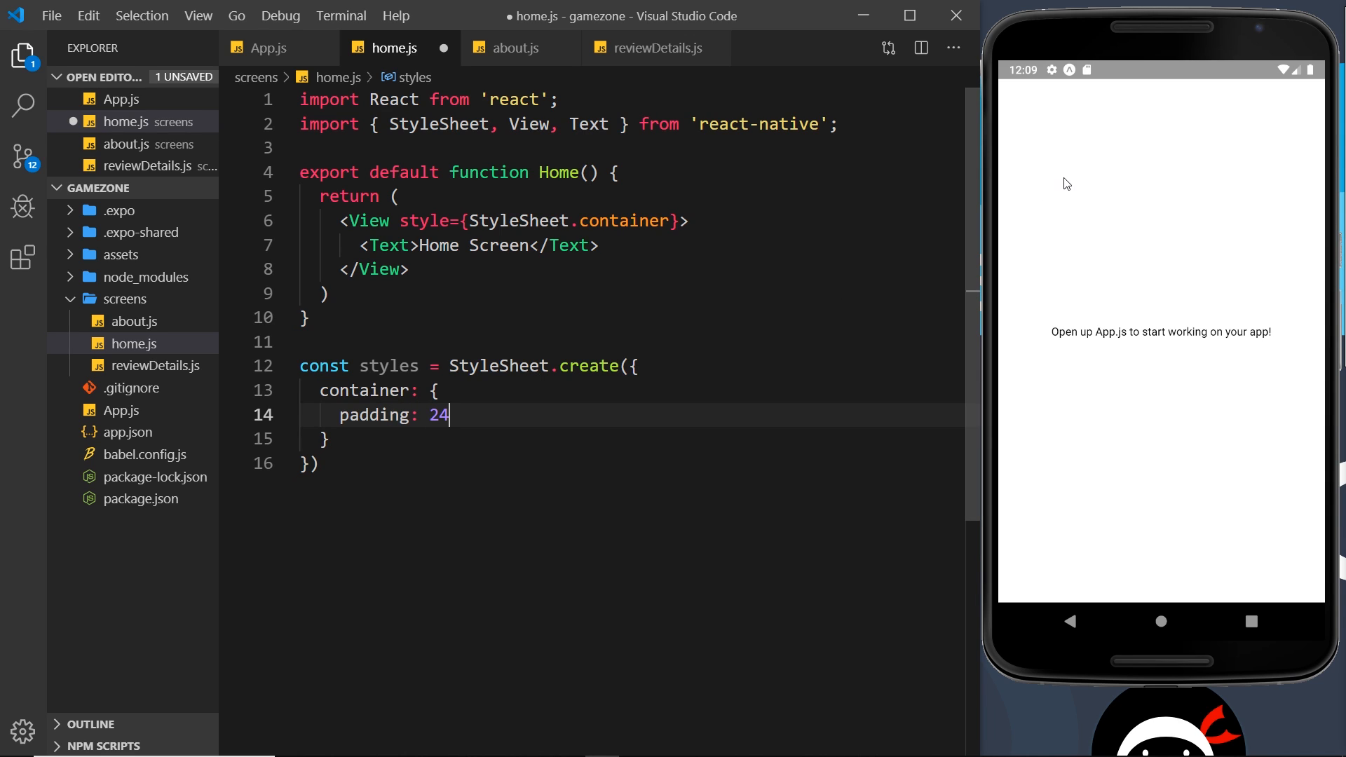
{"action": "mouse_move", "coordinate": [1180, 70]}
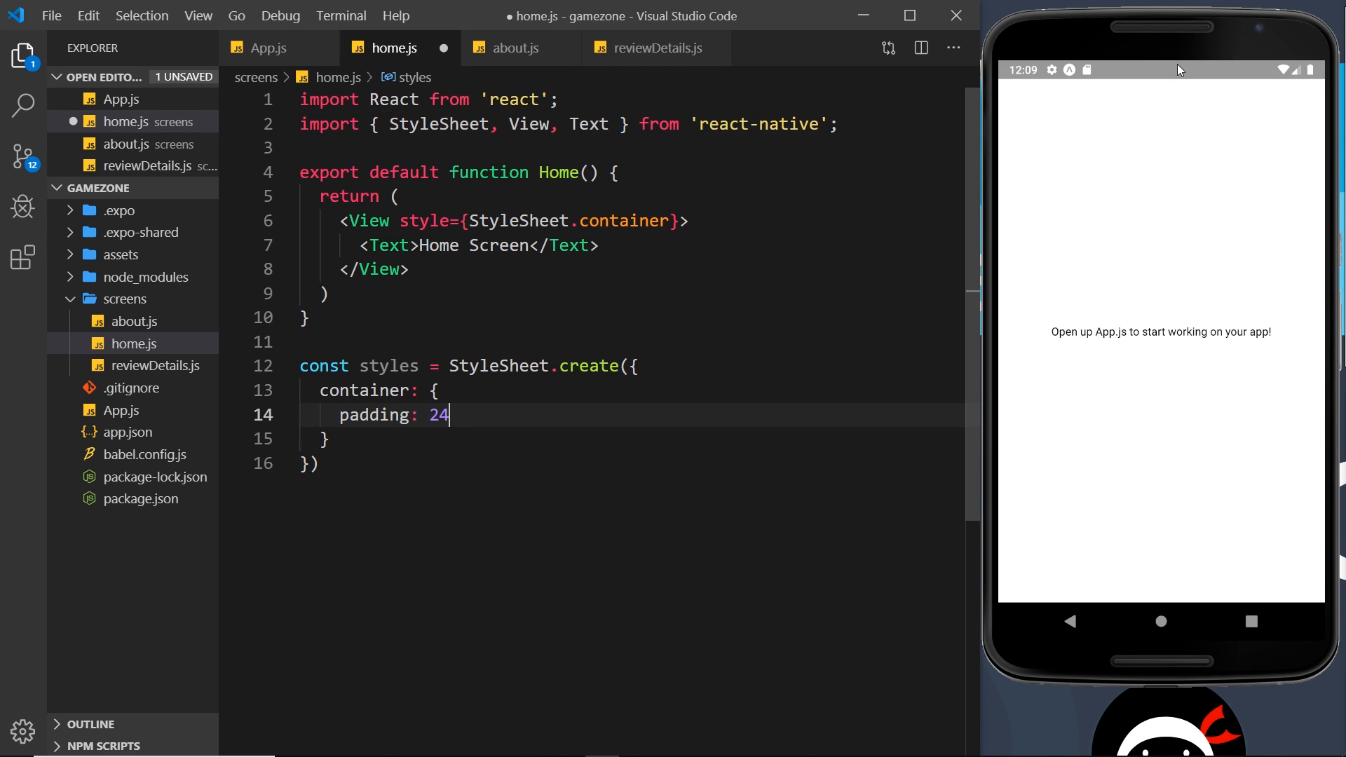
{"action": "mouse_move", "coordinate": [1133, 124]}
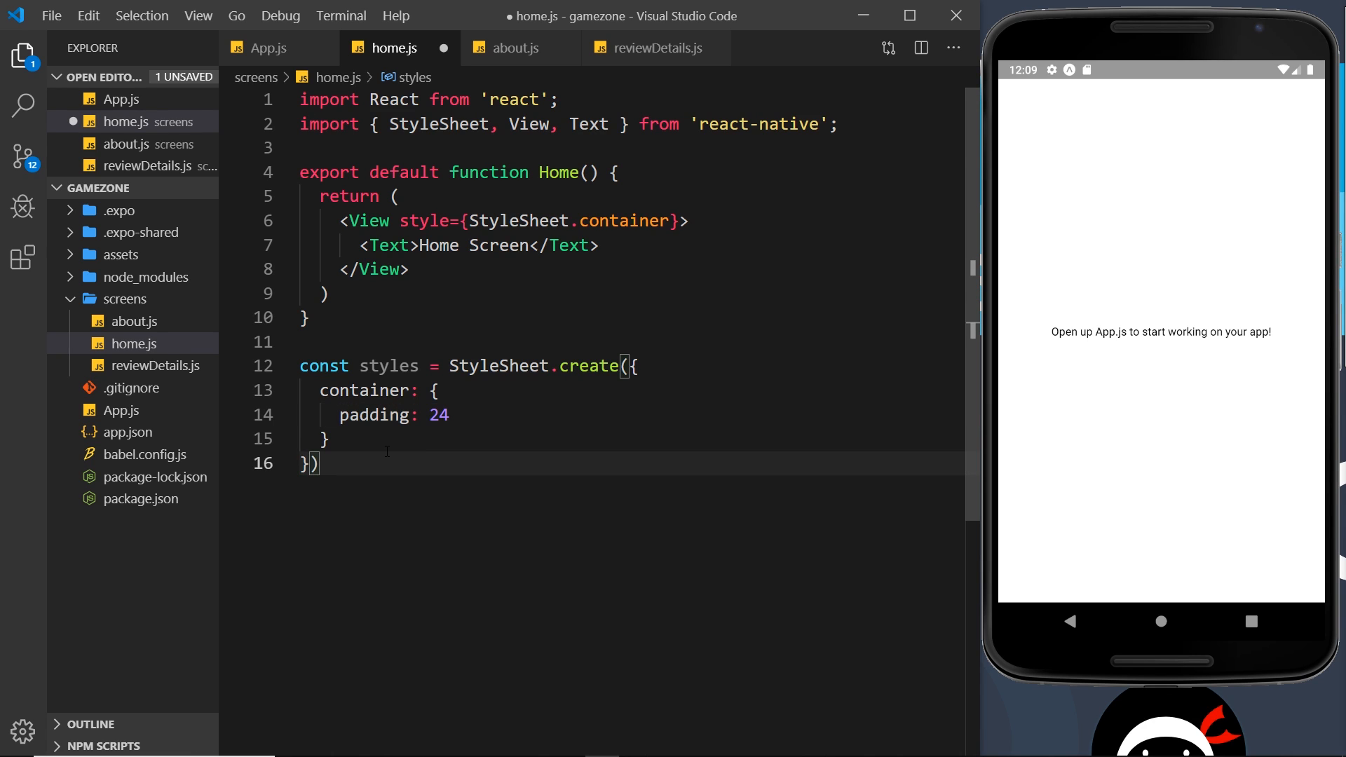
{"action": "type", "text": ";"}
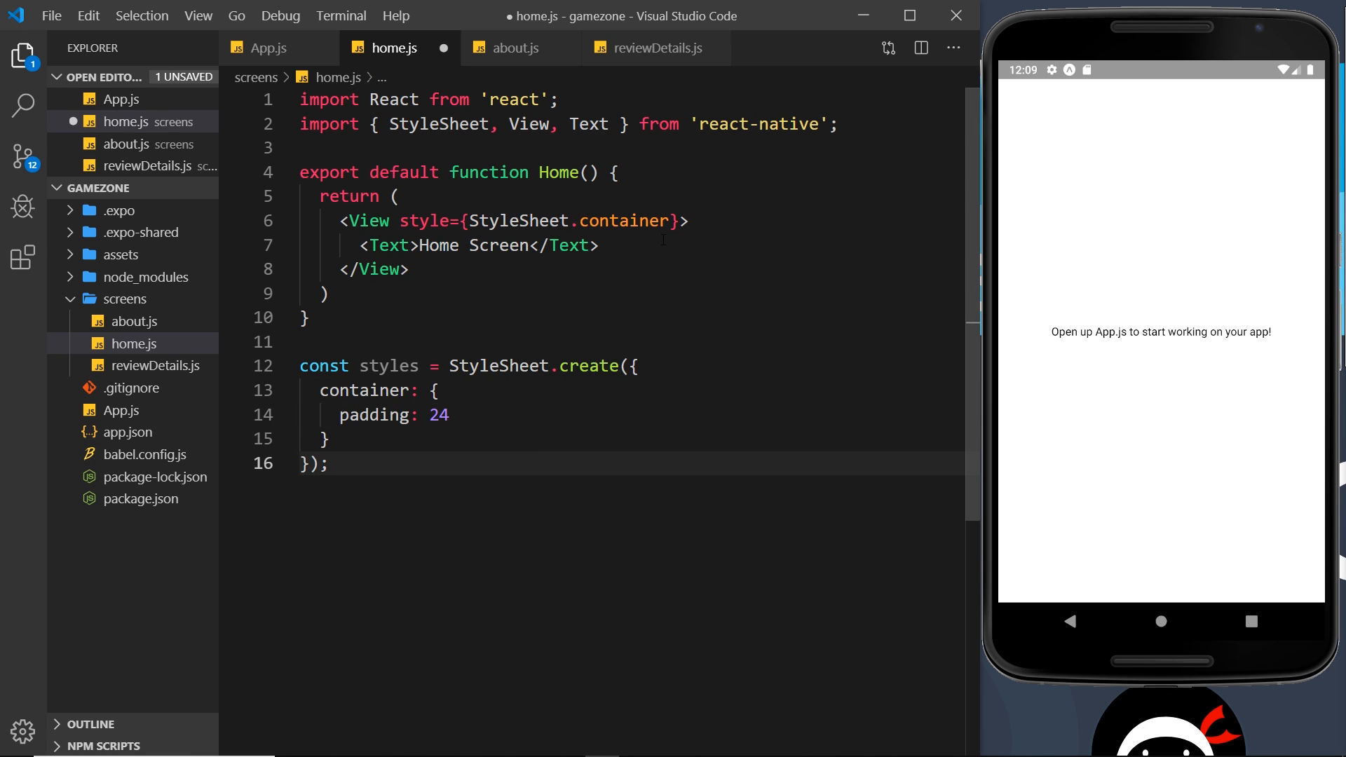
{"action": "key", "text": "ctrl+s"}
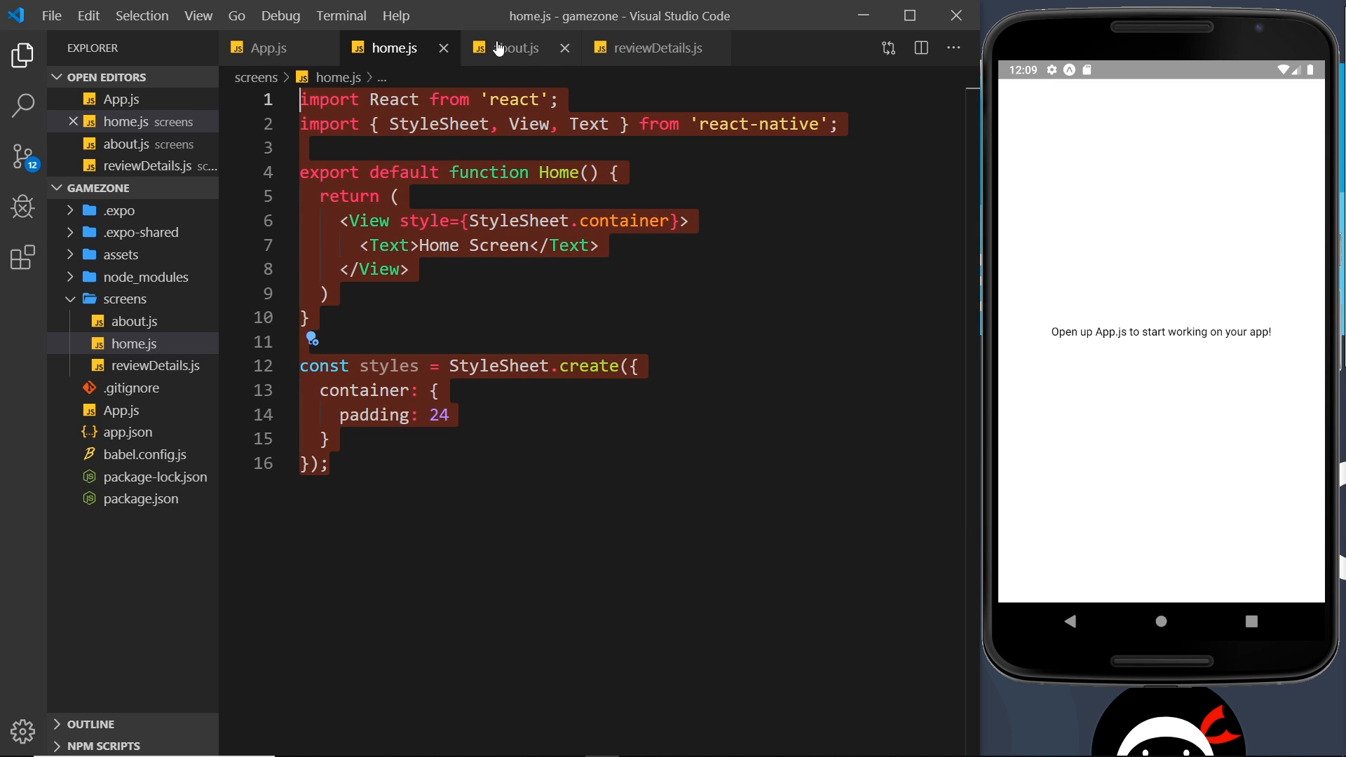
- Rename the about.js component to About with text 'About Screen'
{"action": "left_click", "coordinate": [515, 47]}
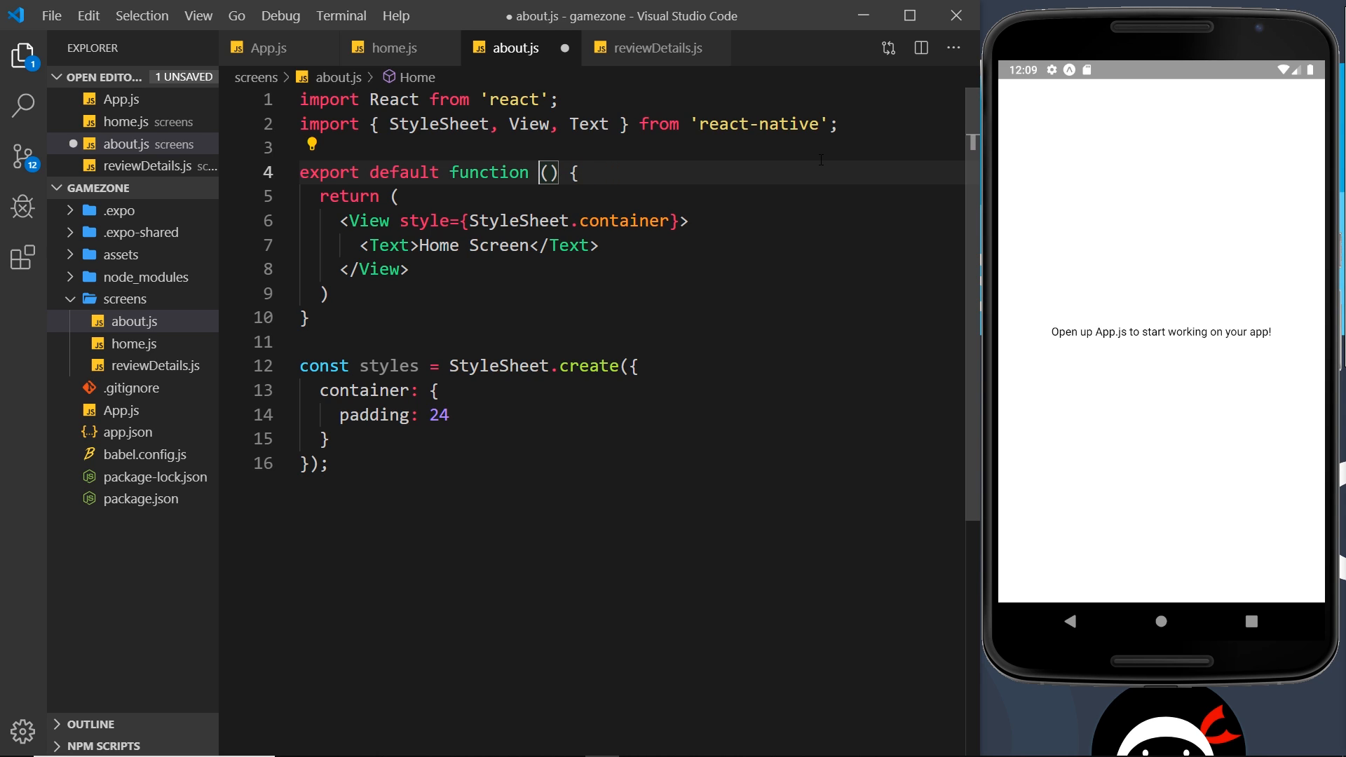
{"action": "type", "text": "About"}
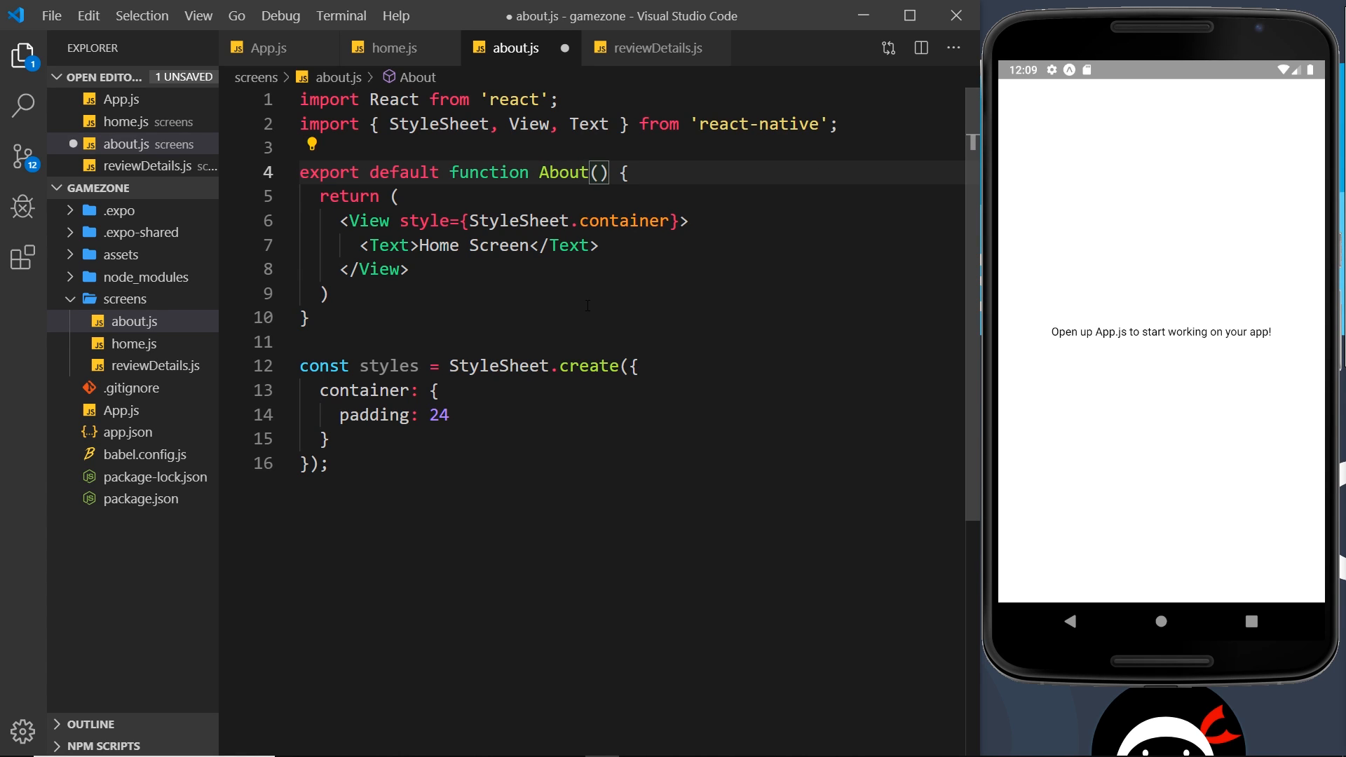
{"action": "double_click", "coordinate": [436, 246]}
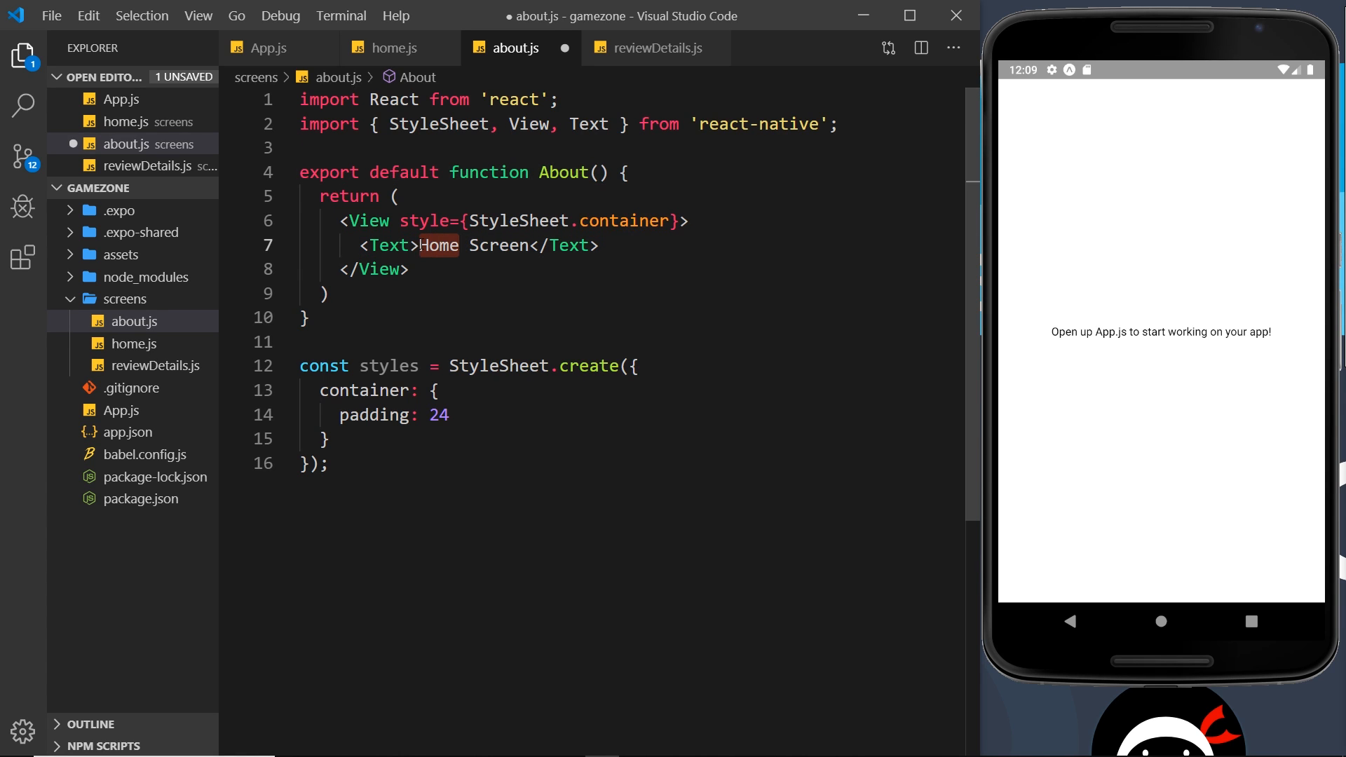
{"action": "type", "text": "About"}
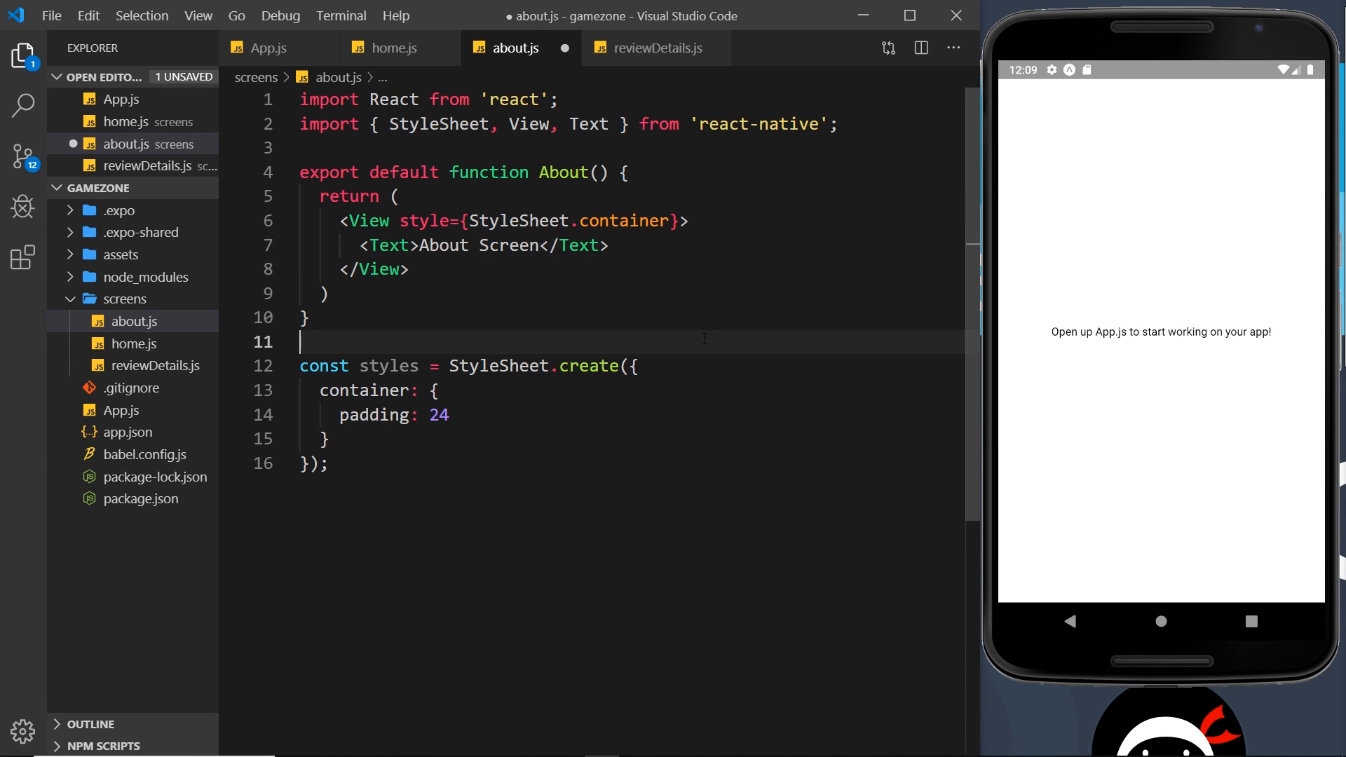
- Rename the reviewDetails.js component to ReviewDetails with text 'ReviewDetails Screen'
{"action": "left_click", "coordinate": [656, 47]}
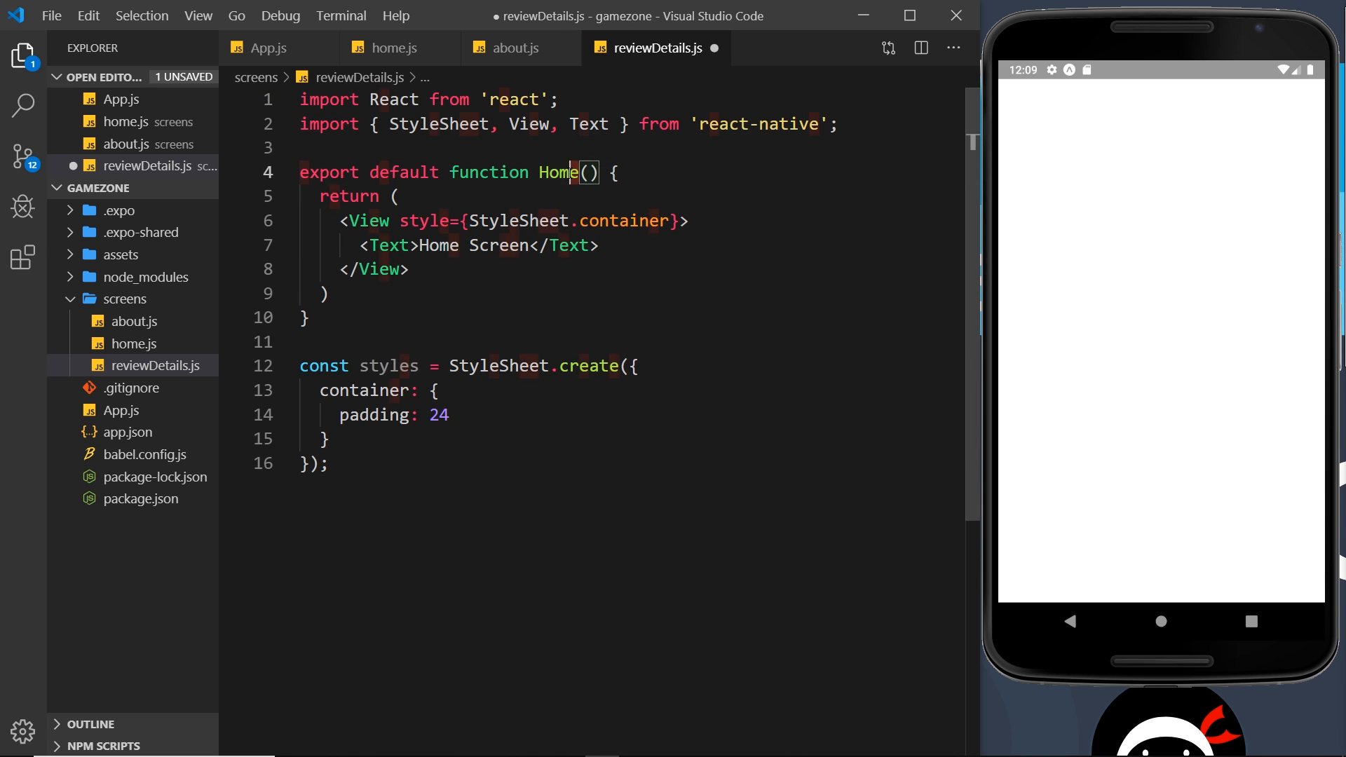
{"action": "type", "text": "Review"}
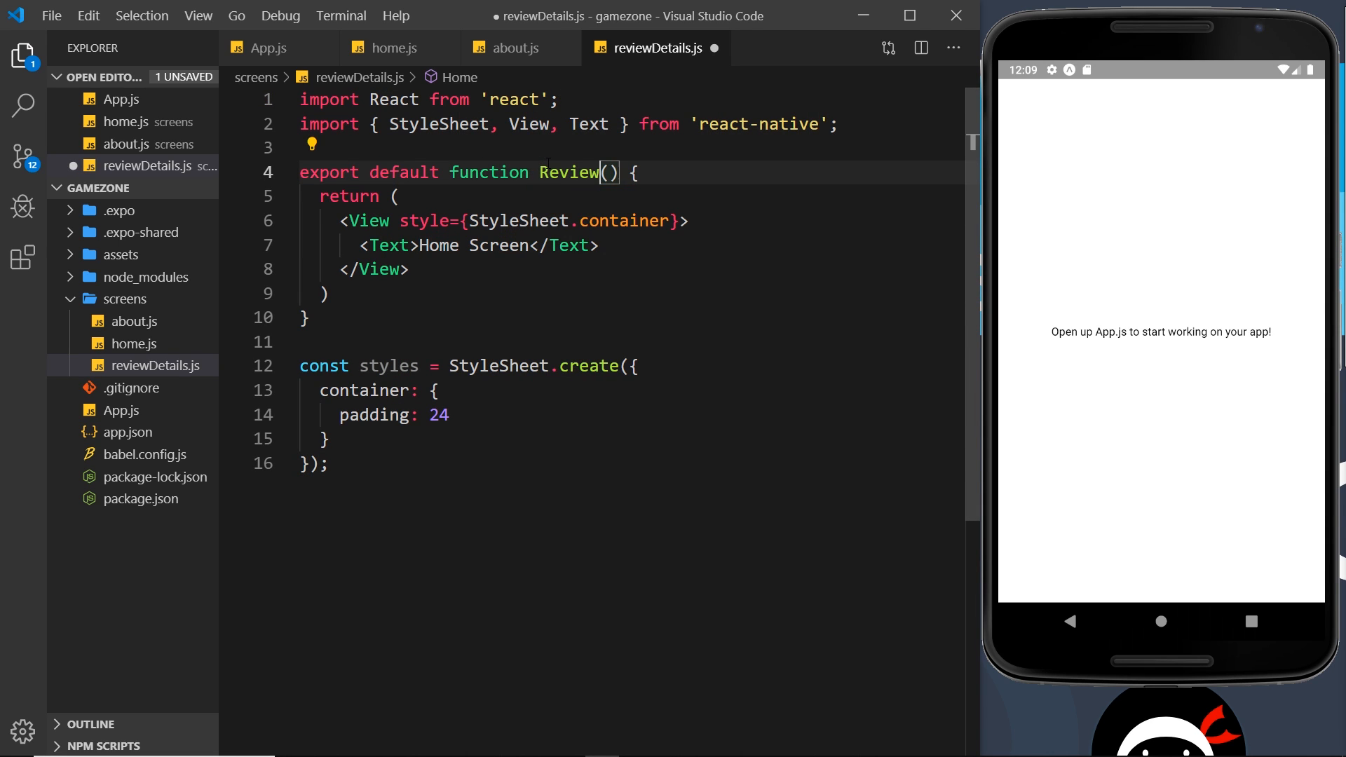
{"action": "type", "text": "Details"}
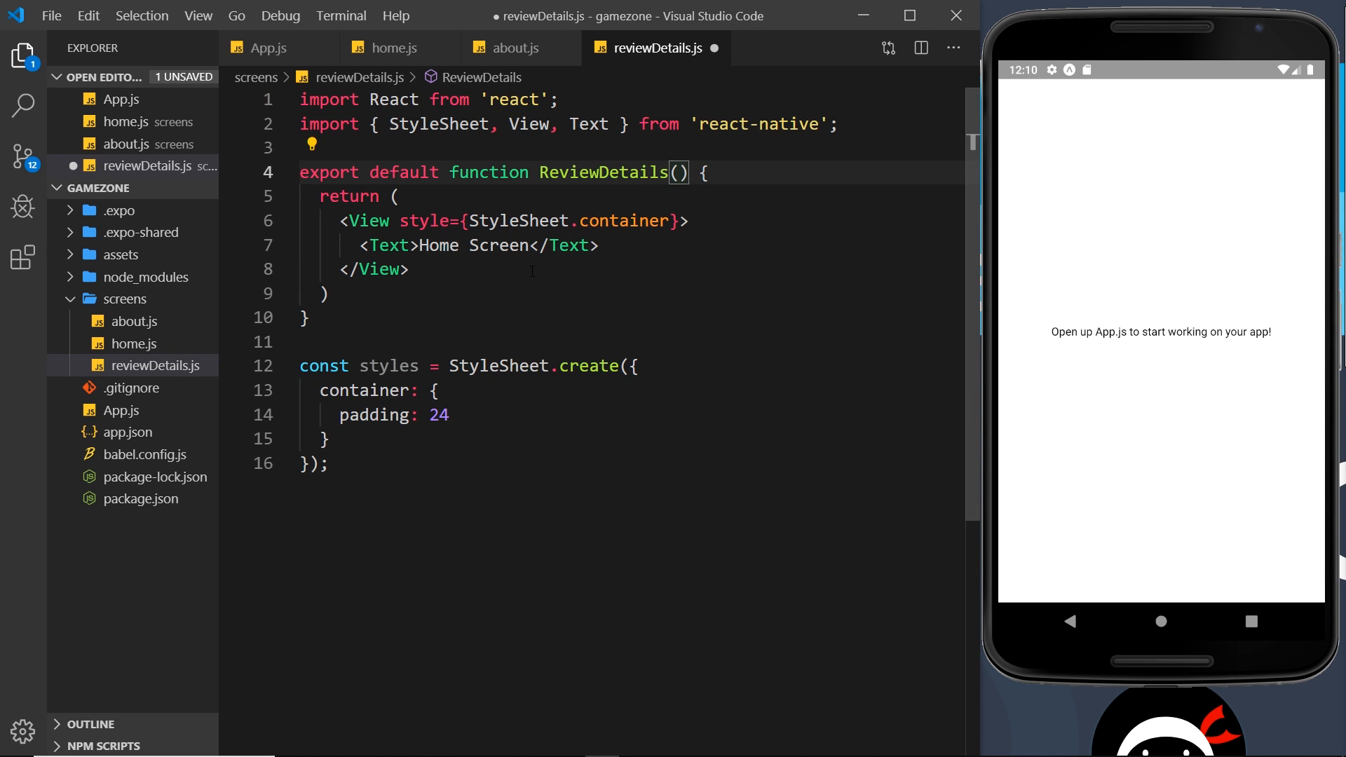
{"action": "double_click", "coordinate": [438, 246]}
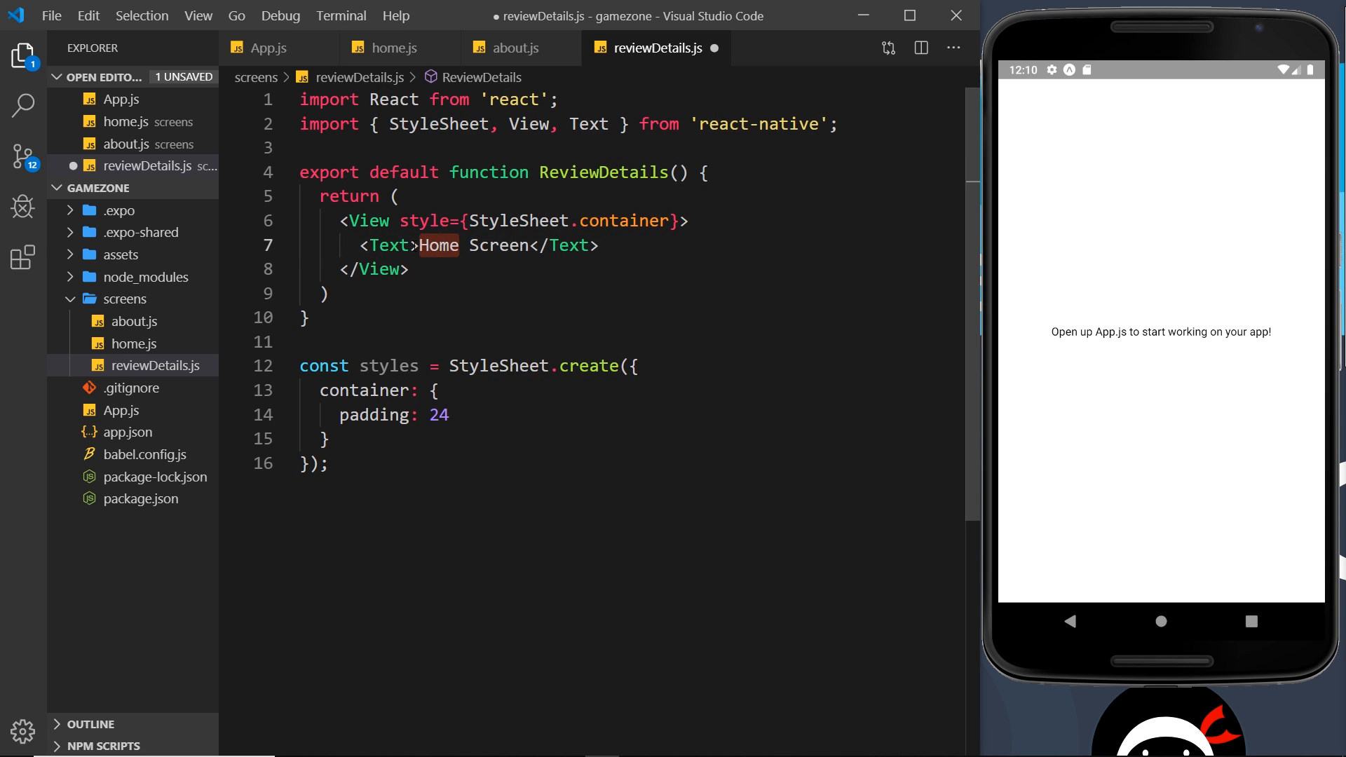
{"action": "type", "text": "ReviewDetails"}
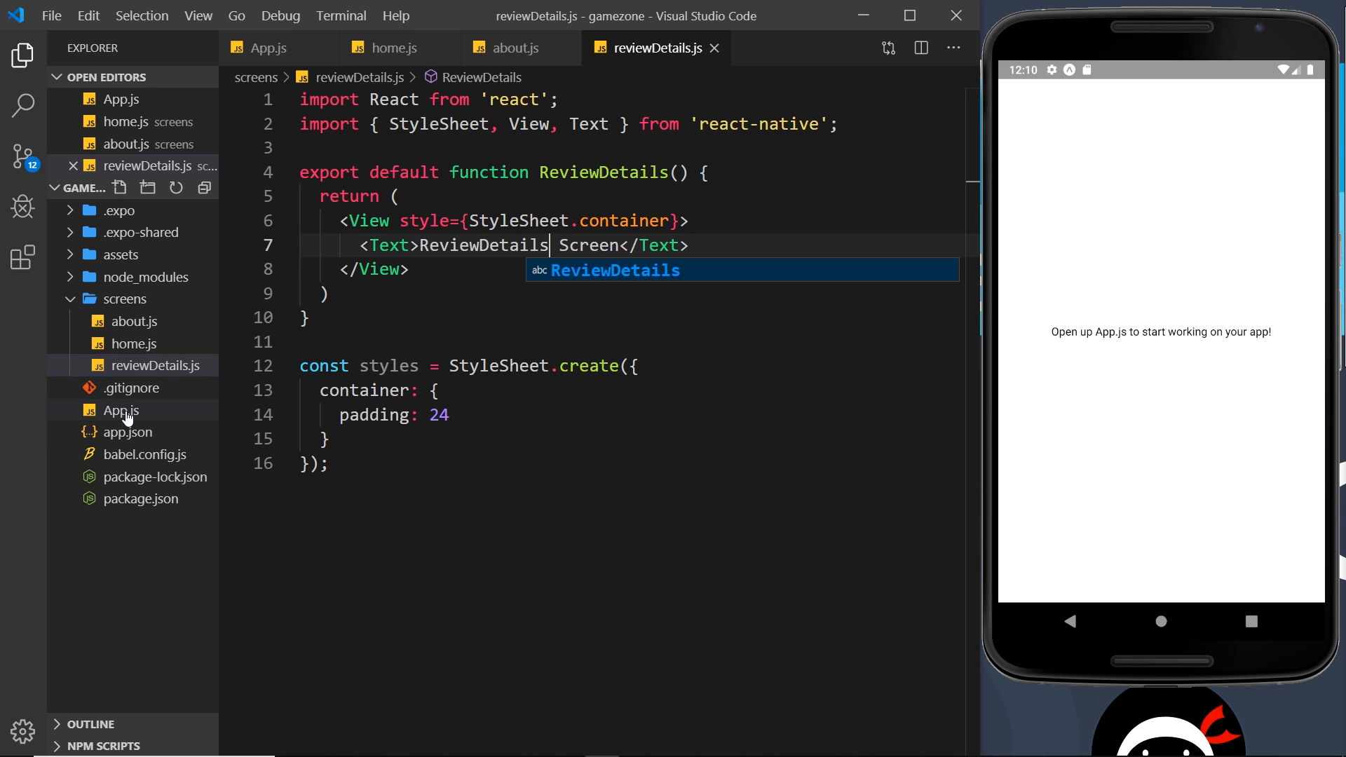
- Remove App.js's styles block, react-native import and placeholder View markup
{"action": "left_click", "coordinate": [121, 411]}
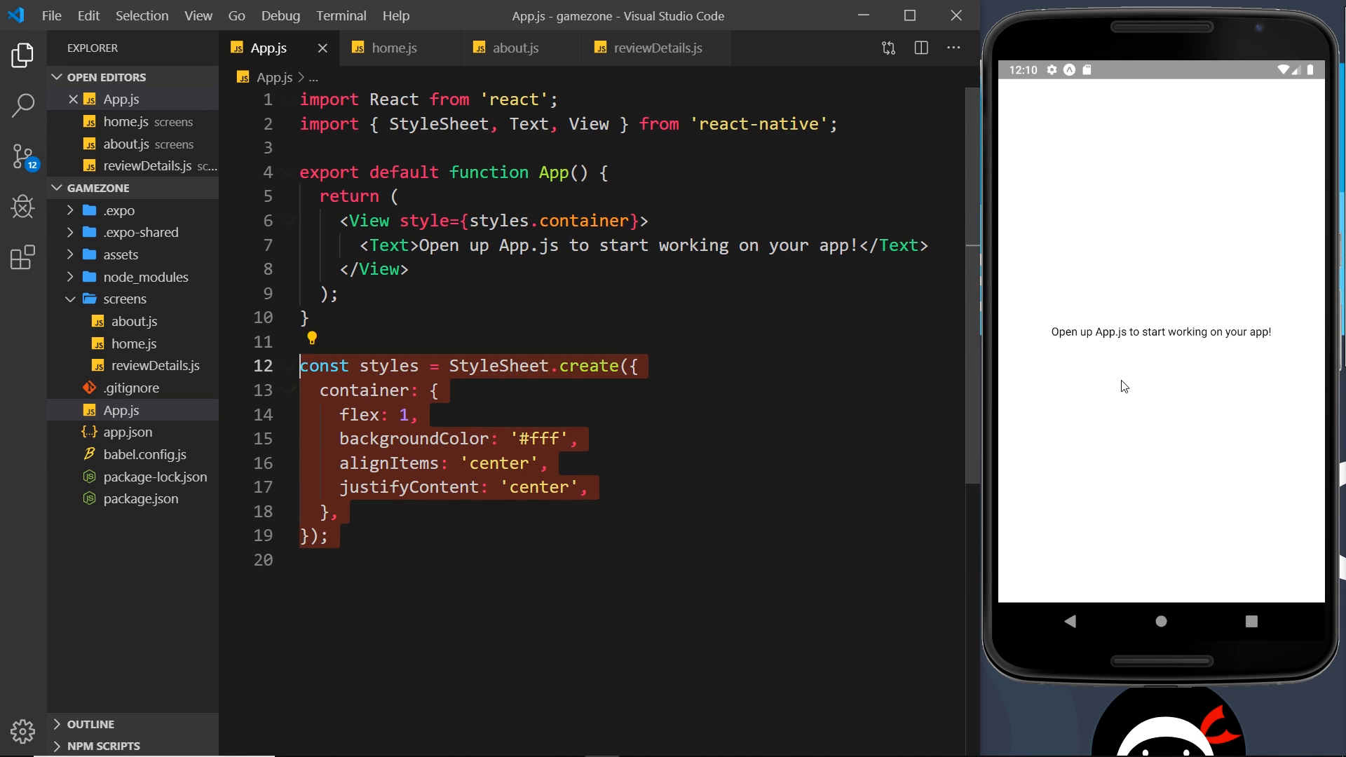
{"action": "key", "text": "Delete"}
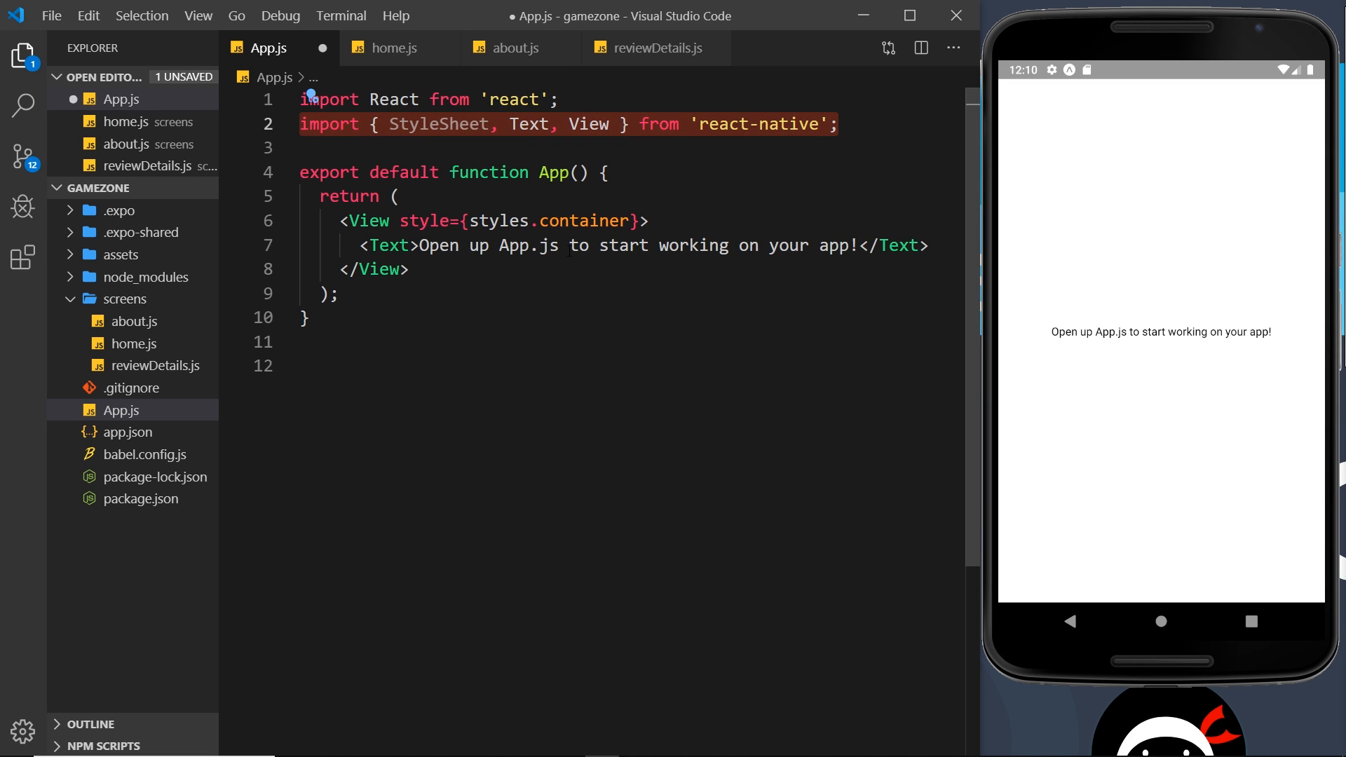
{"action": "key", "text": "Delete"}
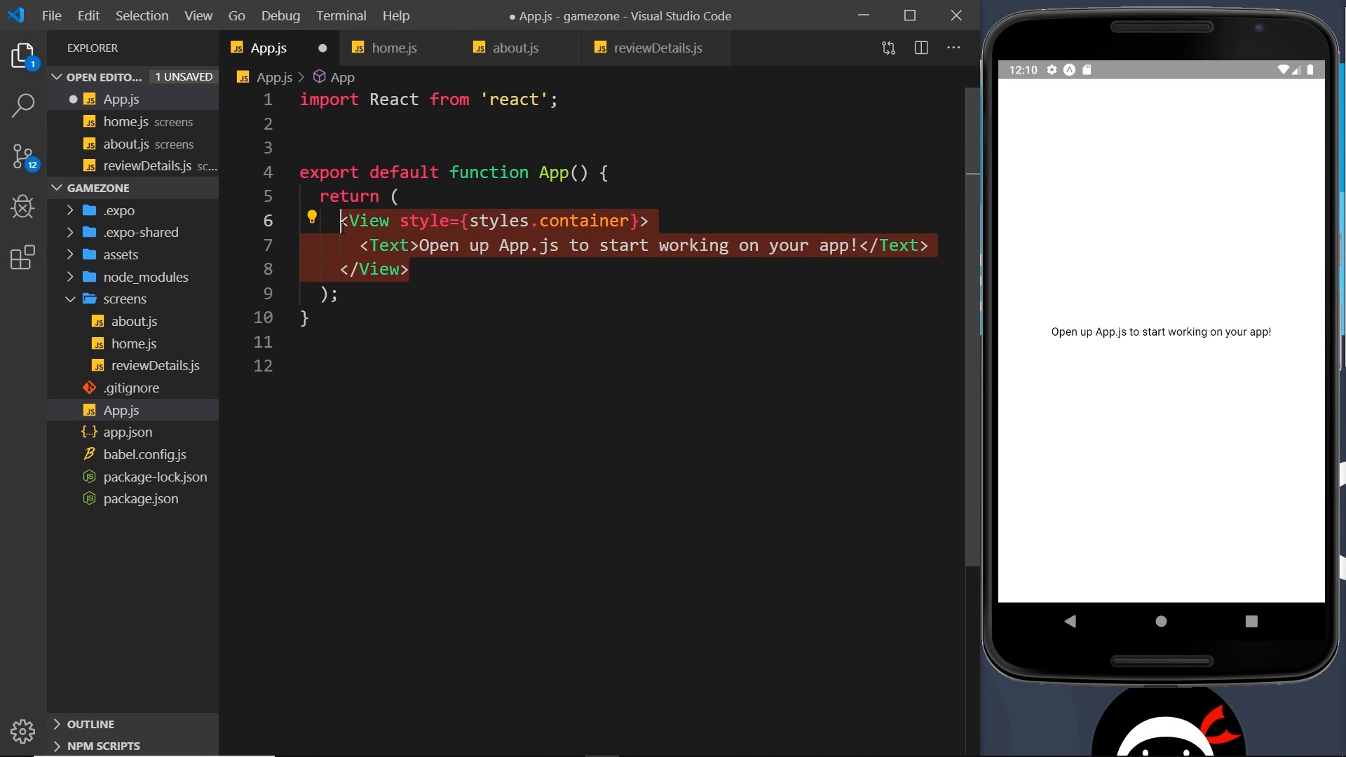
{"action": "key", "text": "Delete"}
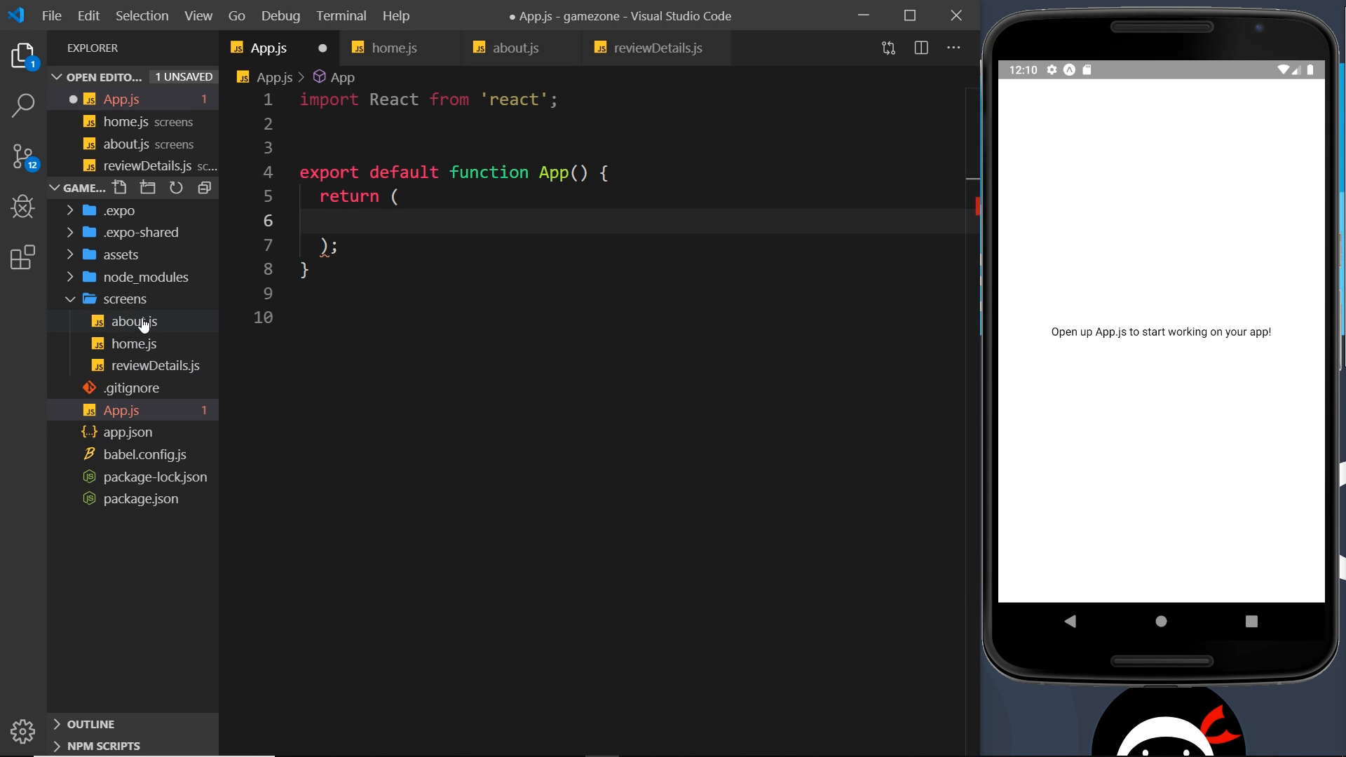
{"action": "mouse_move", "coordinate": [133, 343]}
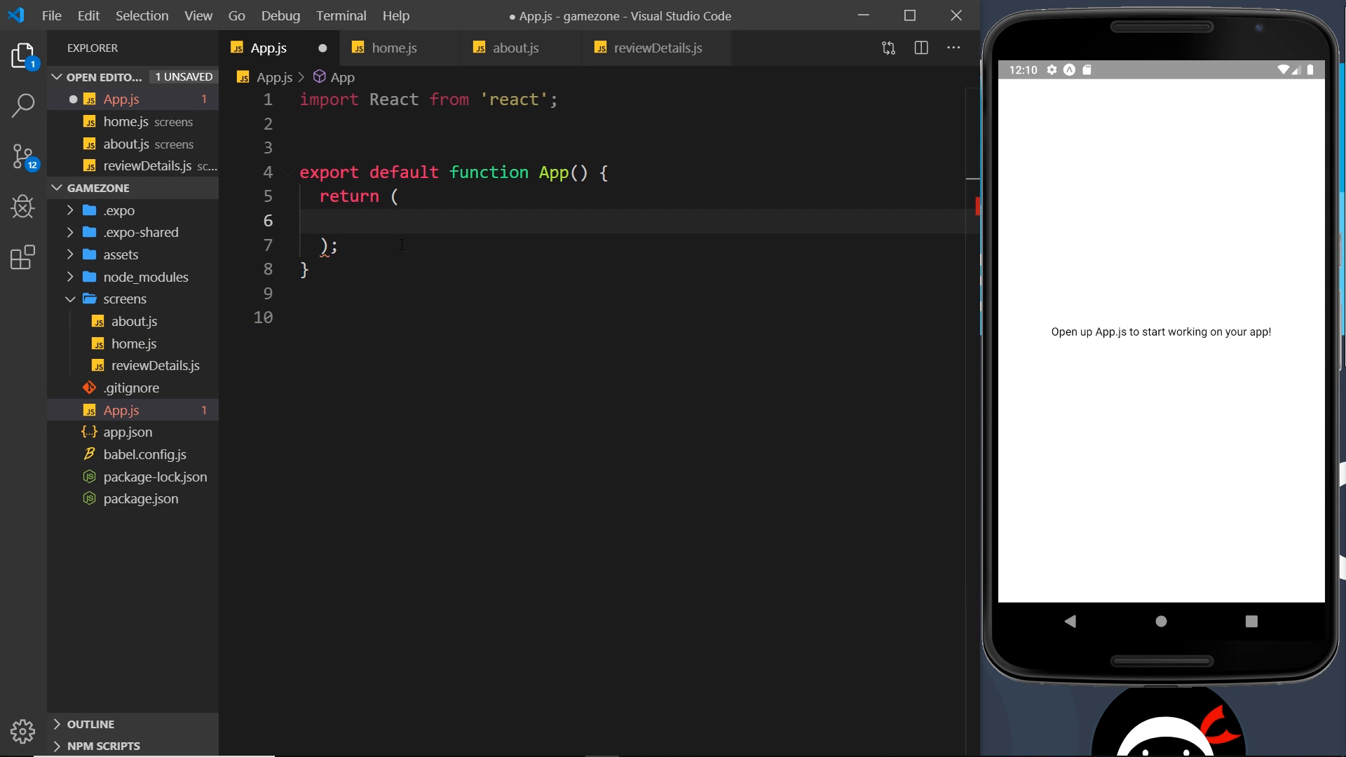
- Import Home from './screens/home', return <Home /> and save App.js
{"action": "type", "text": "impor"}
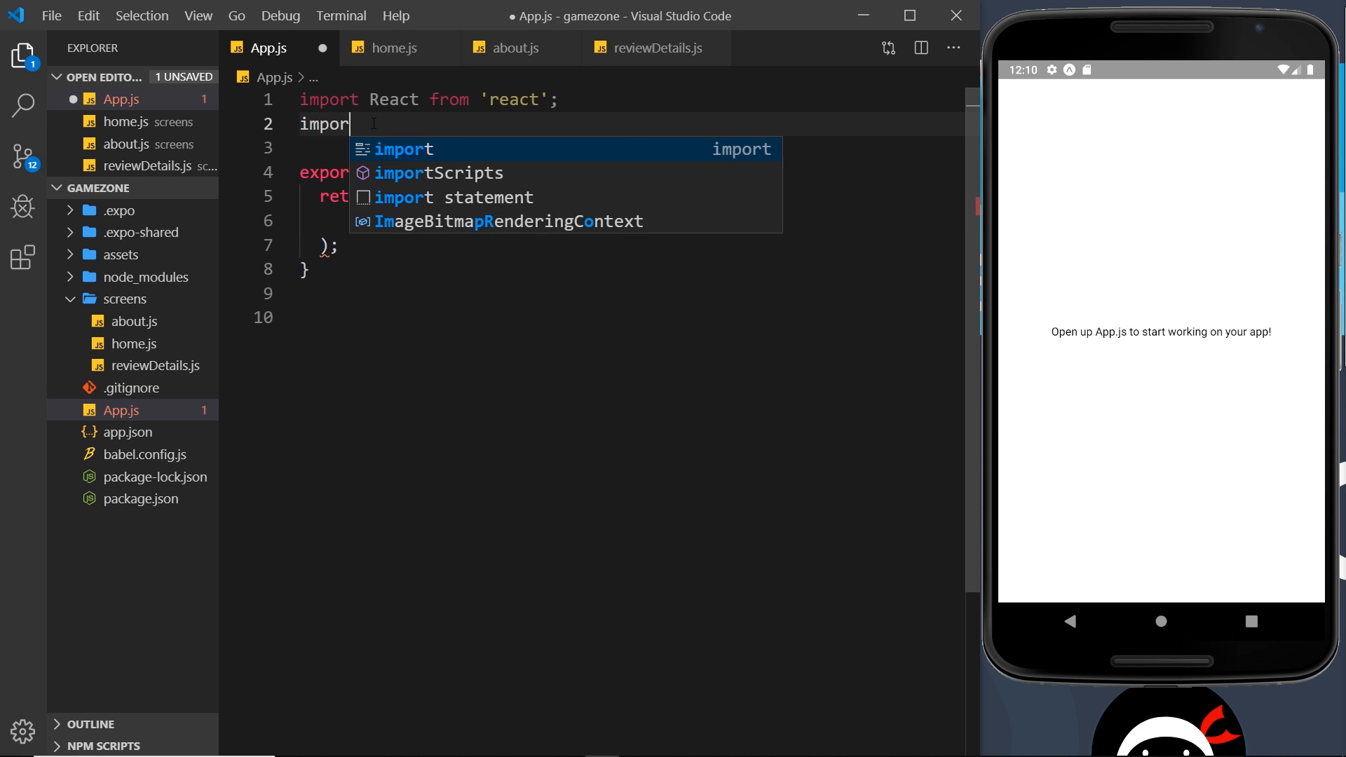
{"action": "type", "text": "Homt from './"}
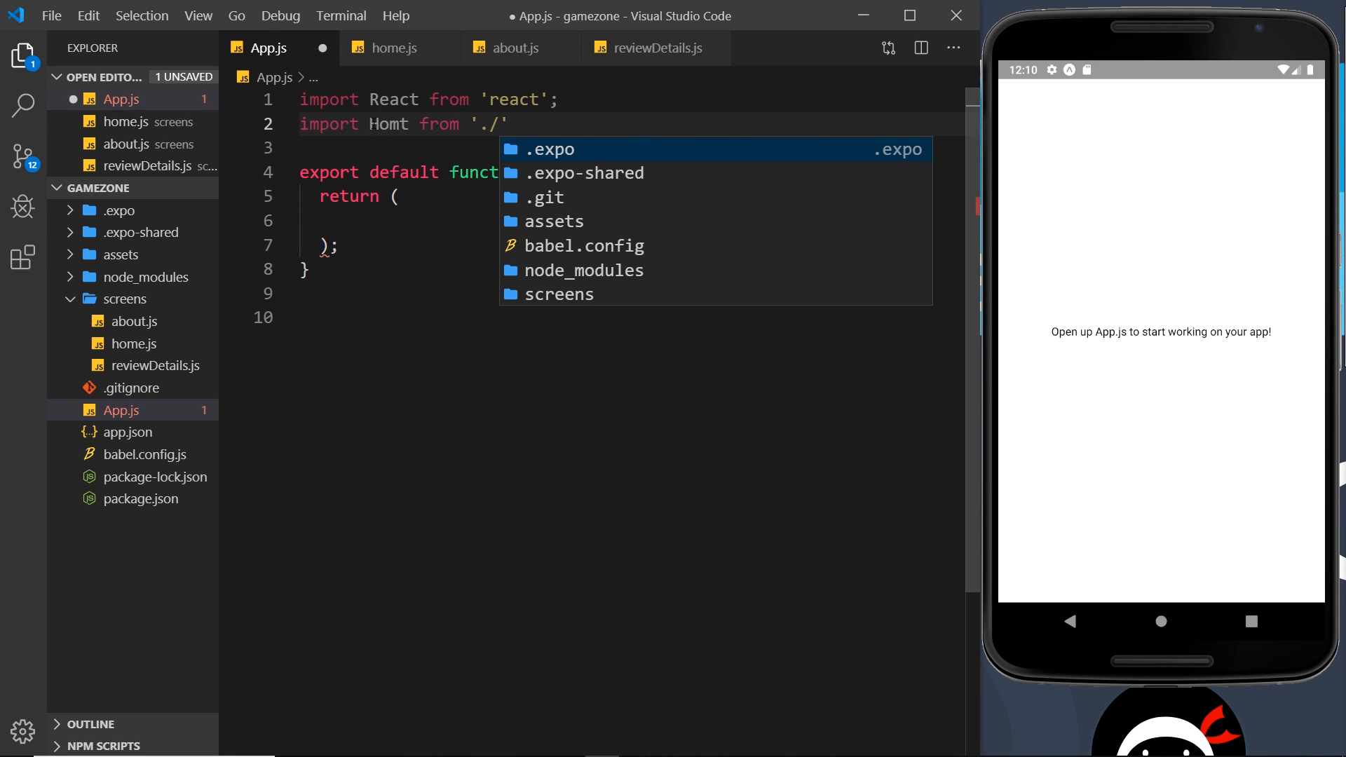
{"action": "type", "text": "comp"}
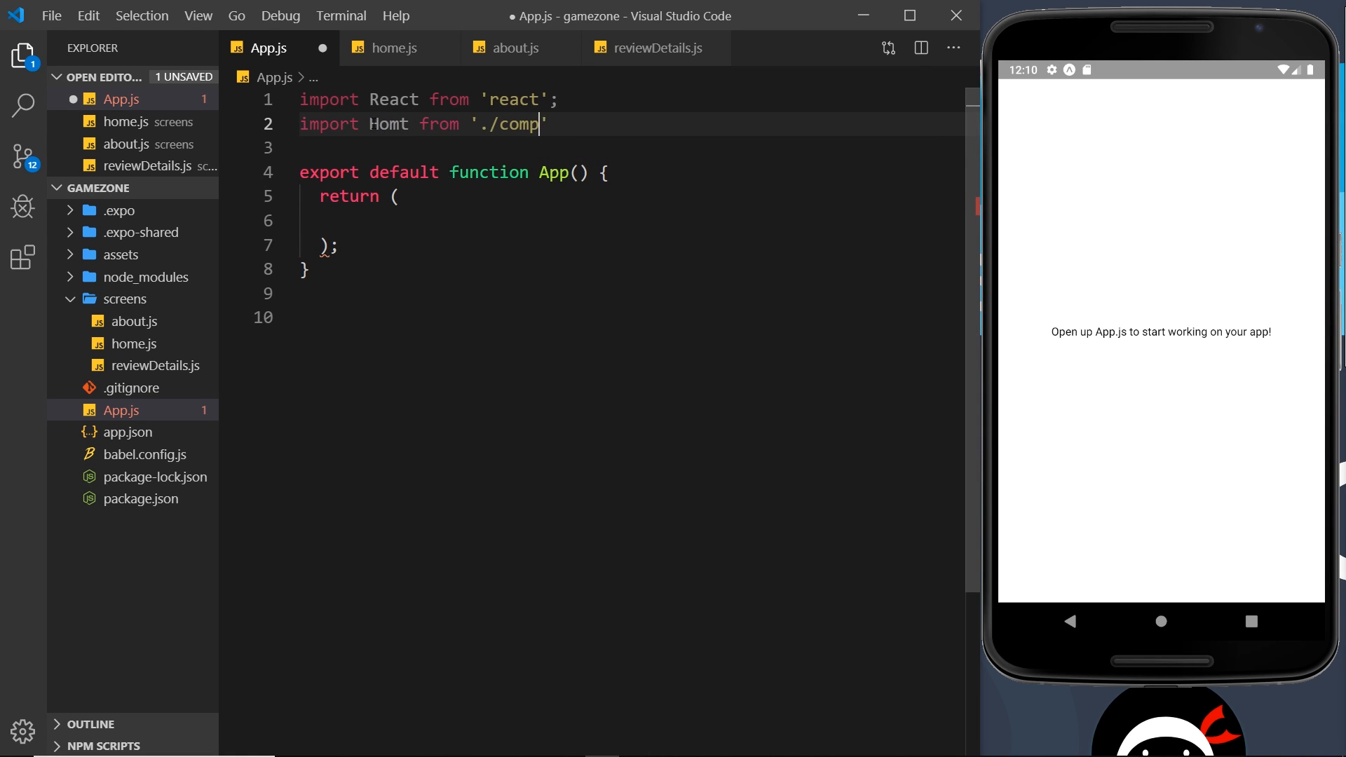
{"action": "type", "text": "screen"}
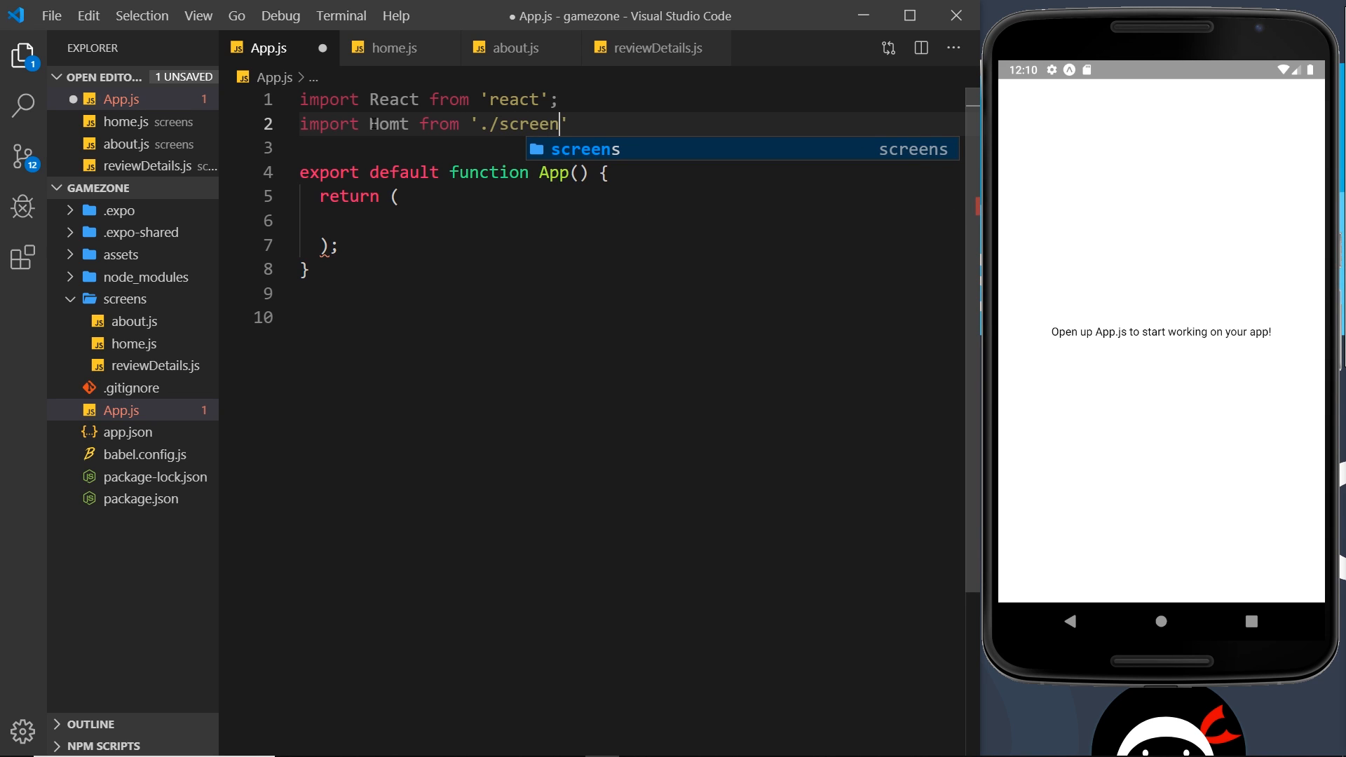
{"action": "type", "text": "s/ho"}
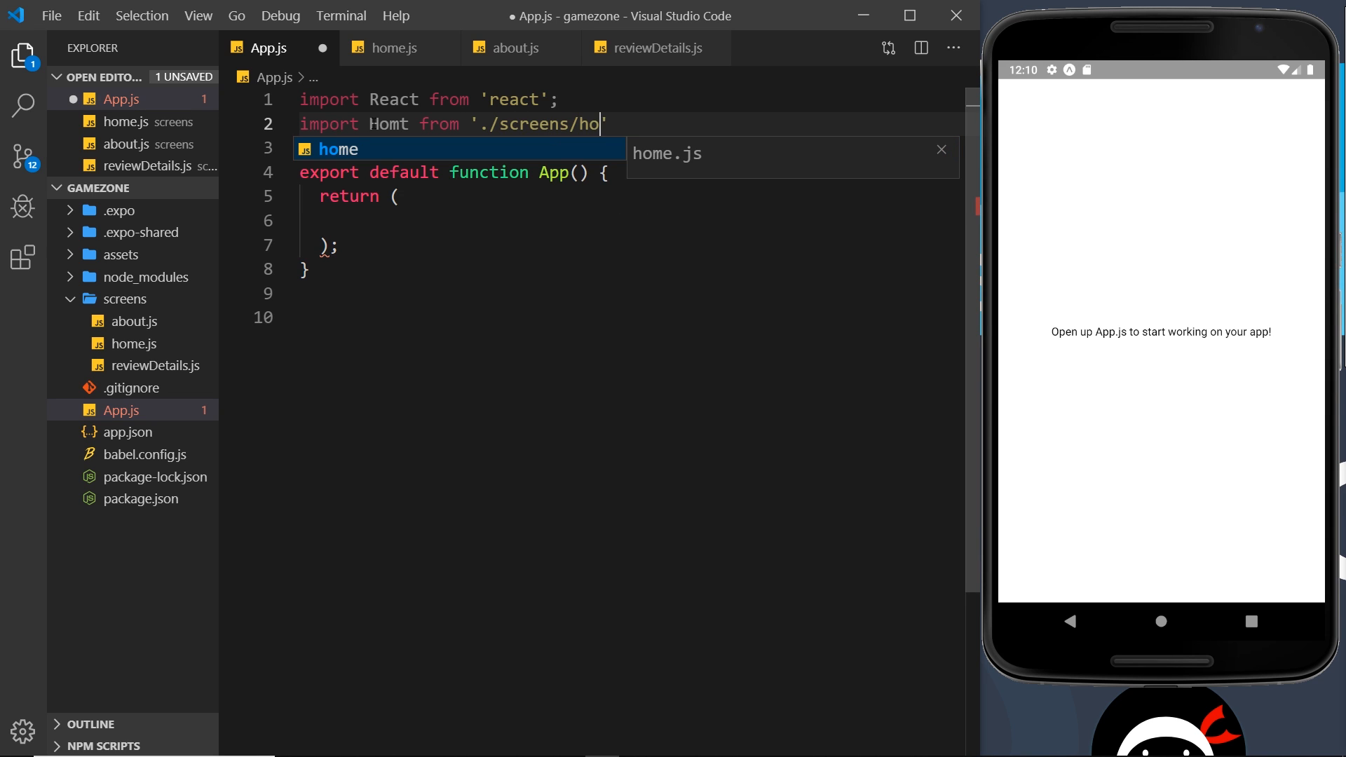
{"action": "key", "text": "Tab"}
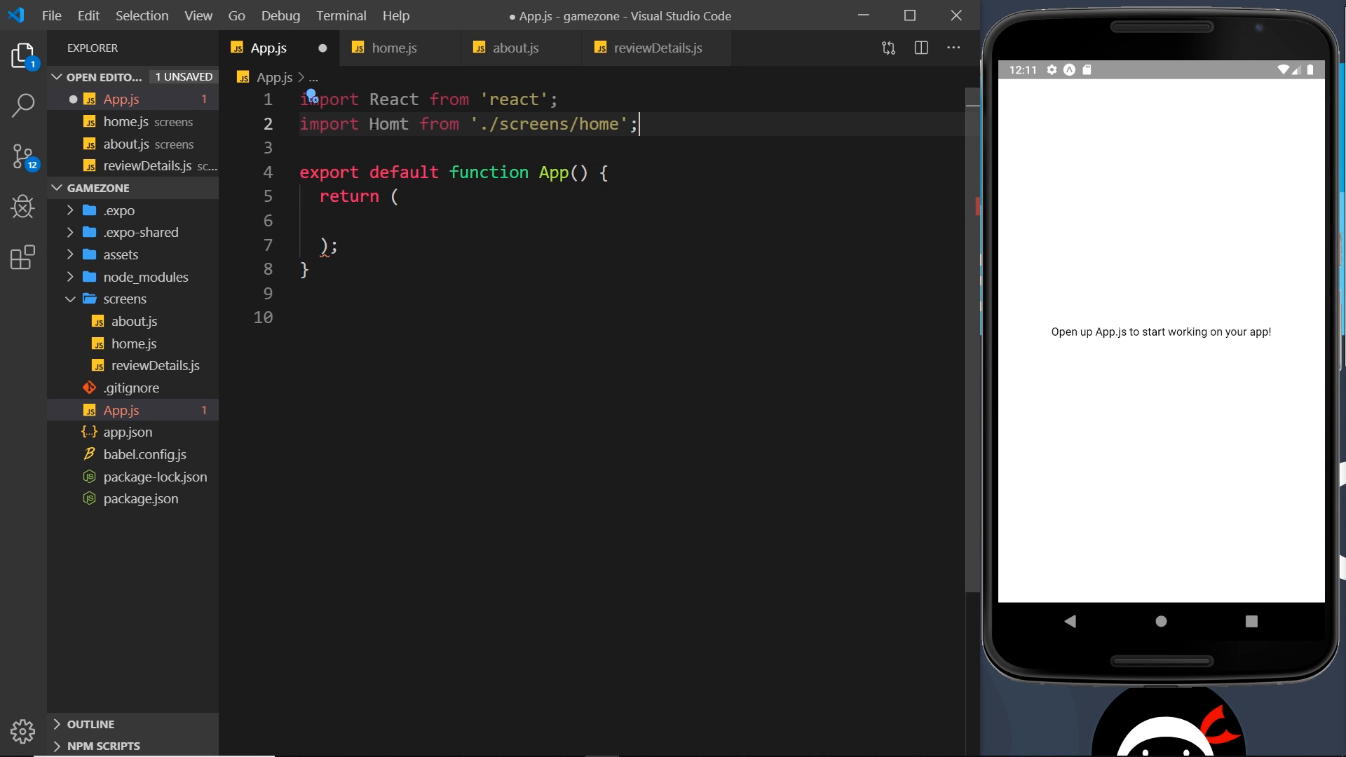
{"action": "double_click", "coordinate": [388, 124]}
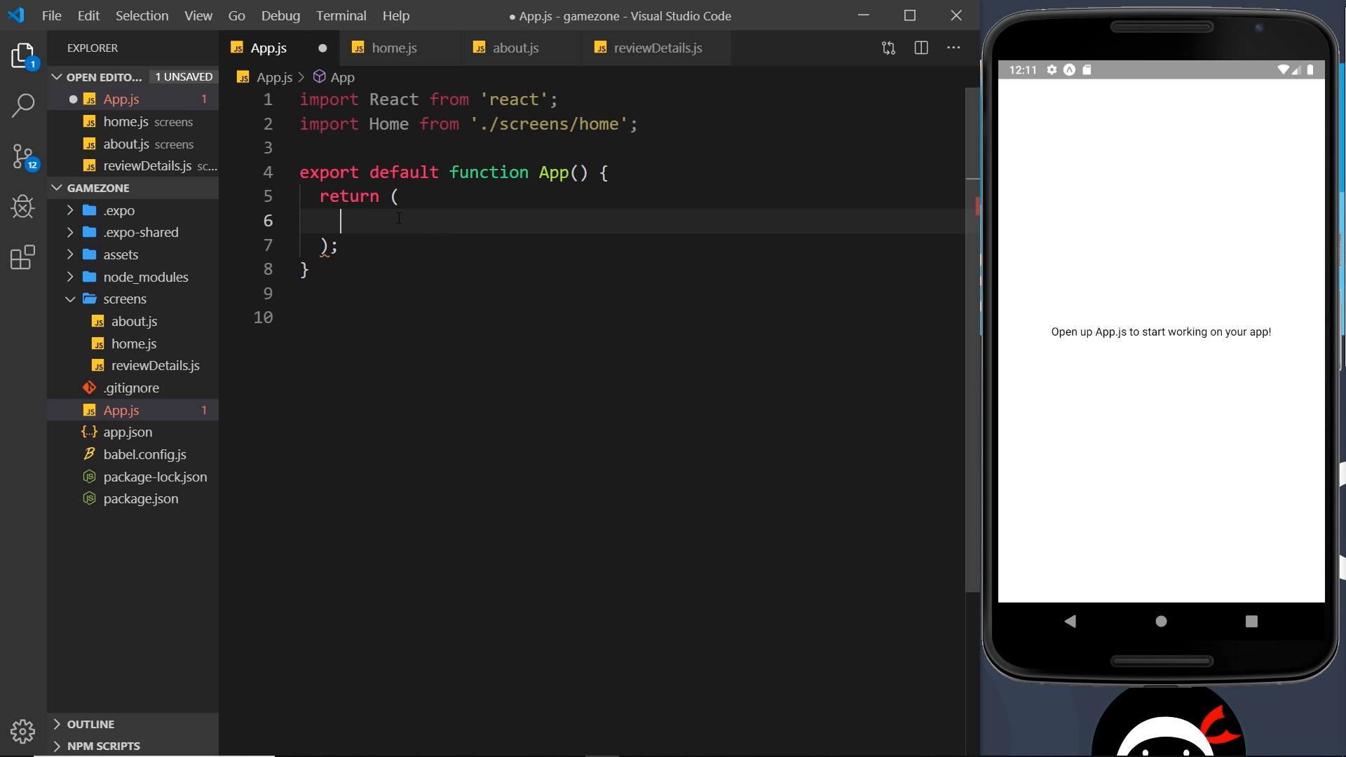
{"action": "type", "text": "<Home />"}
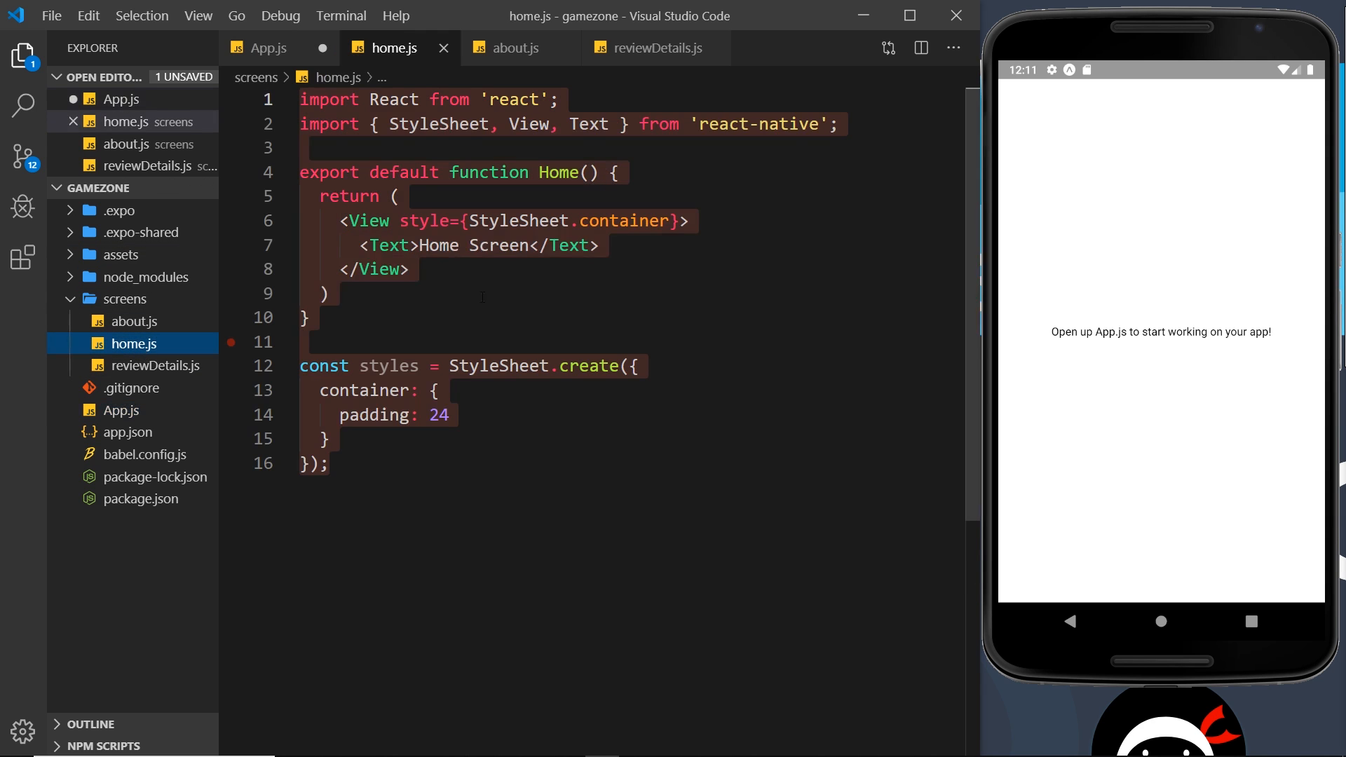
{"action": "left_click", "coordinate": [269, 47]}
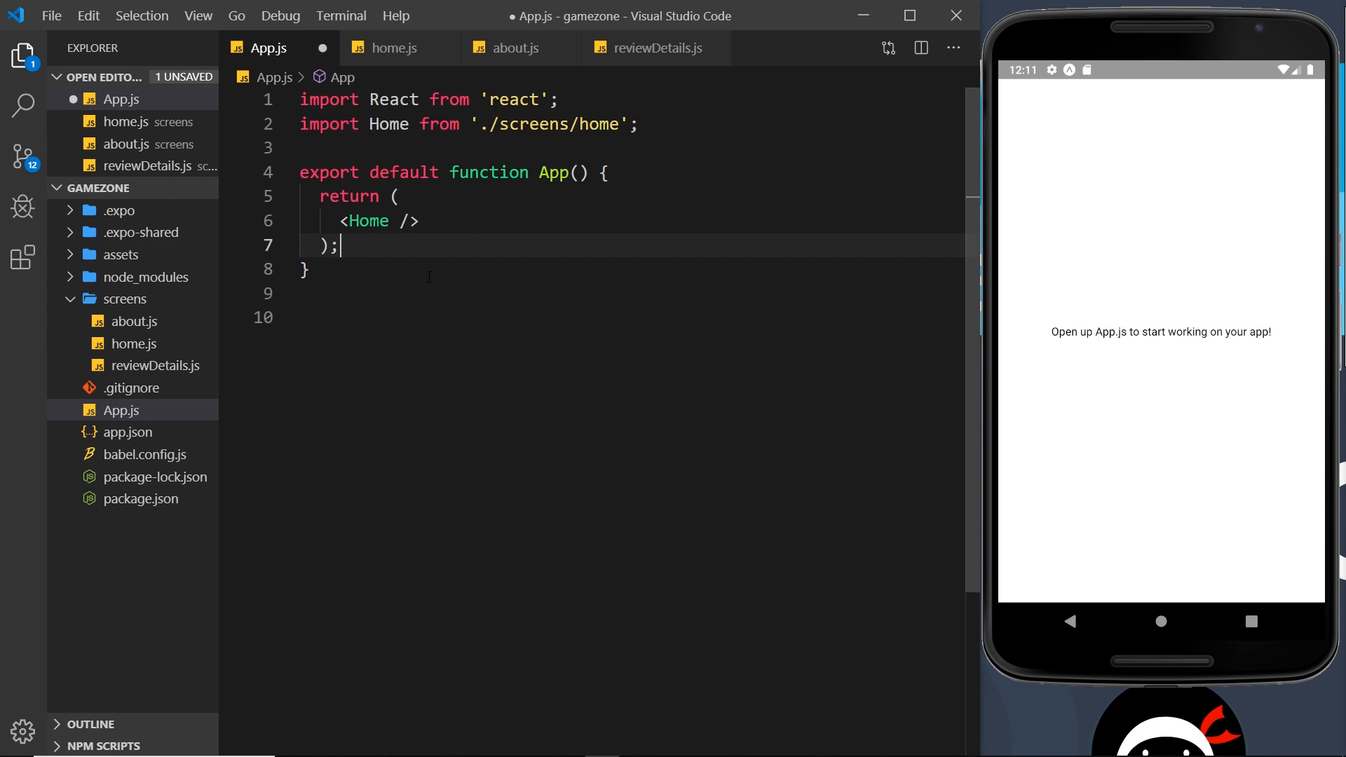
{"action": "key", "text": "ctrl+s"}
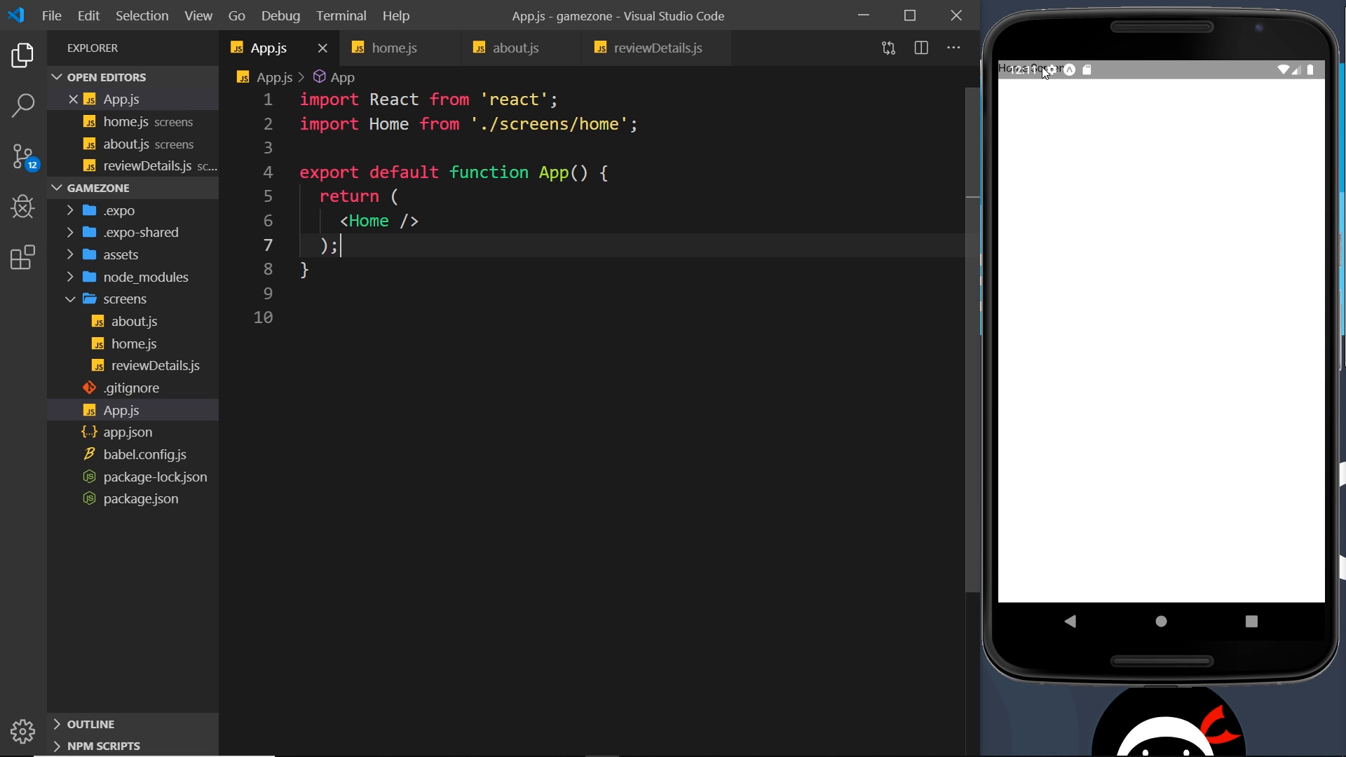
- Change the View style to styles.container in home.js, about.js and reviewDetails.js
{"action": "left_click", "coordinate": [390, 47]}
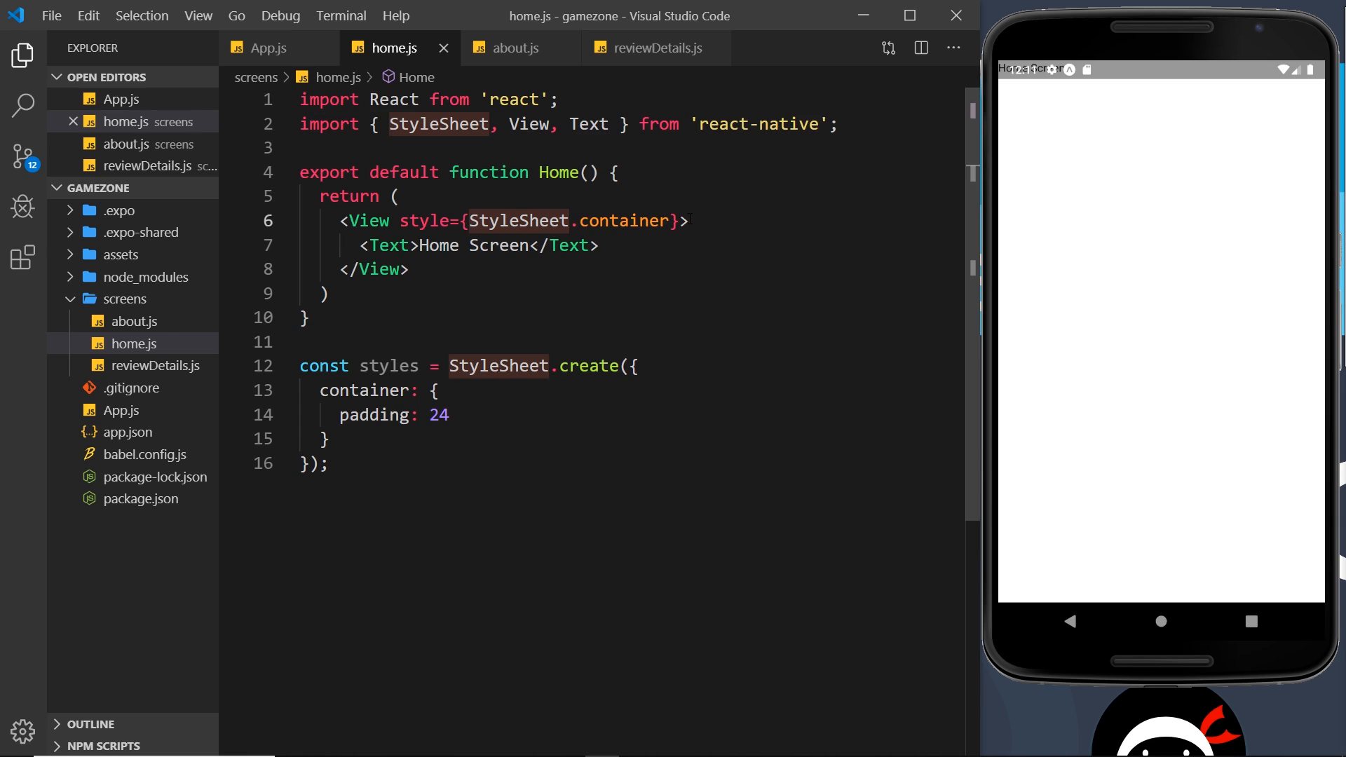
{"action": "type", "text": "styles"}
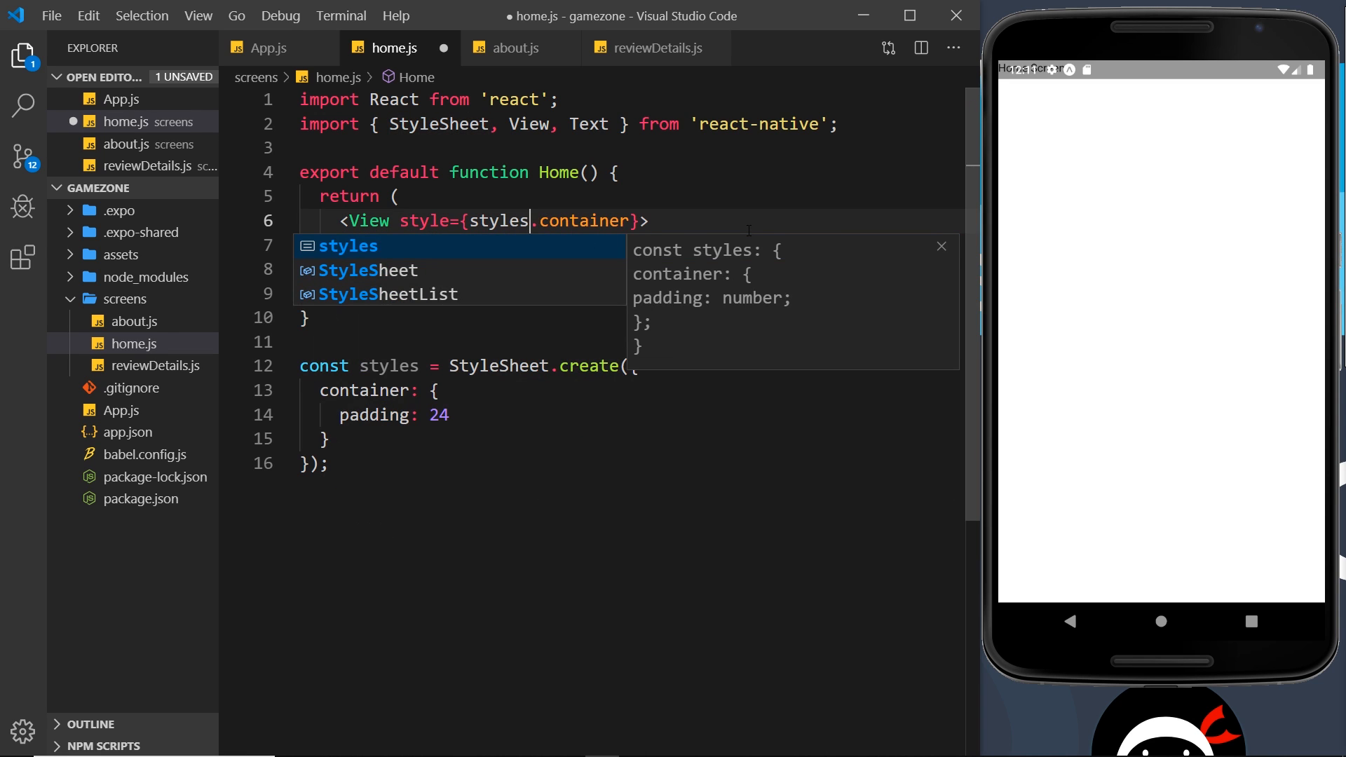
{"action": "key", "text": "ctrl+s"}
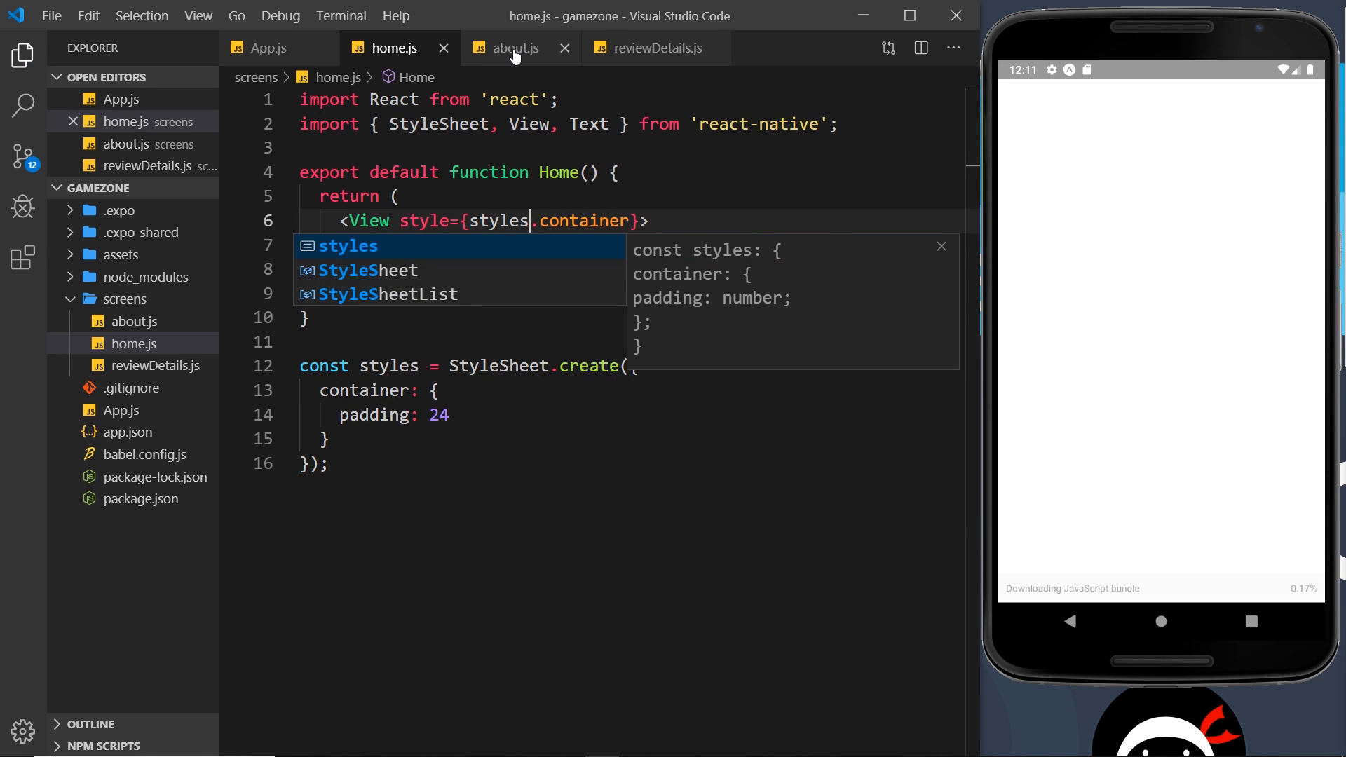
{"action": "left_click", "coordinate": [516, 48]}
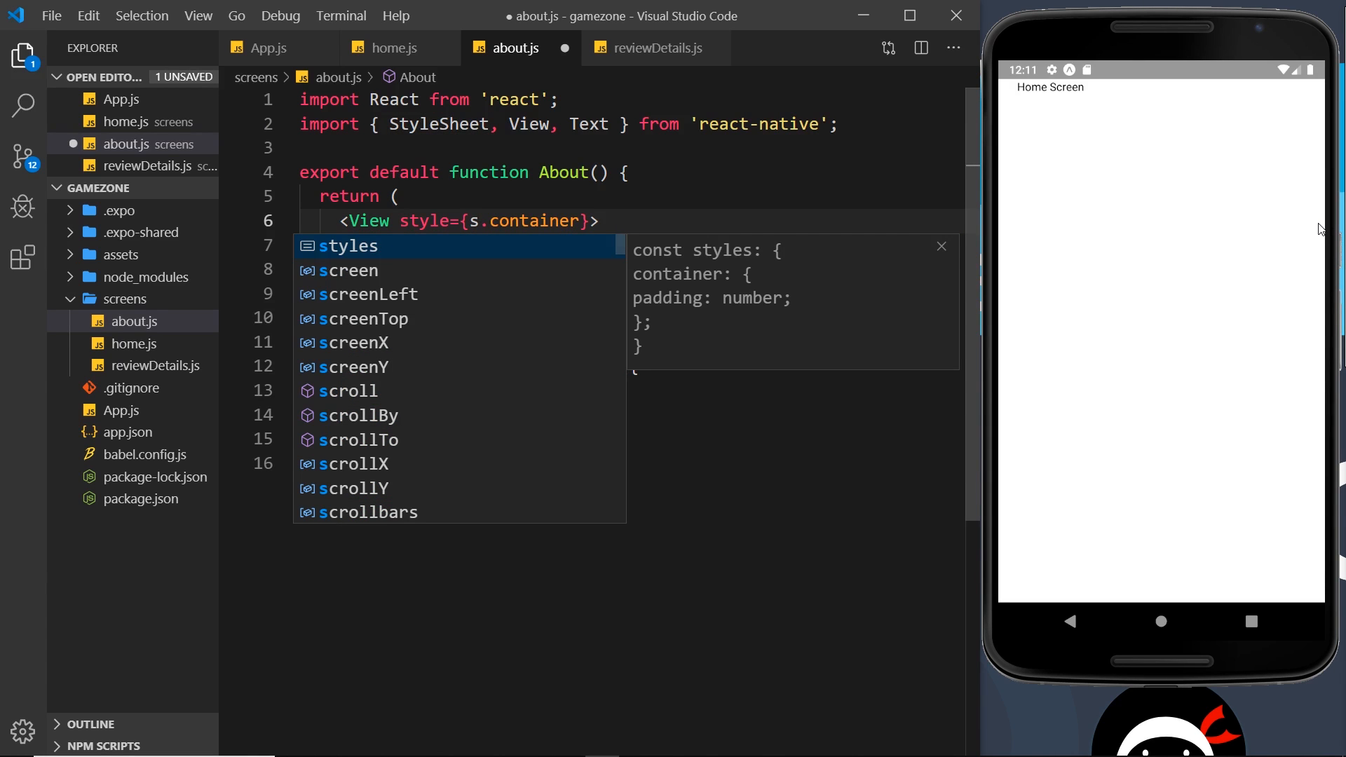
{"action": "type", "text": "tyles"}
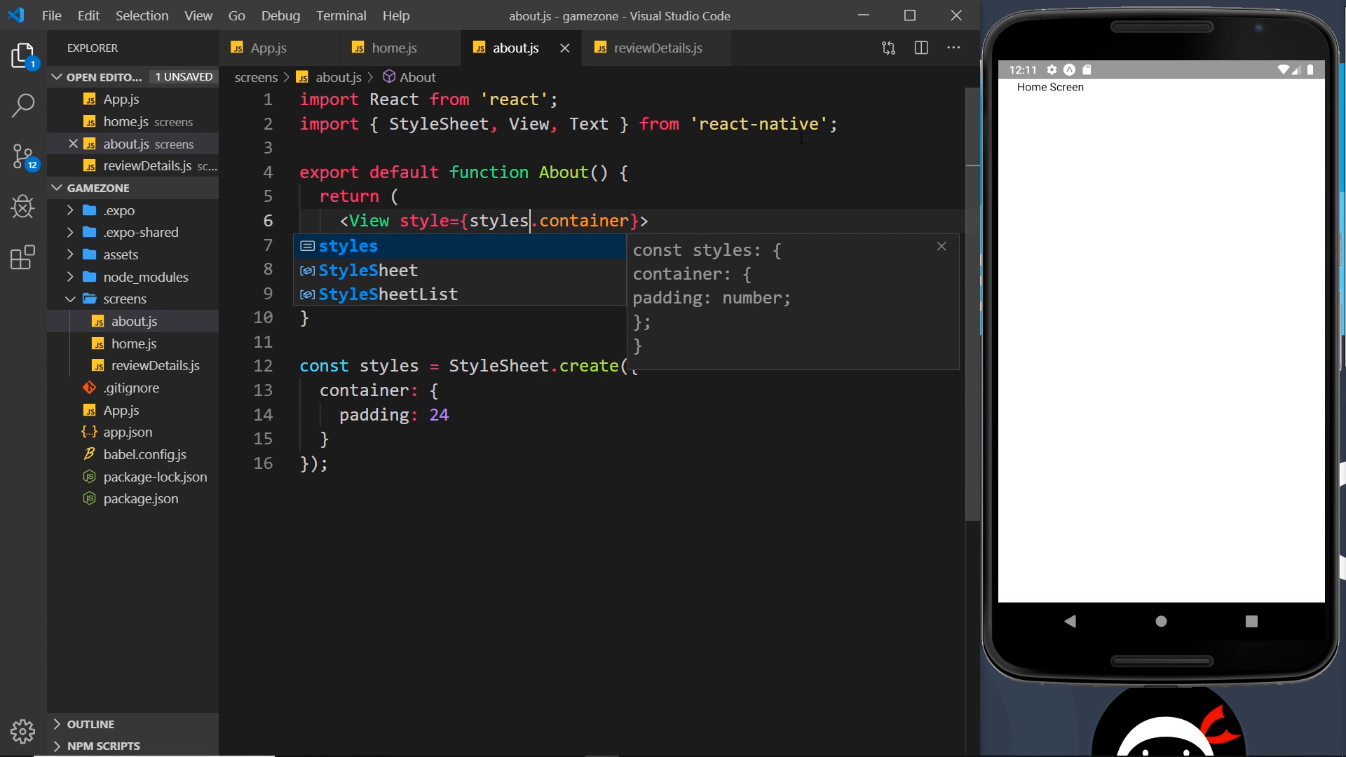
{"action": "left_click", "coordinate": [655, 48]}
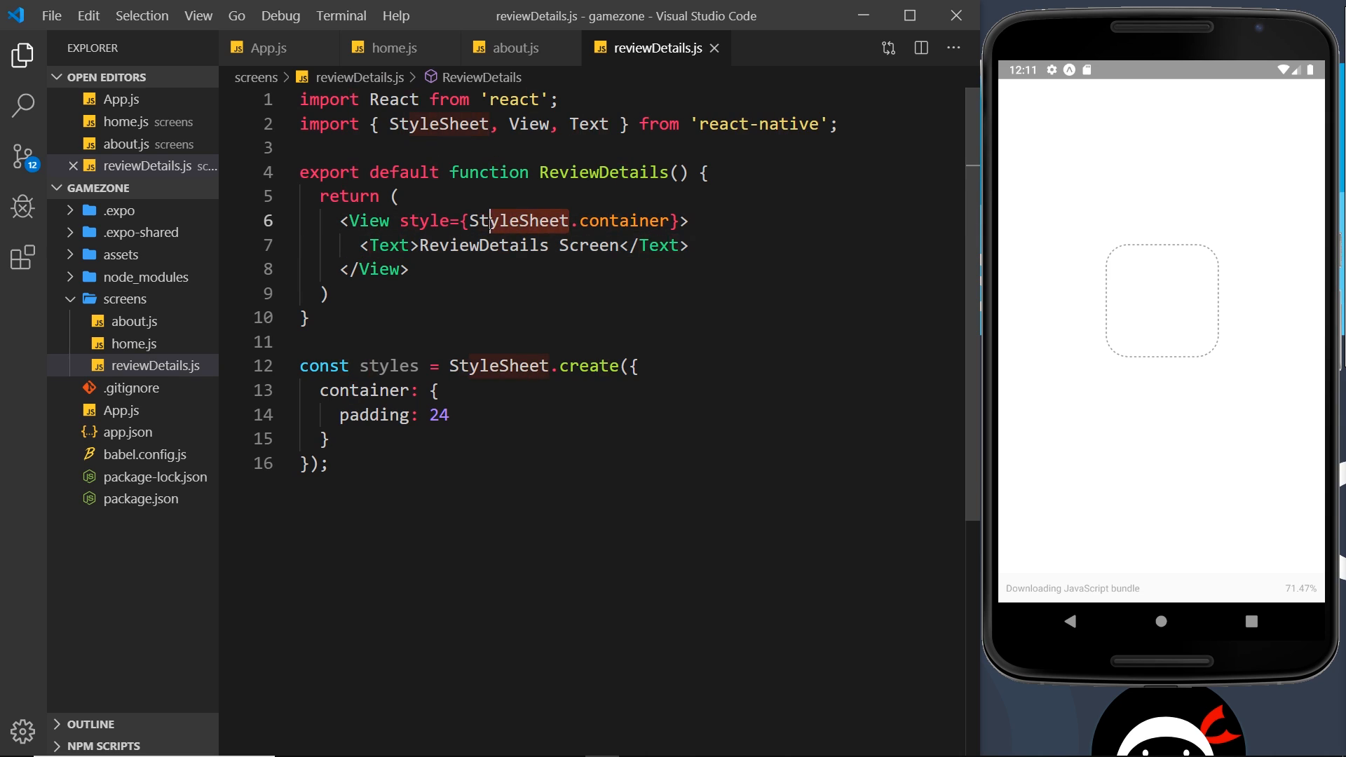
{"action": "type", "text": "styles."}
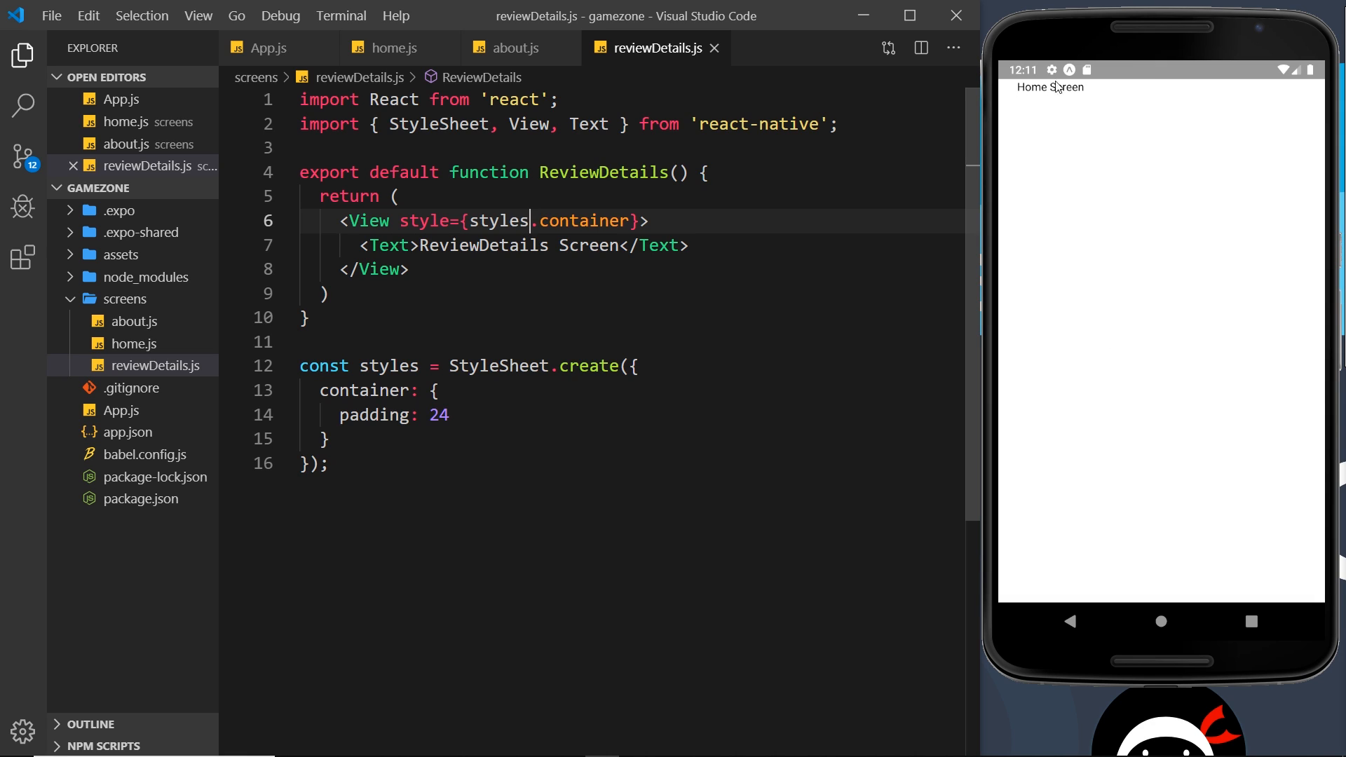
{"action": "mouse_move", "coordinate": [1070, 143]}
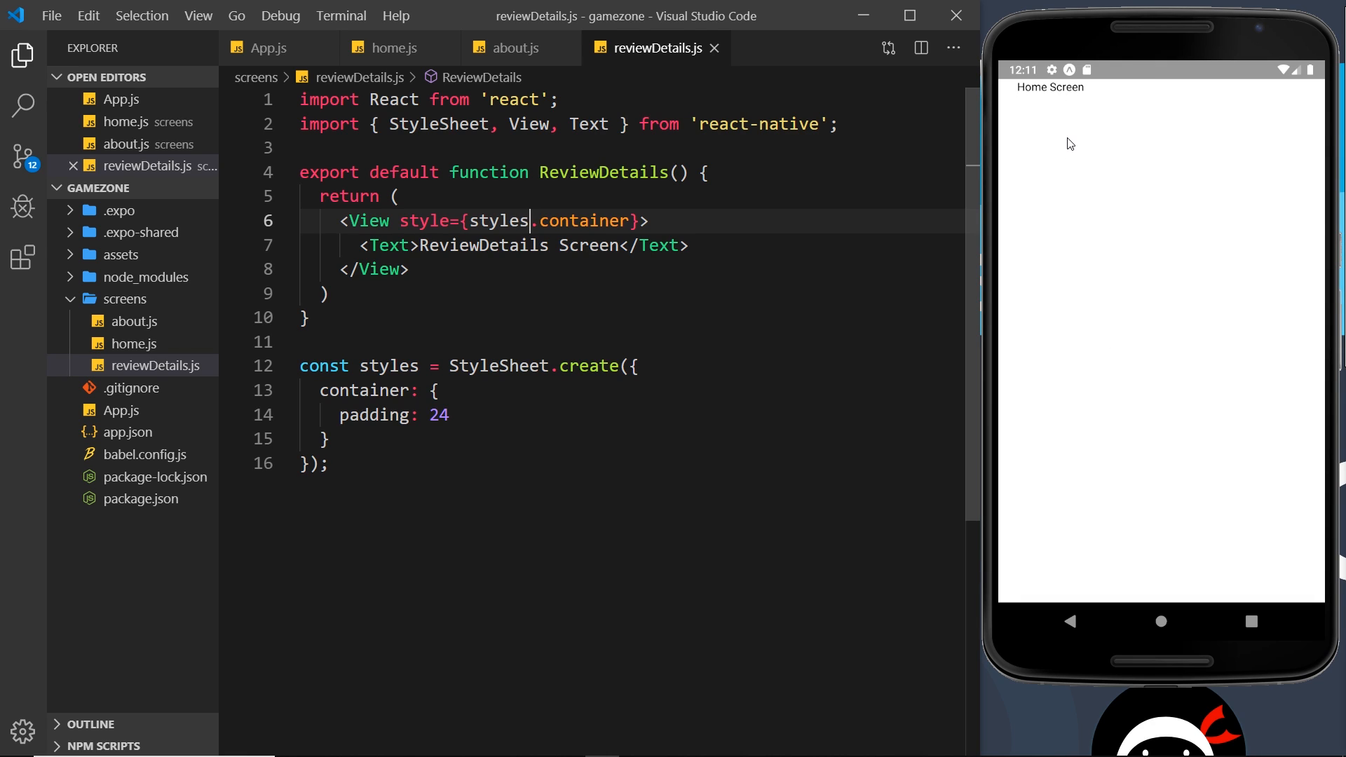